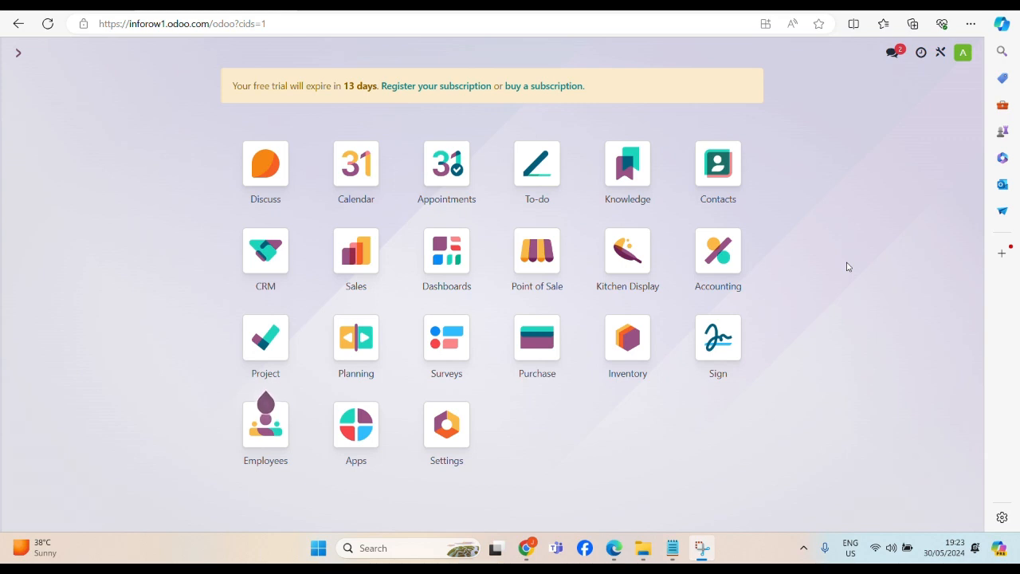
mouse_move(551, 246)
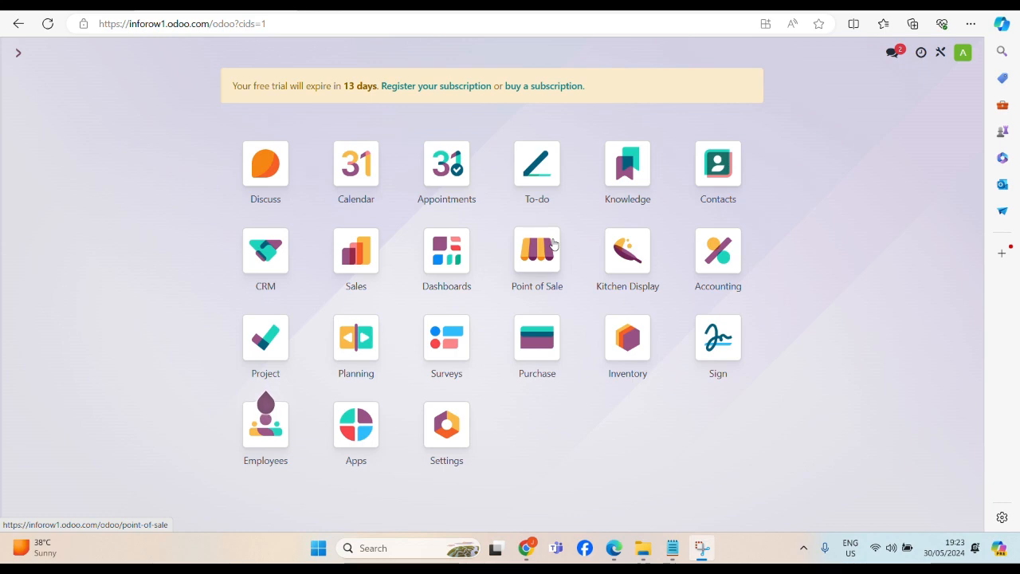
mouse_move(538, 255)
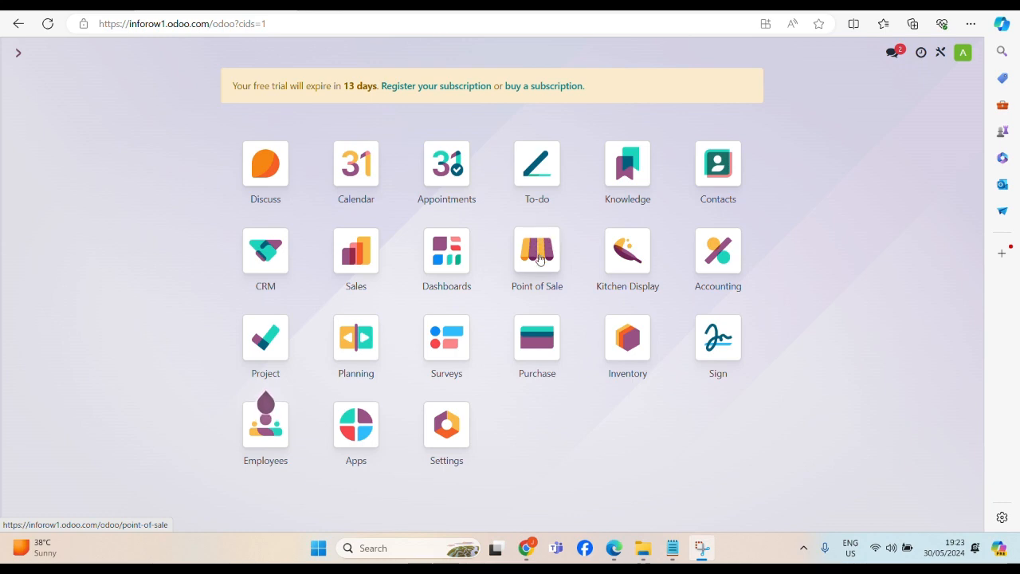
mouse_move(627, 336)
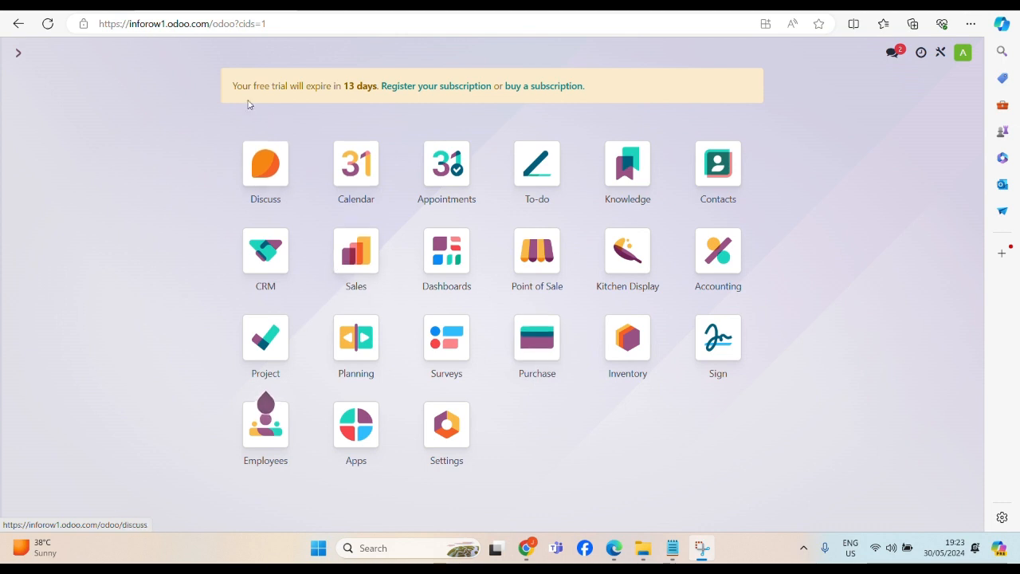
mouse_move(951, 120)
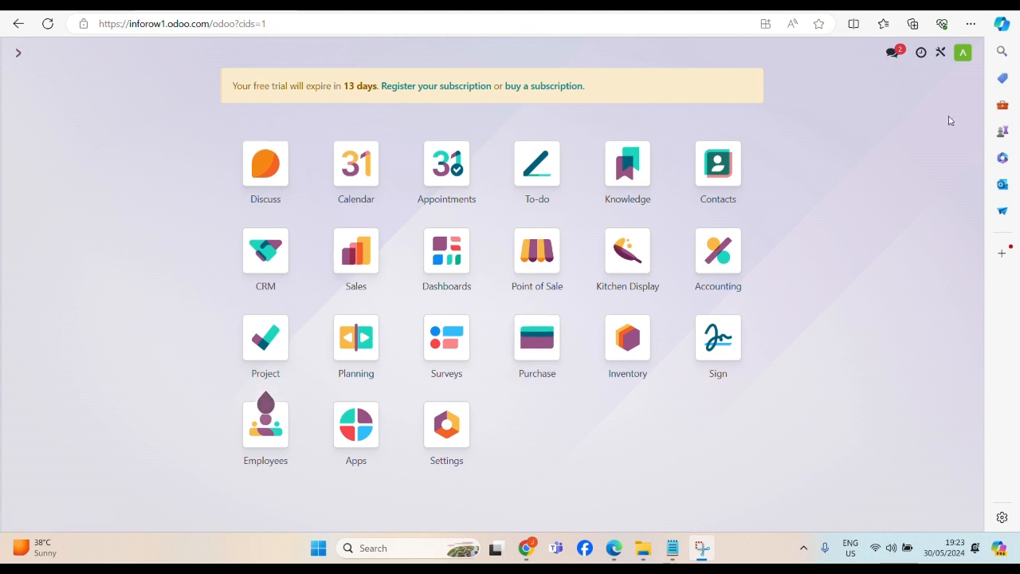
mouse_move(185, 348)
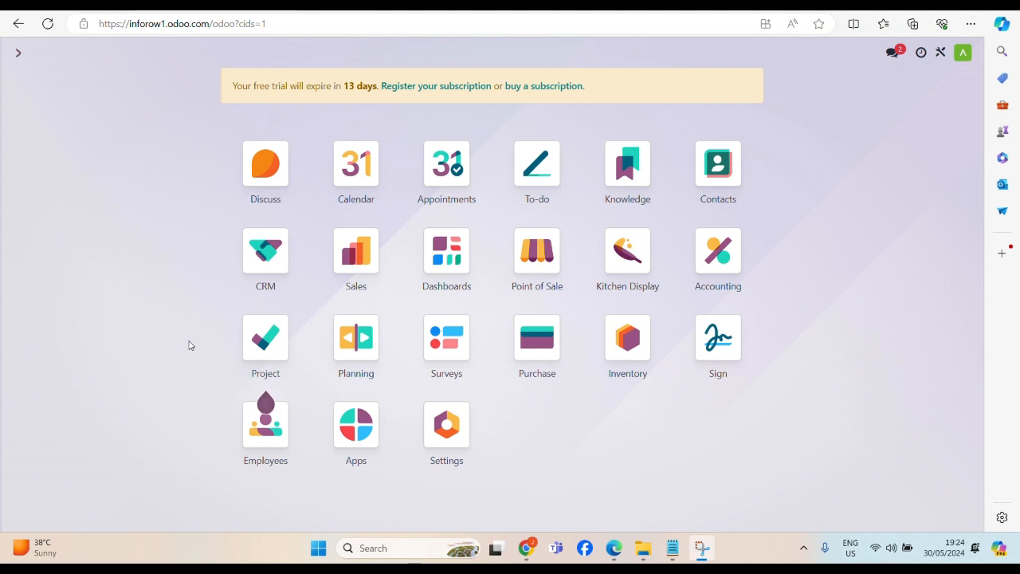
mouse_move(114, 330)
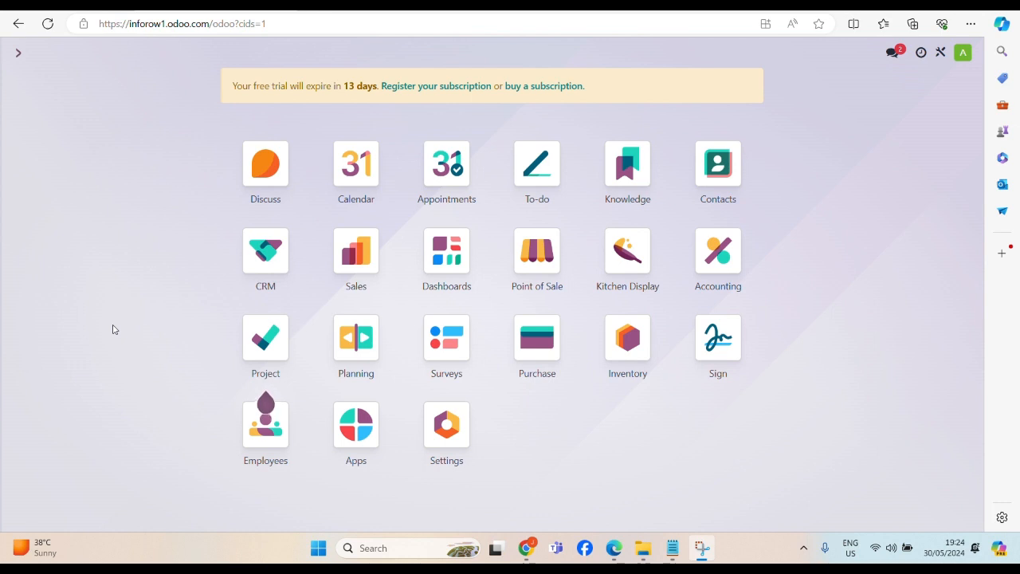
mouse_move(627, 343)
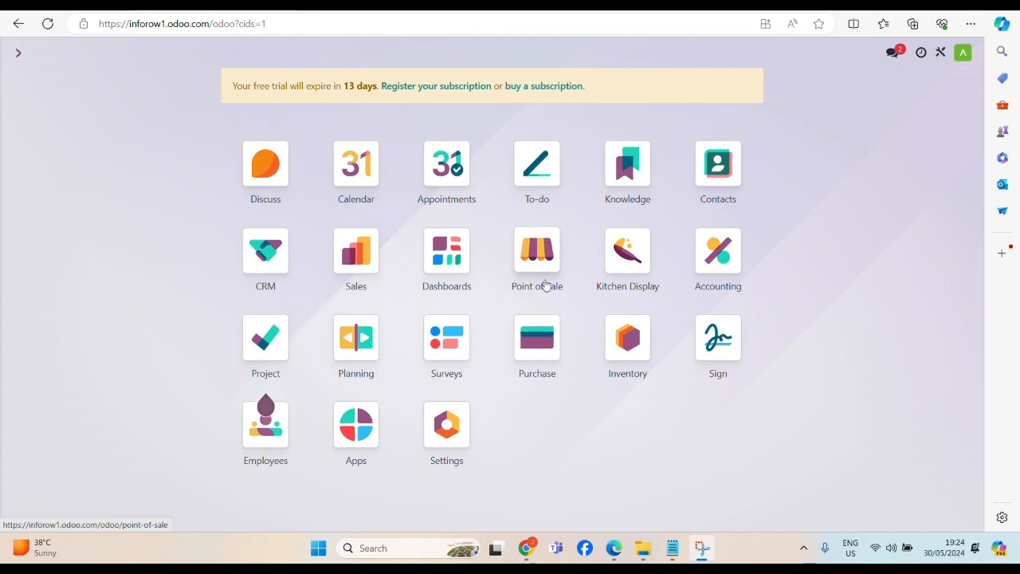
mouse_move(601, 299)
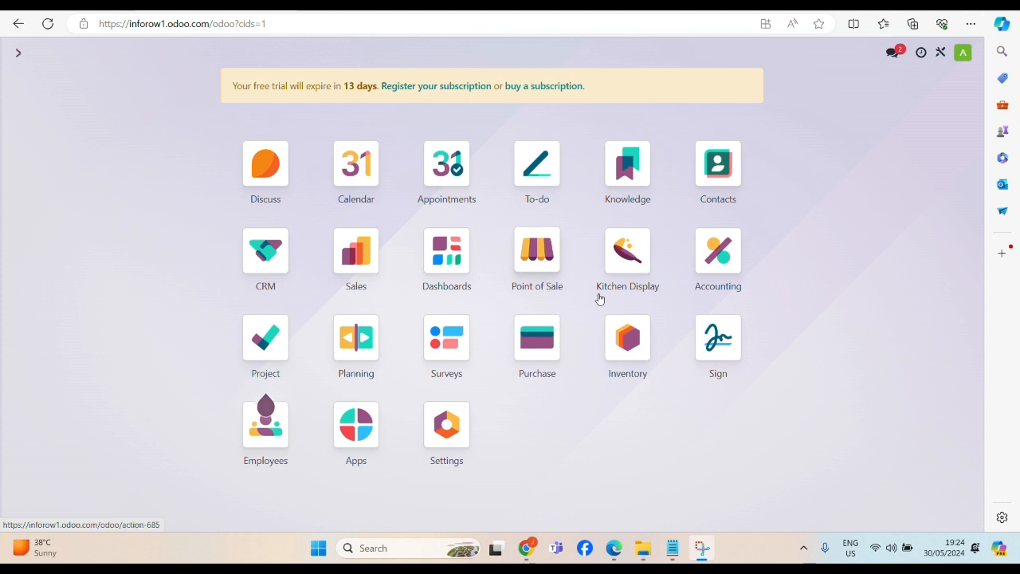
- Open the Inventory app and its Products menu
left_click(628, 336)
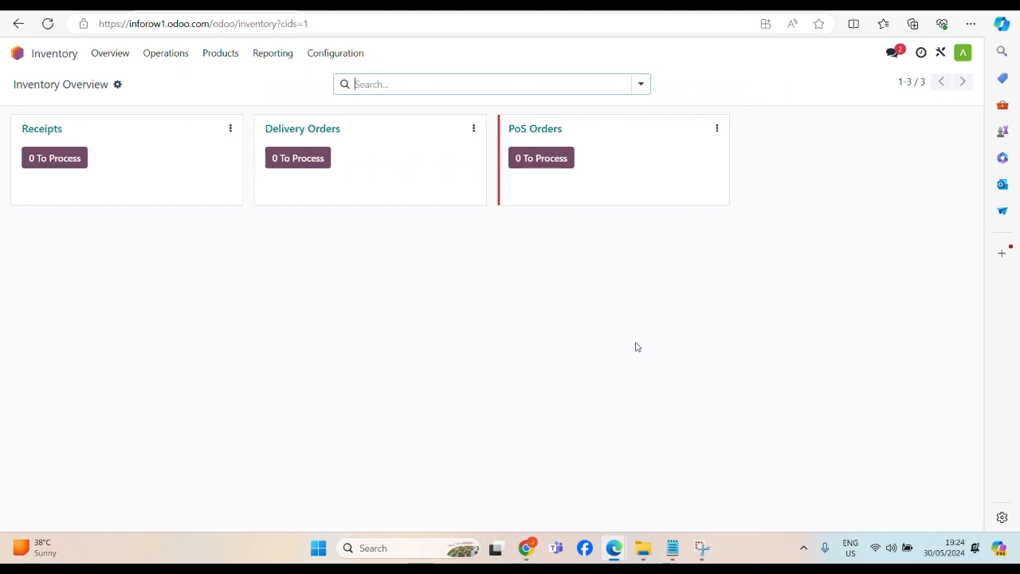
mouse_move(44, 52)
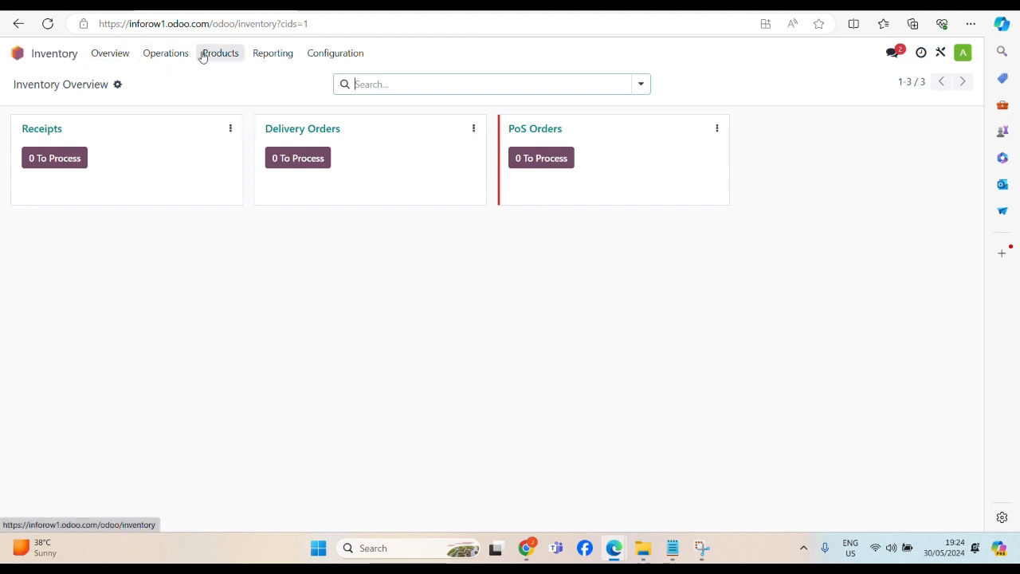
mouse_move(235, 57)
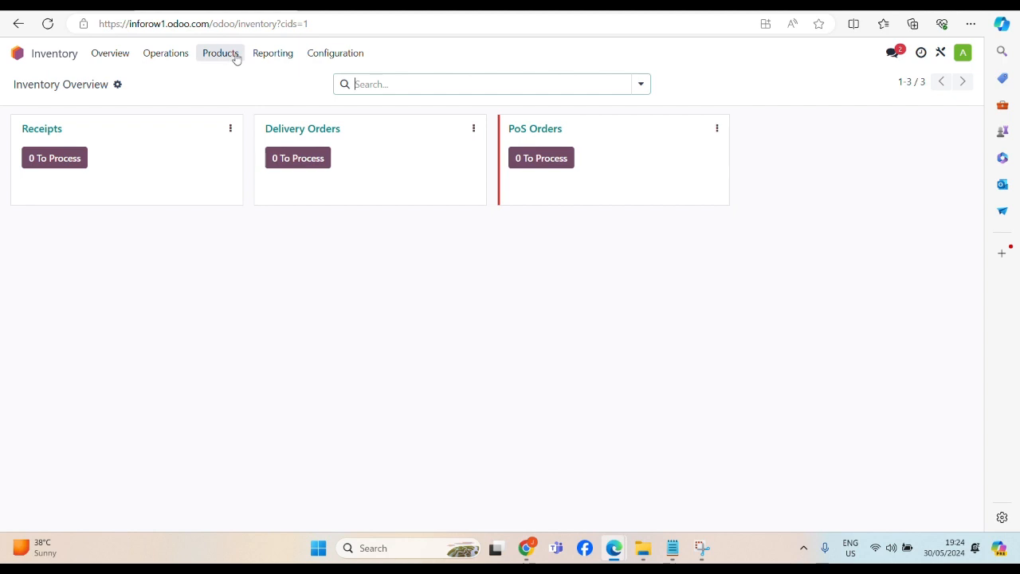
left_click(221, 52)
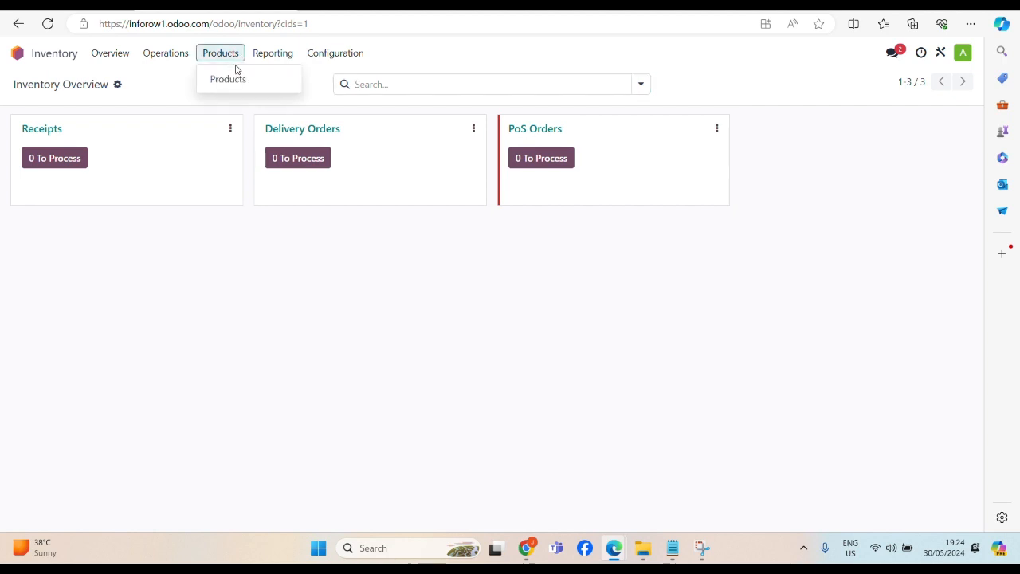
- Show the 13-product catalogue and open its gear Actions menu
left_click(228, 78)
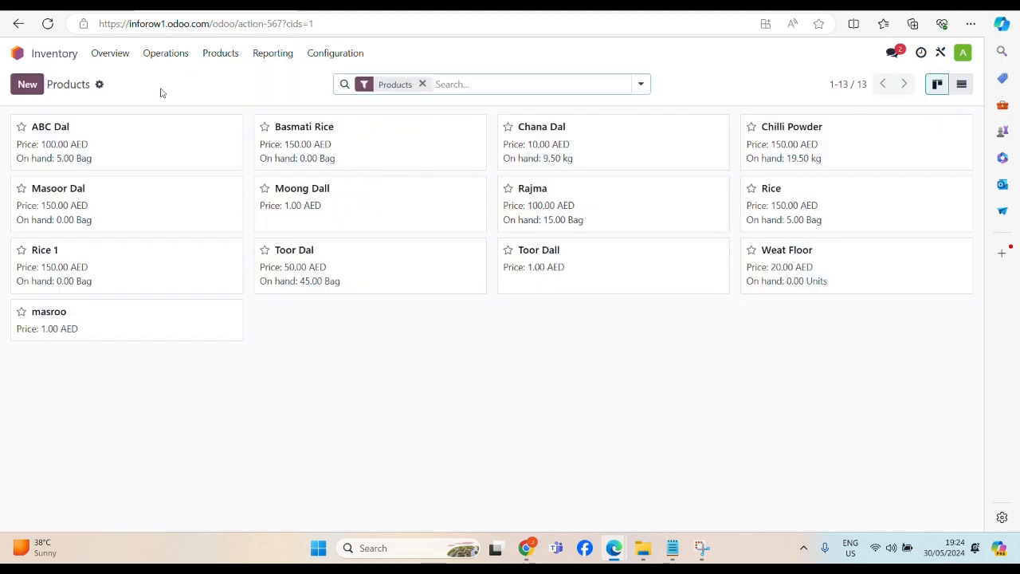
mouse_move(110, 90)
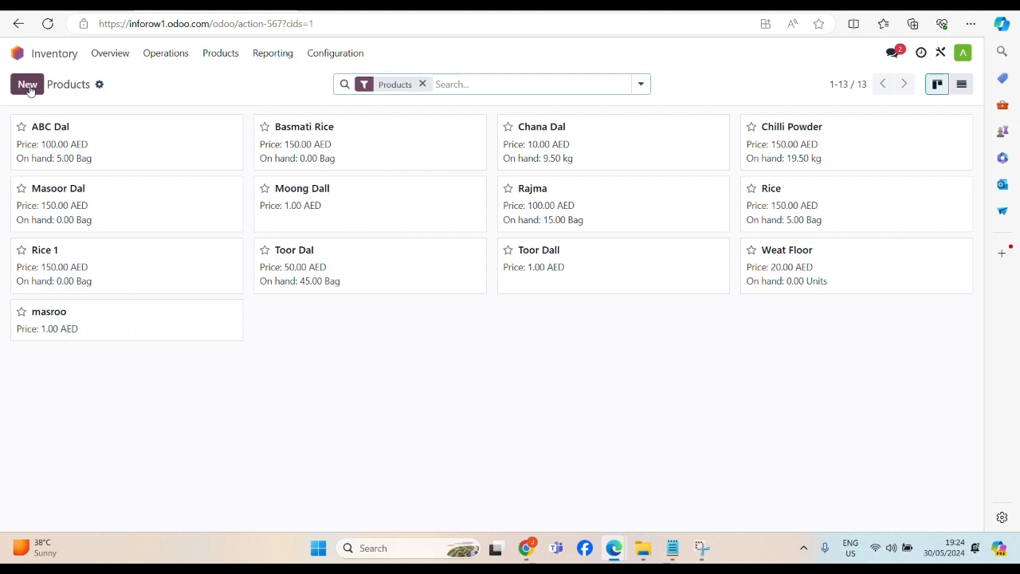
mouse_move(99, 84)
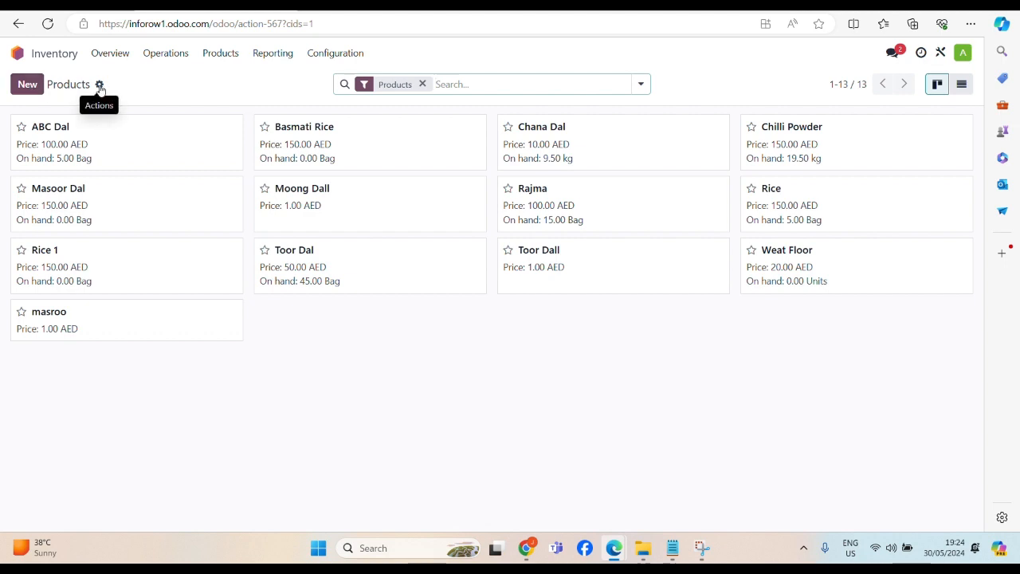
left_click(100, 84)
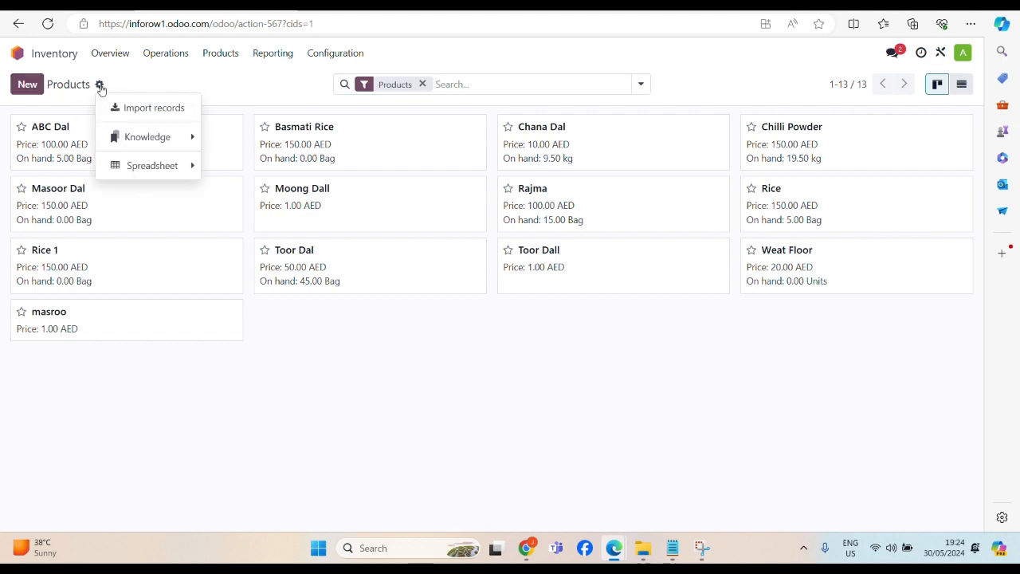
mouse_move(153, 107)
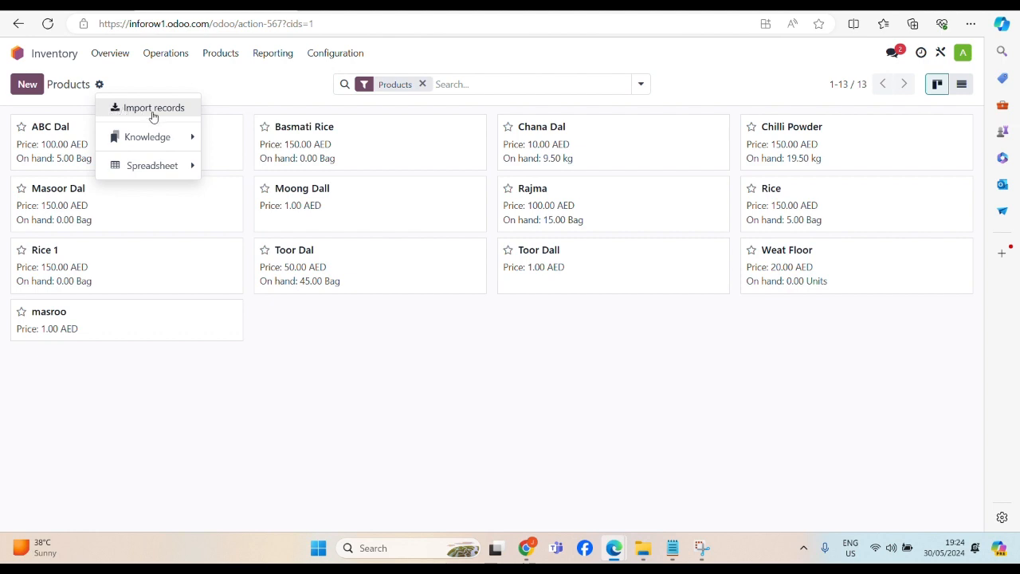
mouse_move(191, 117)
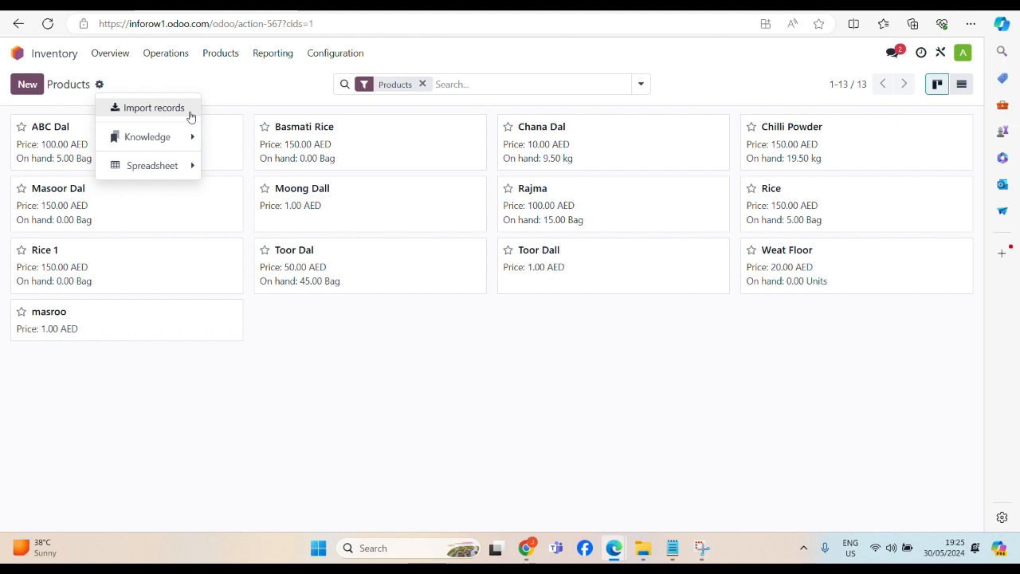
mouse_move(161, 110)
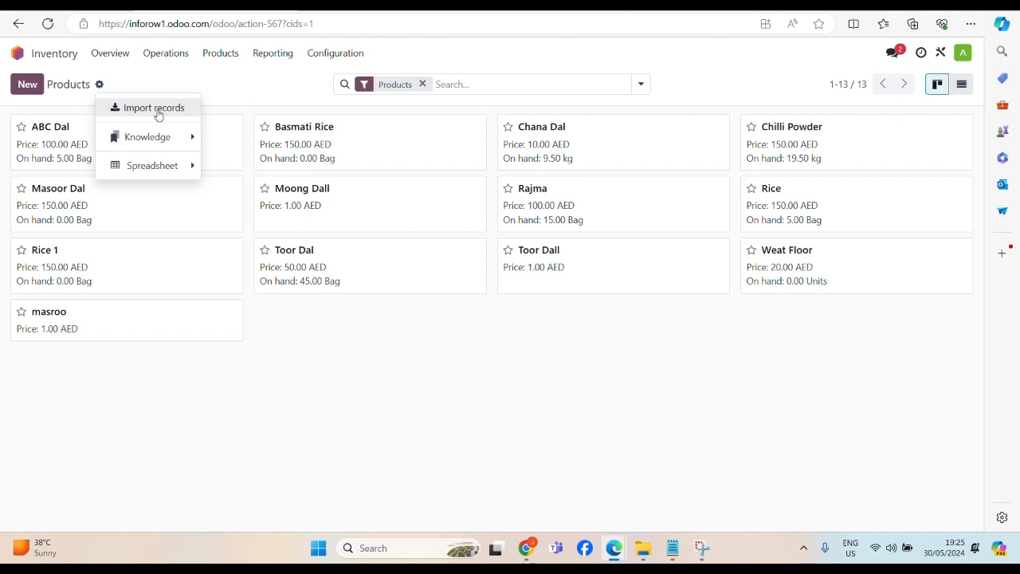
mouse_move(165, 107)
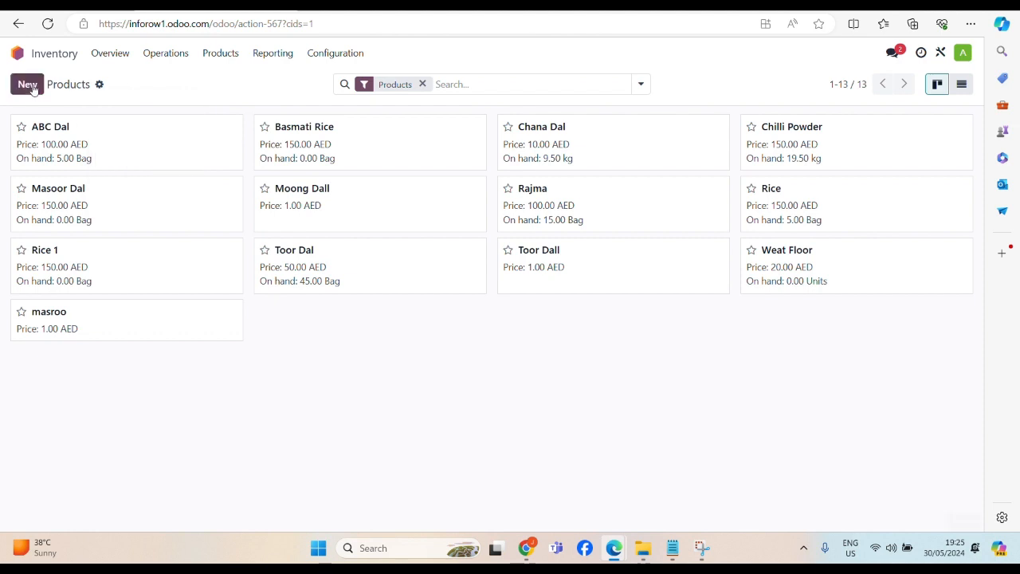
- Create a new product named 'Chana Dal'
left_click(27, 84)
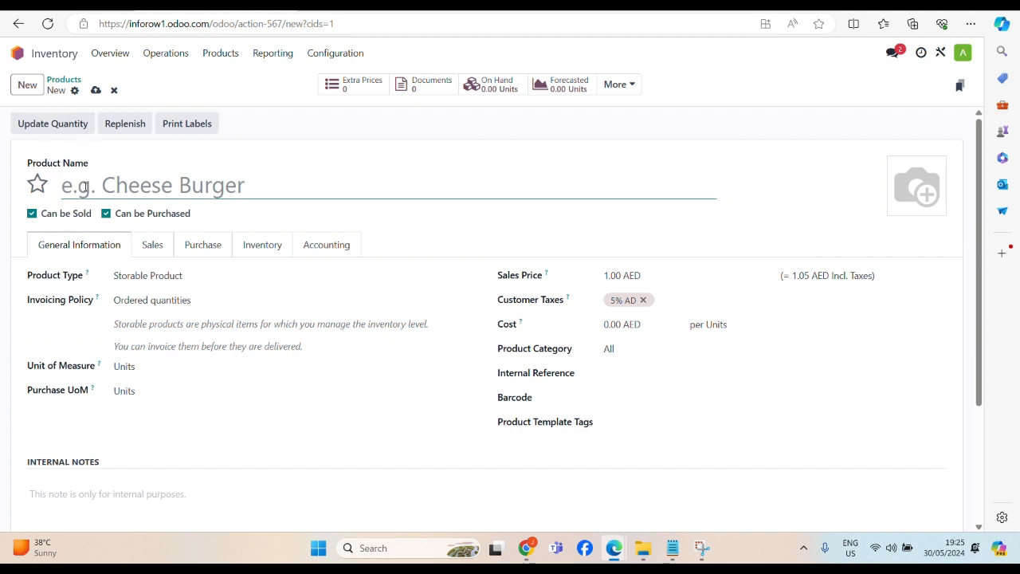
type("Chan")
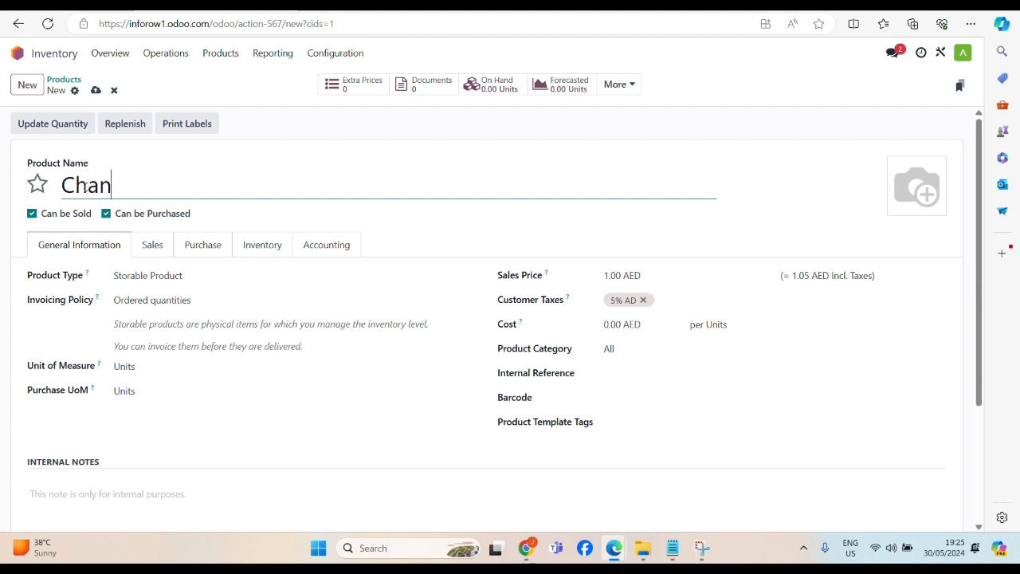
type("a Dal")
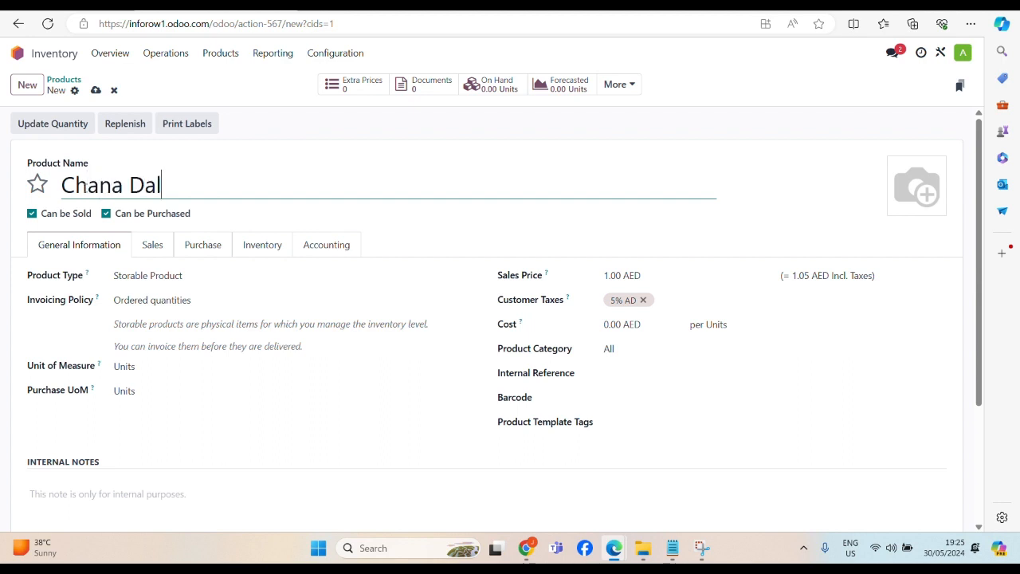
- Set Chana Dal's product type to Storable Product
scroll("down", 3)
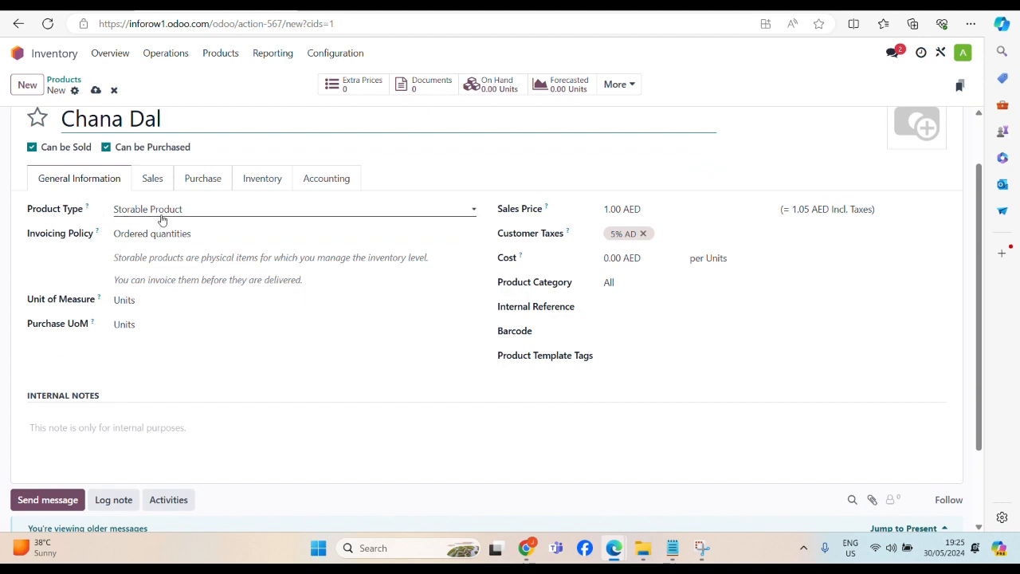
left_click(295, 209)
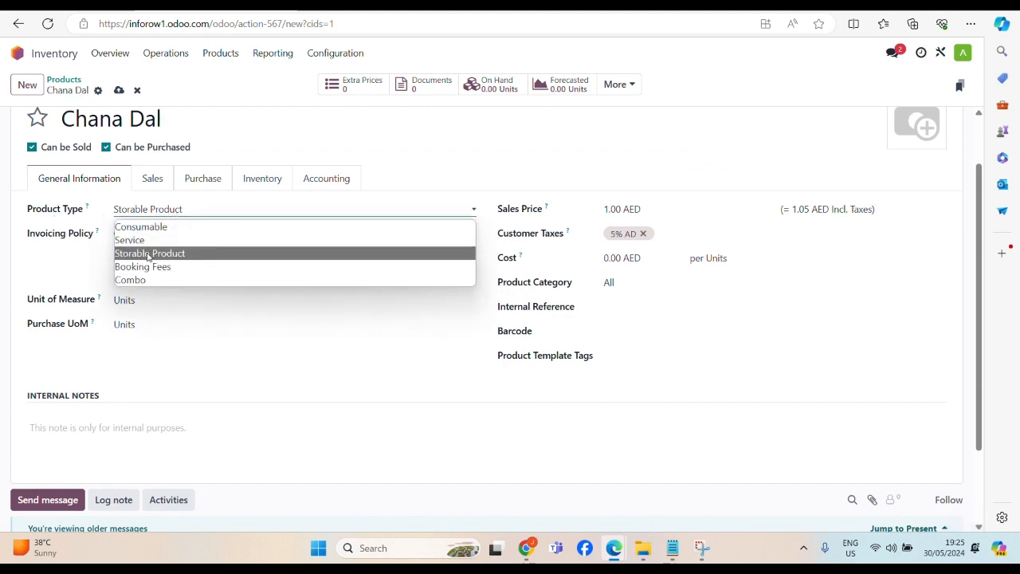
left_click(150, 253)
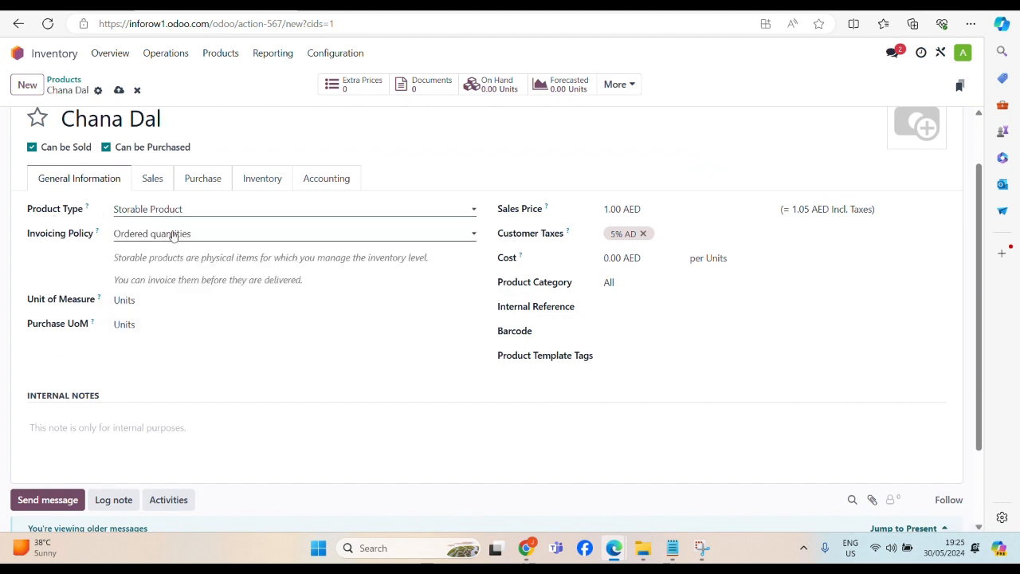
scroll("up", 3)
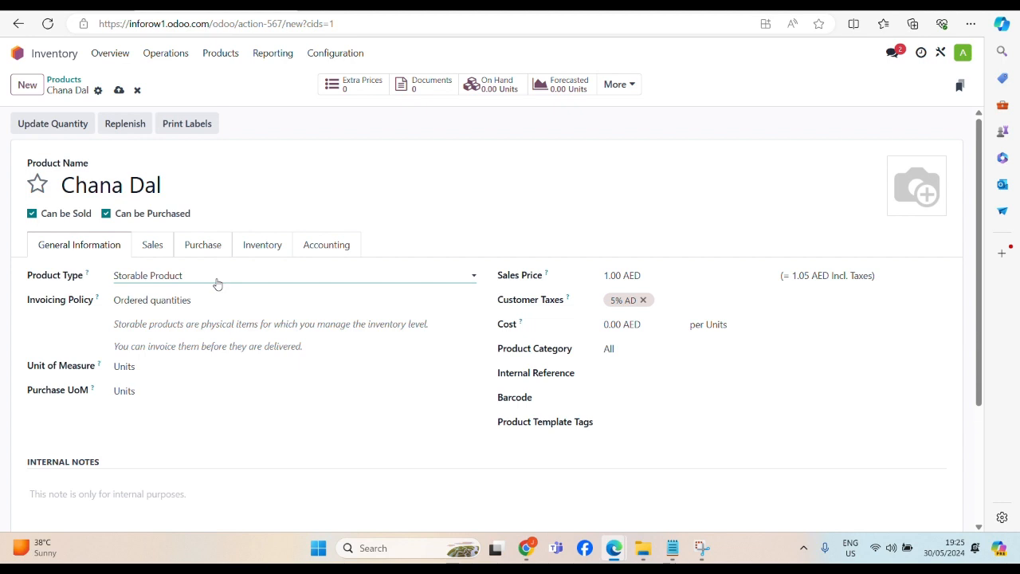
left_click(295, 275)
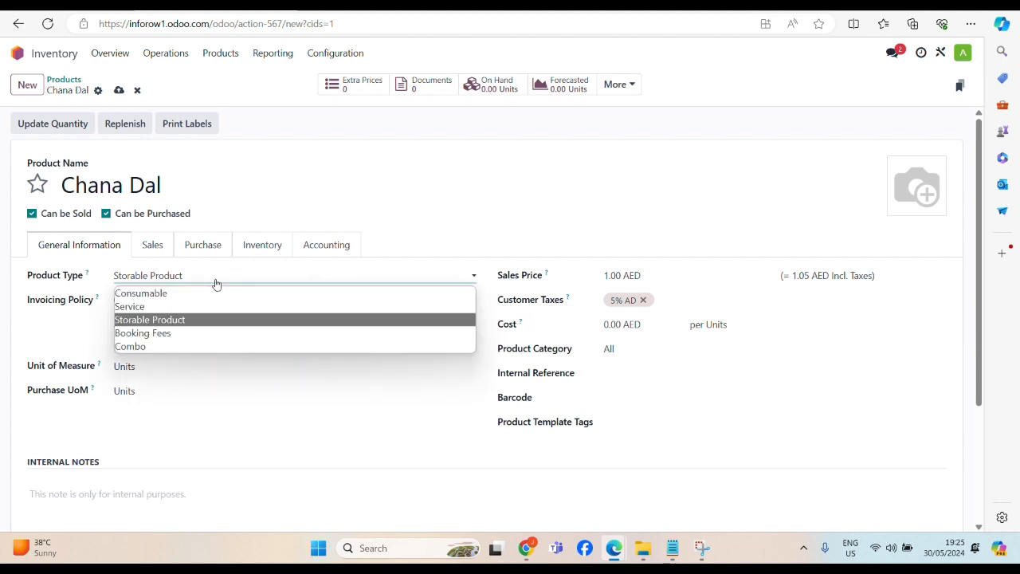
mouse_move(182, 325)
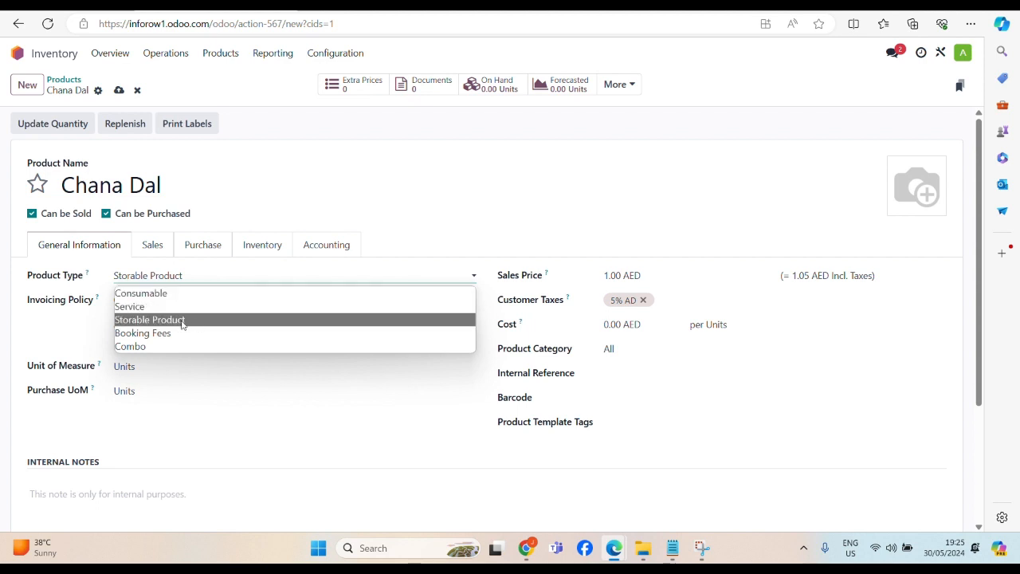
left_click(149, 319)
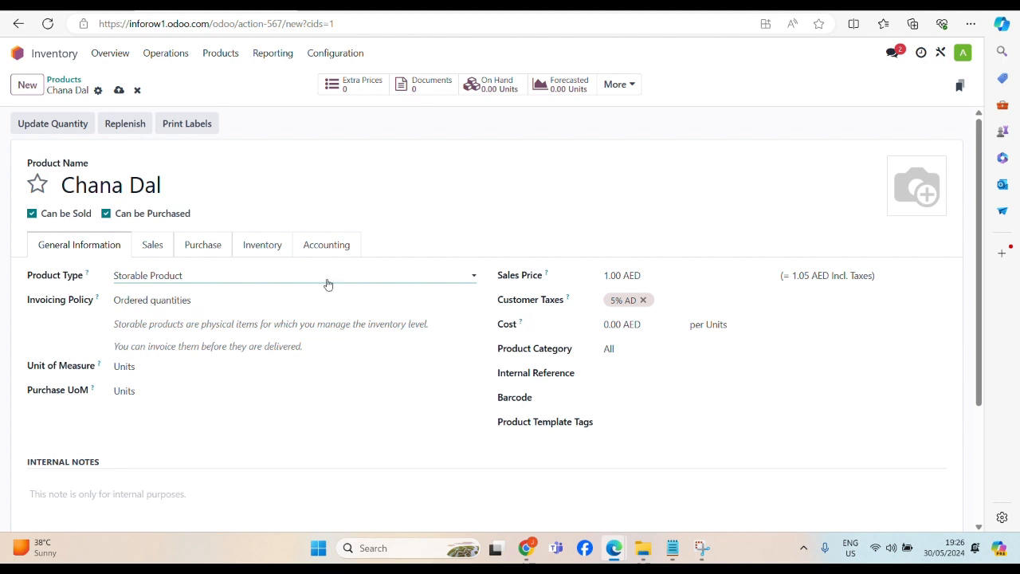
- Give Chana Dal unit Bag, sales price 100.00 AED and cost 50
scroll("down", 3)
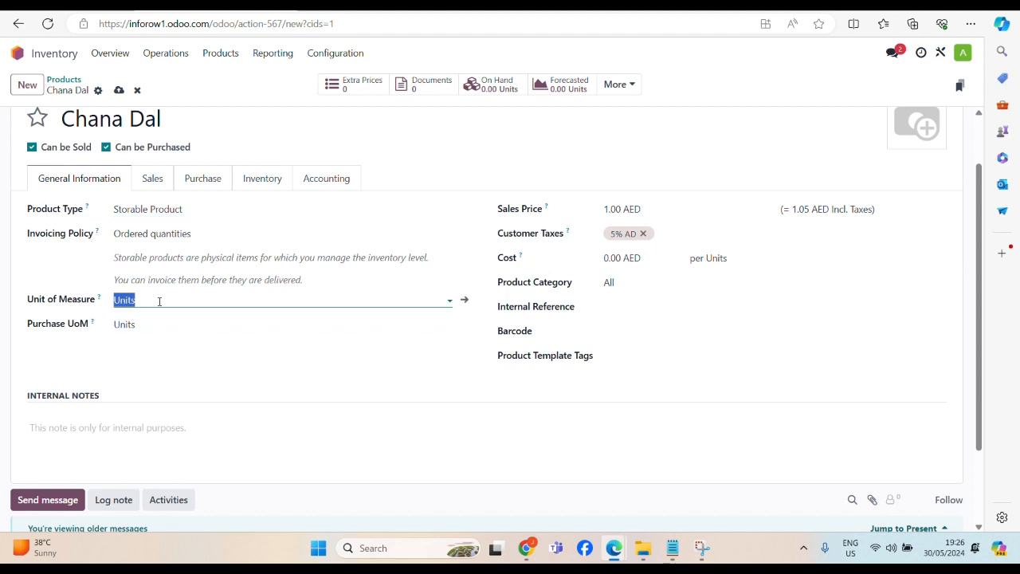
type("bag")
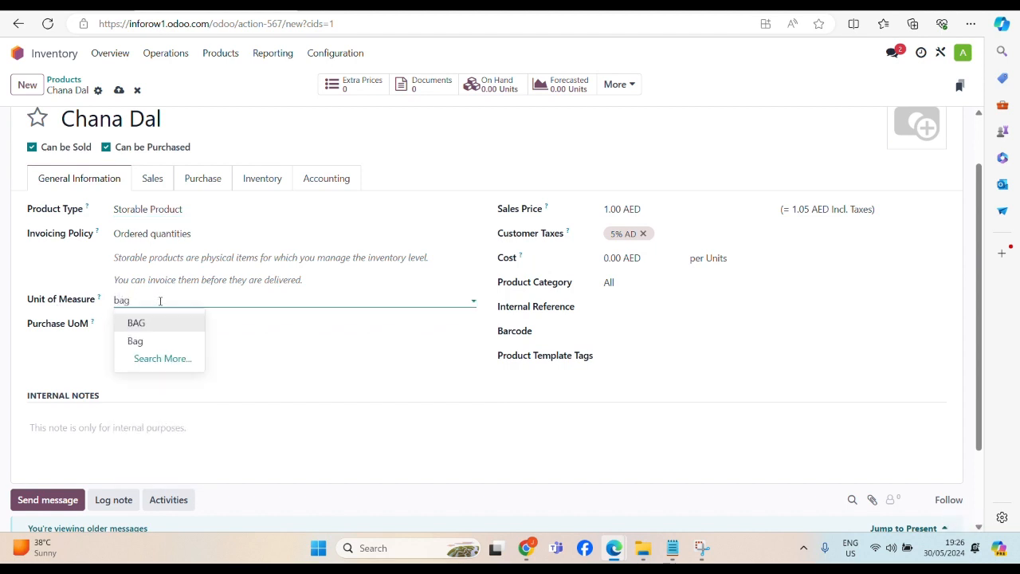
left_click(135, 342)
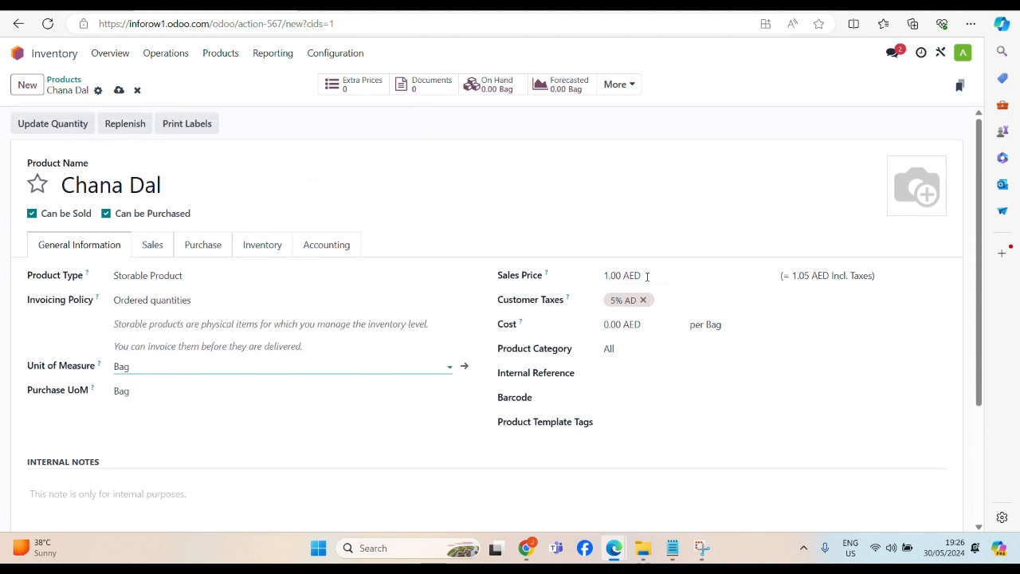
left_click(630, 275)
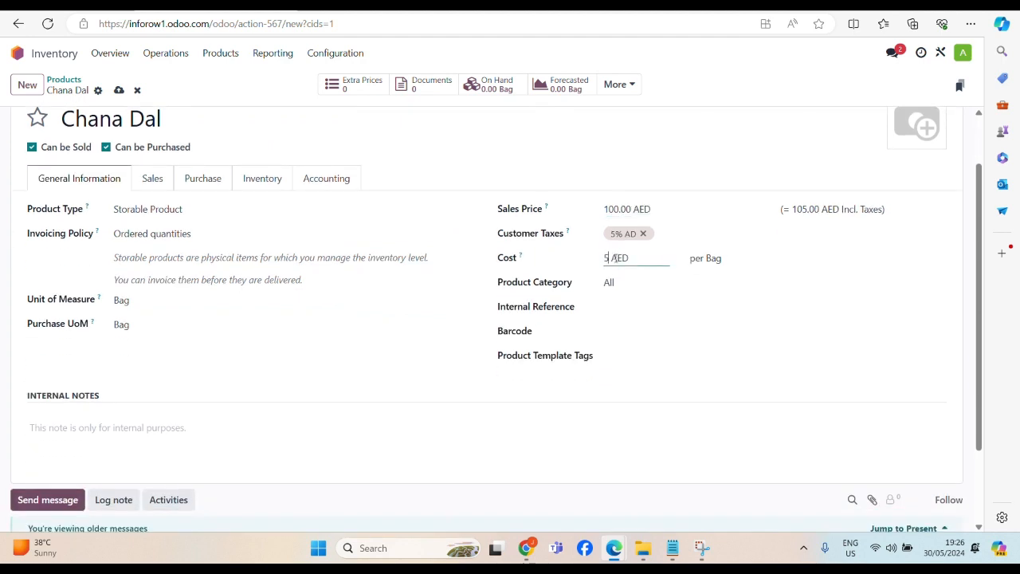
type("50")
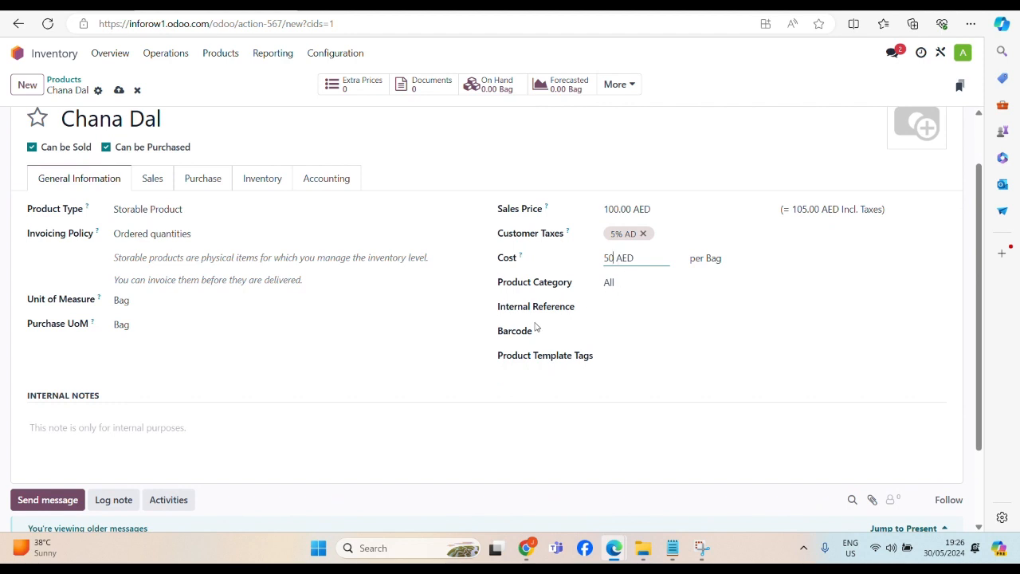
mouse_move(616, 323)
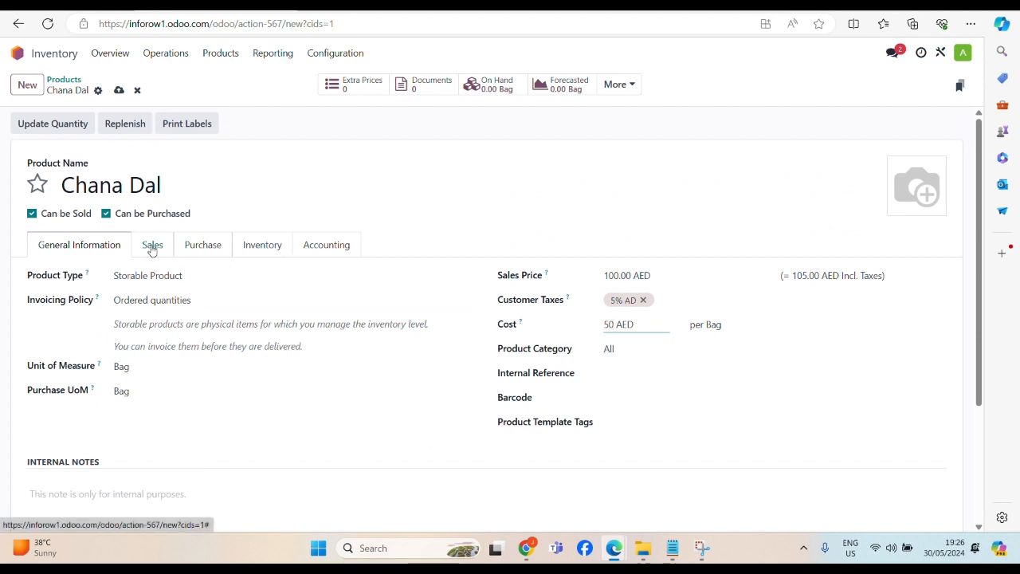
- Tick Available in POS on Chana Dal's Sales tab
left_click(152, 245)
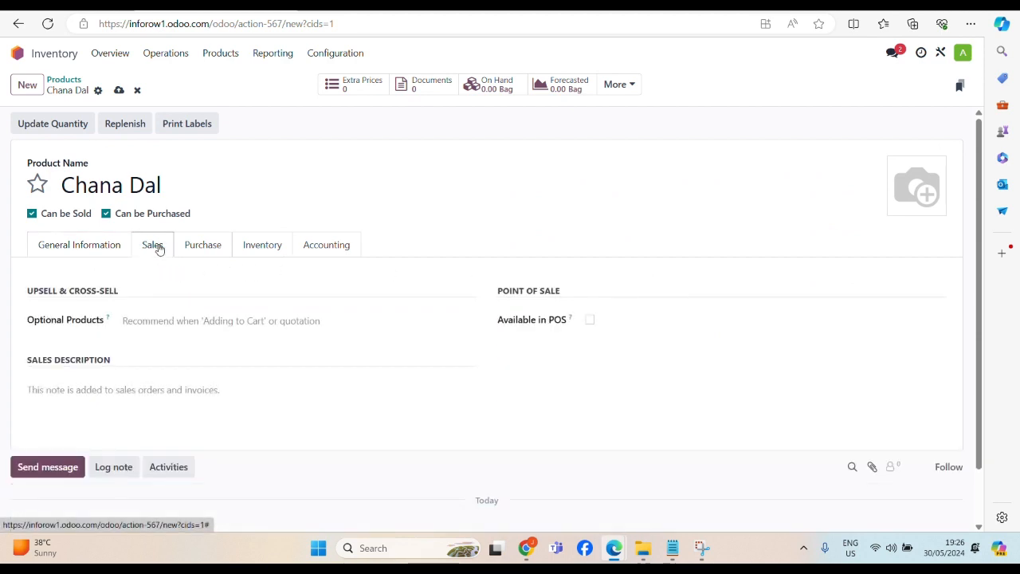
mouse_move(529, 320)
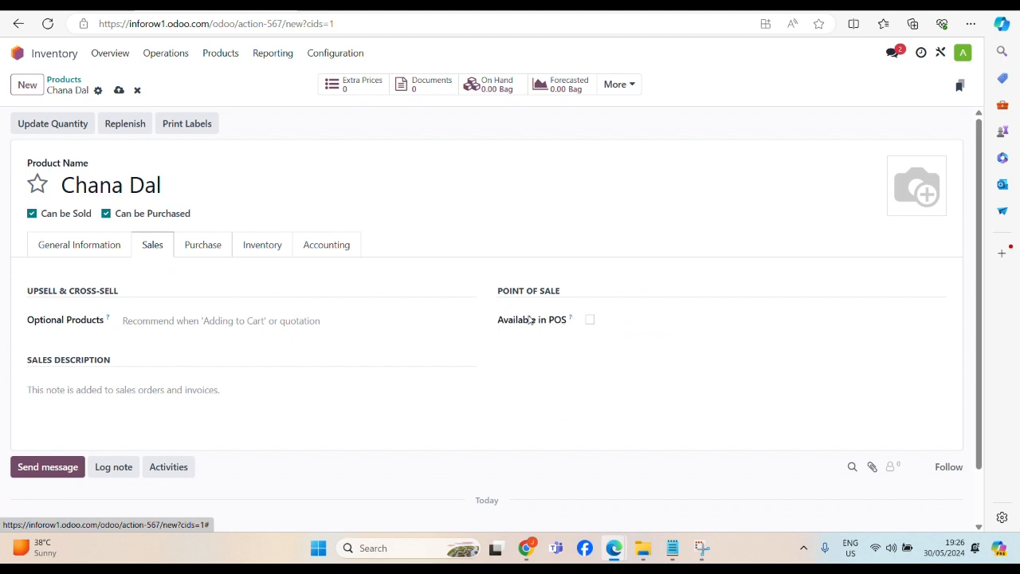
double_click(533, 320)
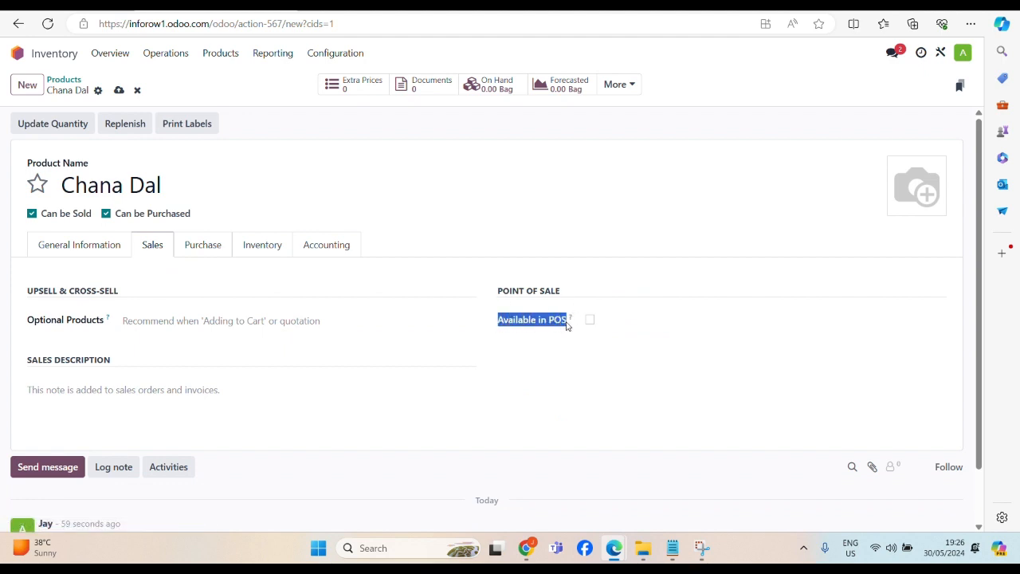
left_click(590, 319)
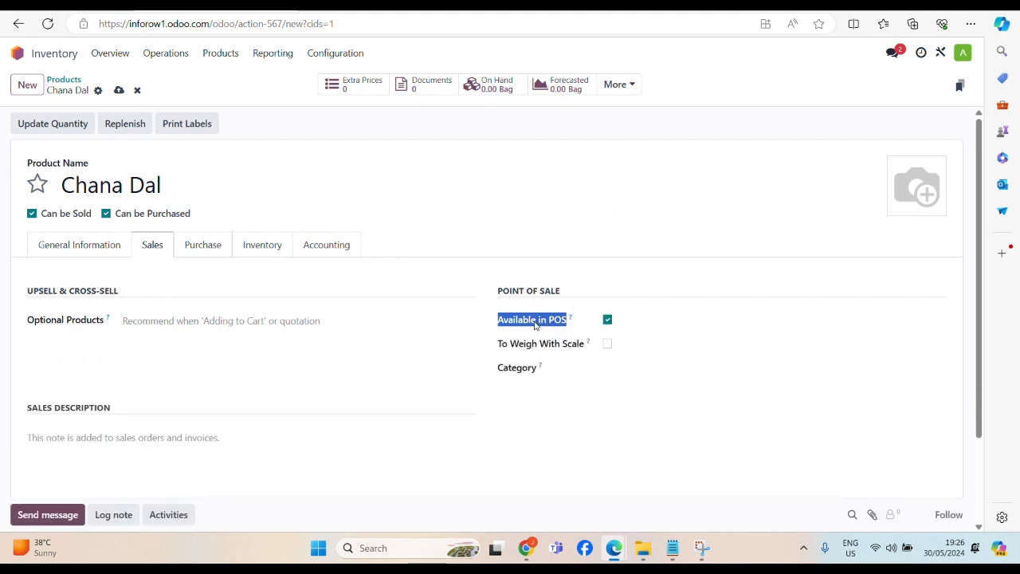
left_click(607, 319)
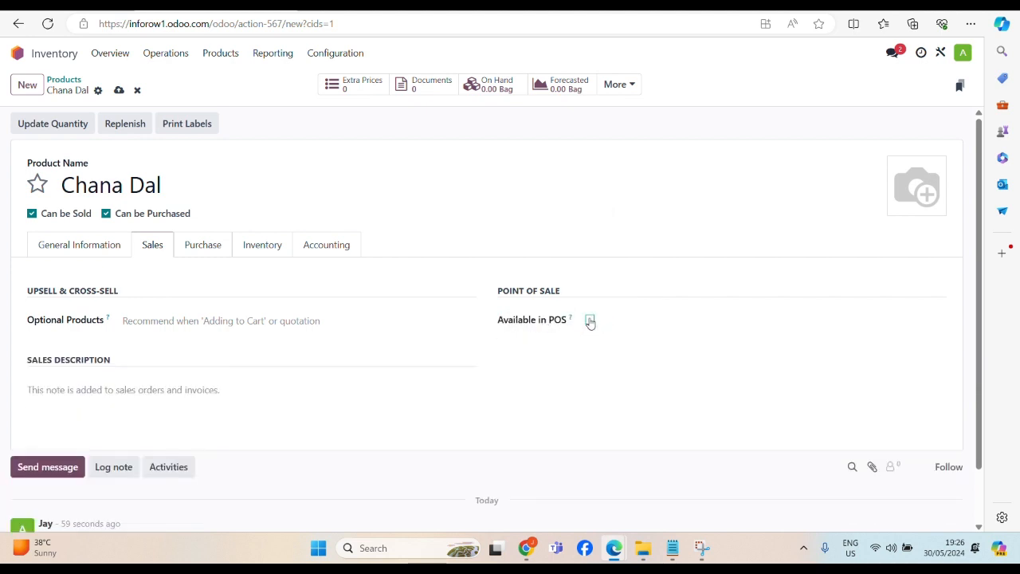
left_click(606, 320)
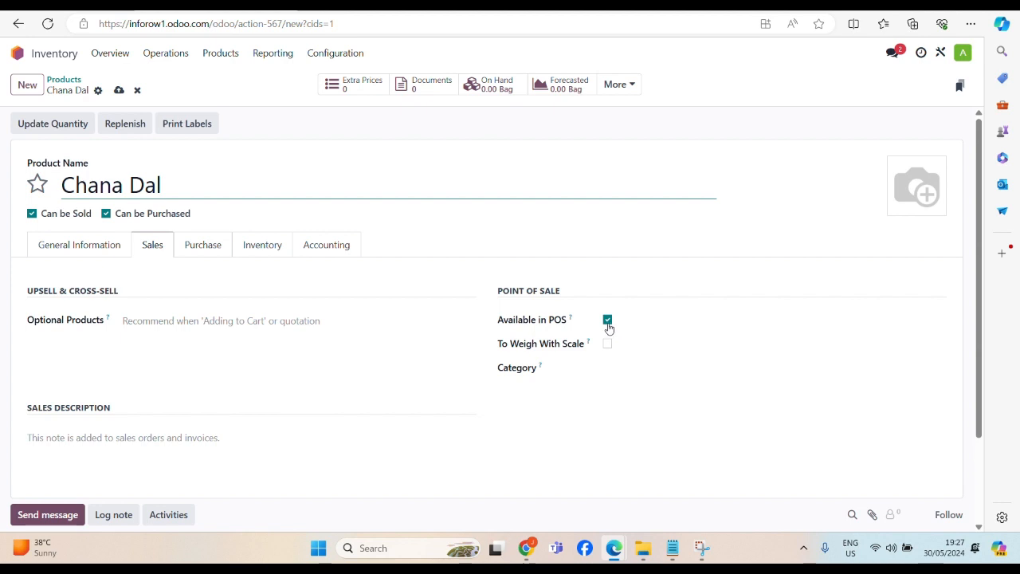
mouse_move(623, 327)
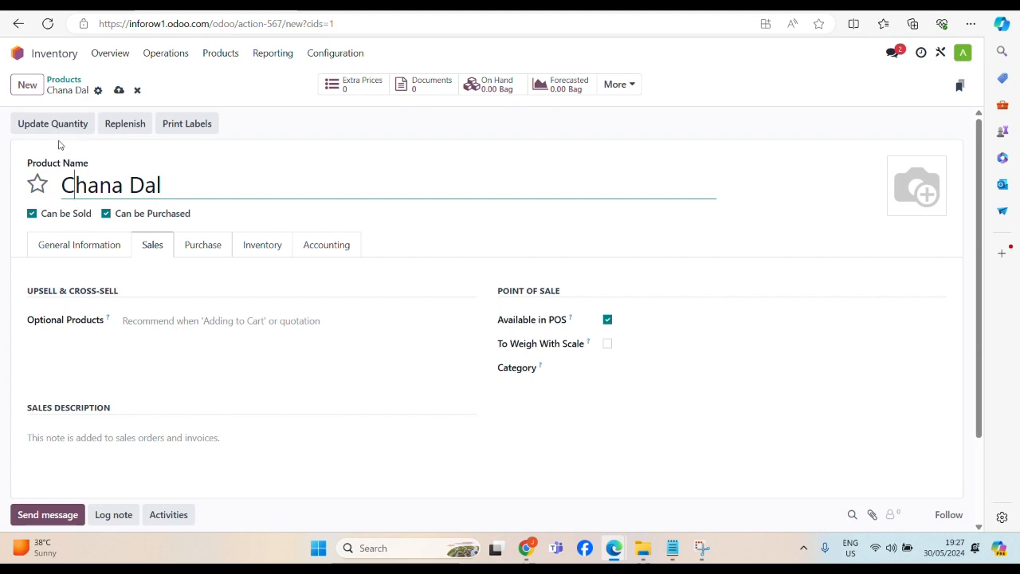
mouse_move(261, 245)
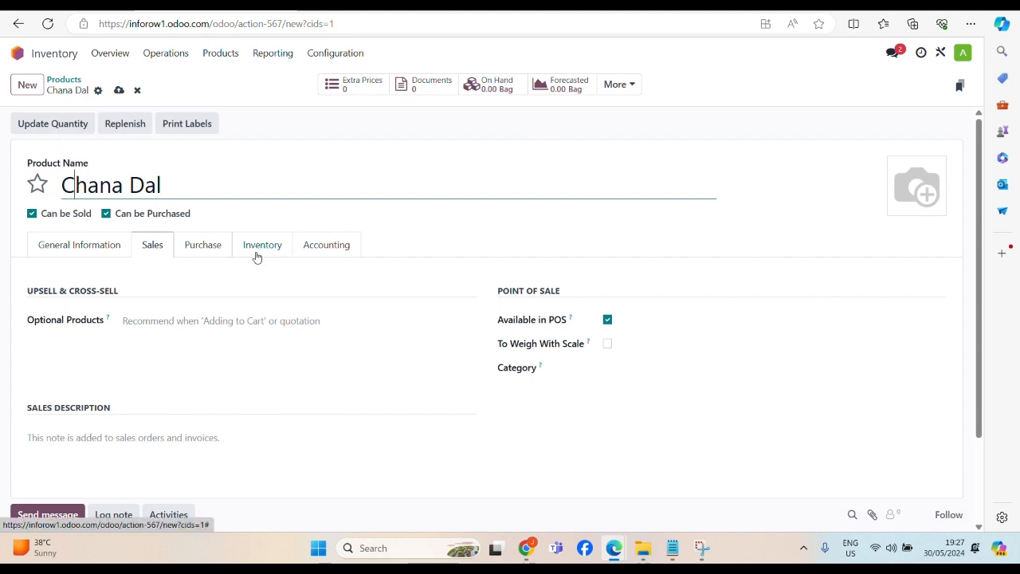
- Enter a 5 kg weight on Chana Dal's Inventory tab
left_click(203, 245)
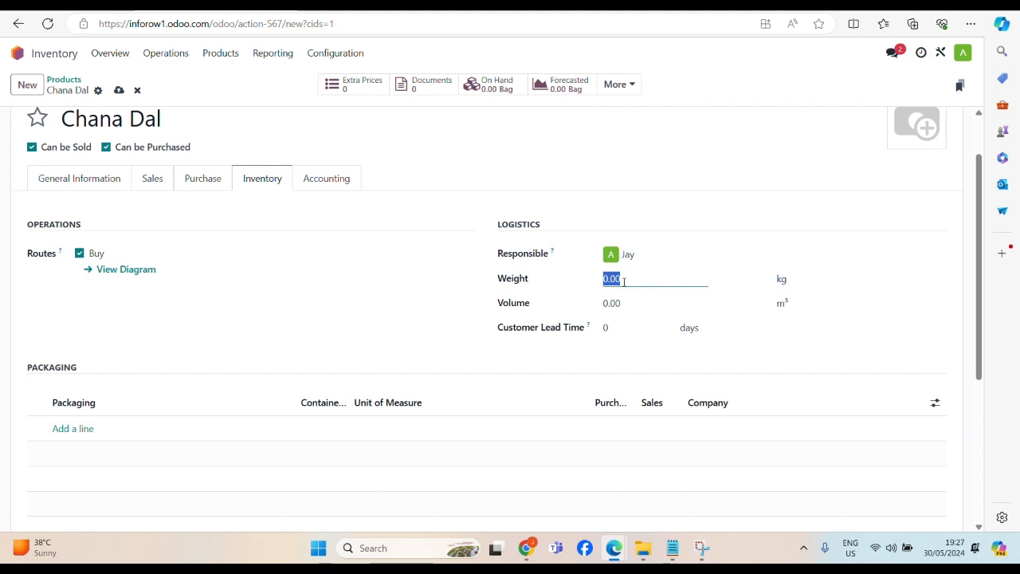
type("5kg")
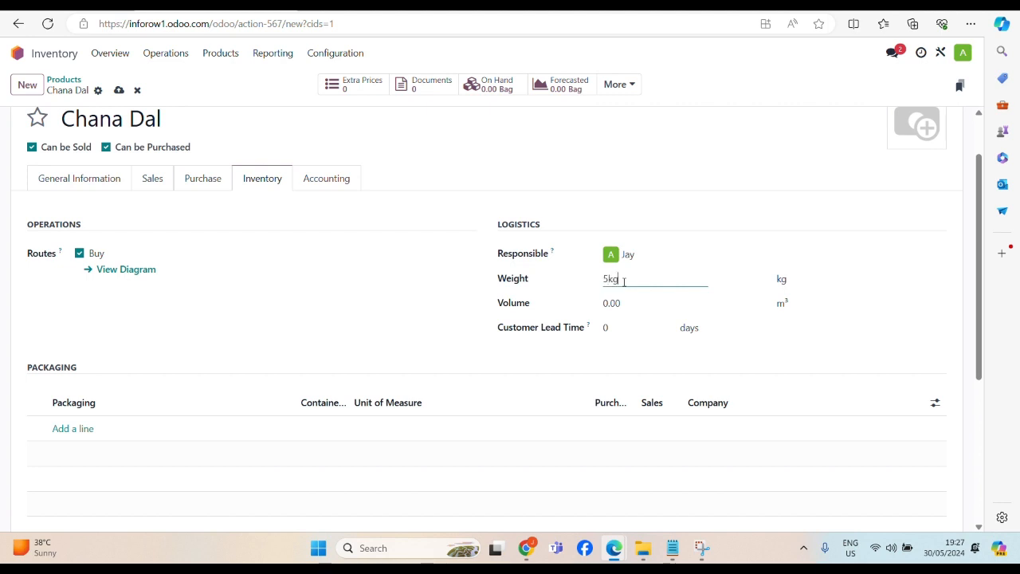
key("Backspace")
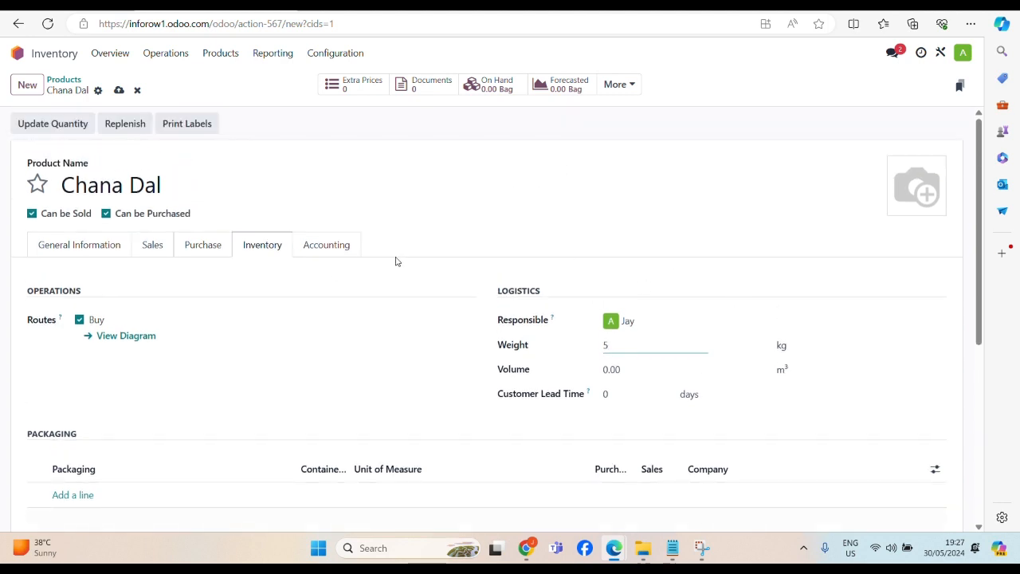
- View Chana Dal's Accounting tab with its empty income and expense accounts
left_click(326, 244)
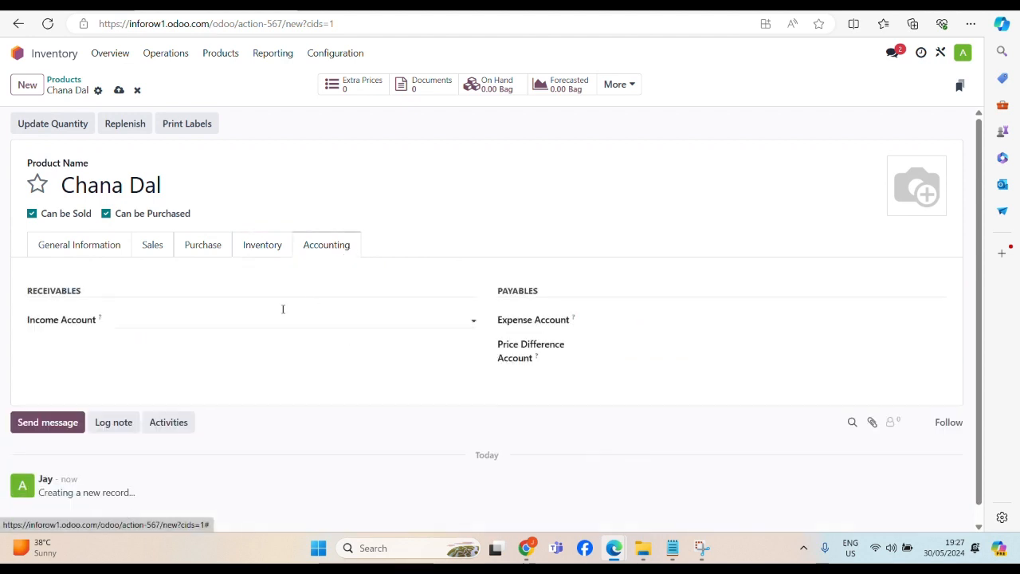
mouse_move(457, 325)
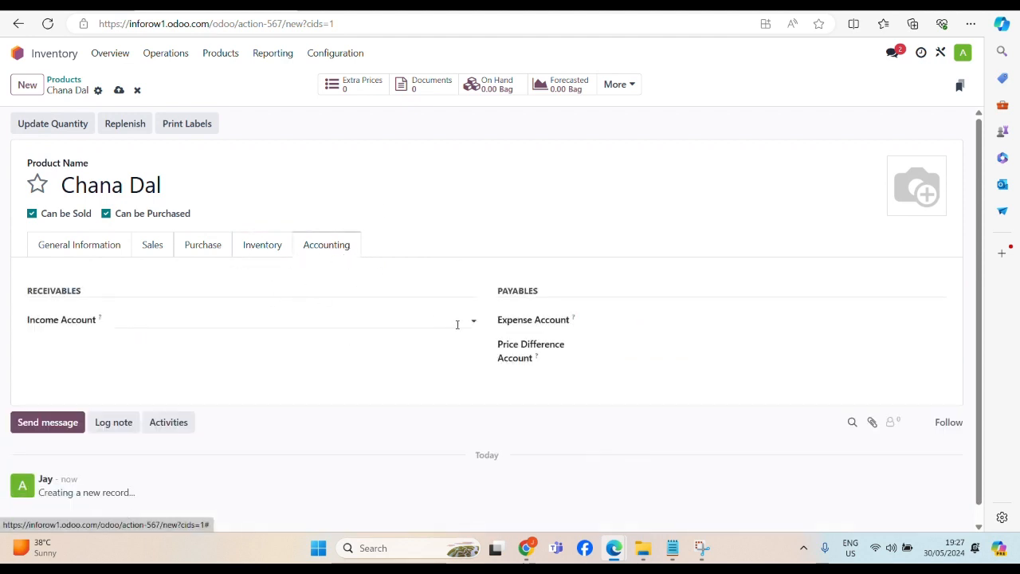
mouse_move(389, 295)
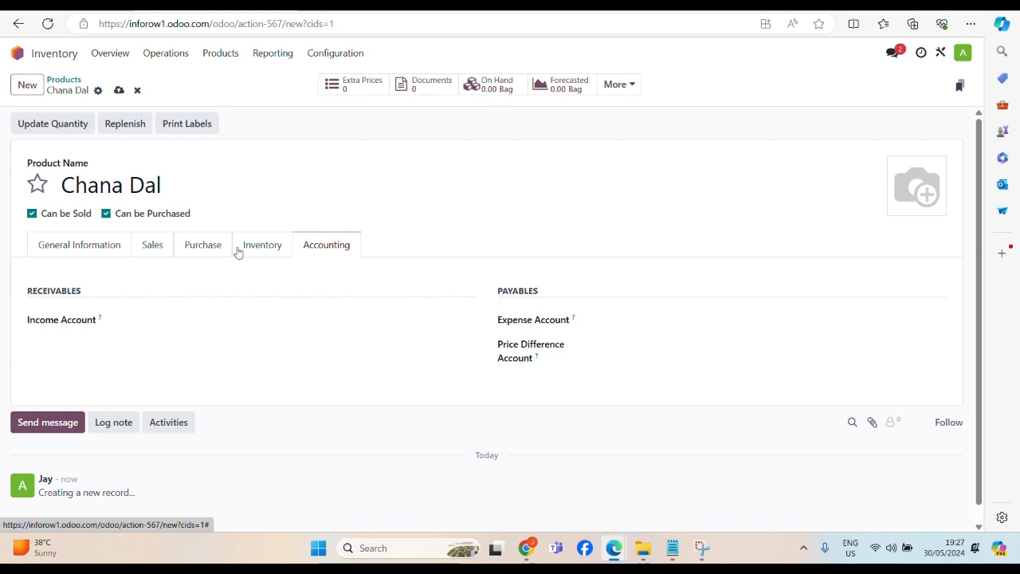
mouse_move(261, 259)
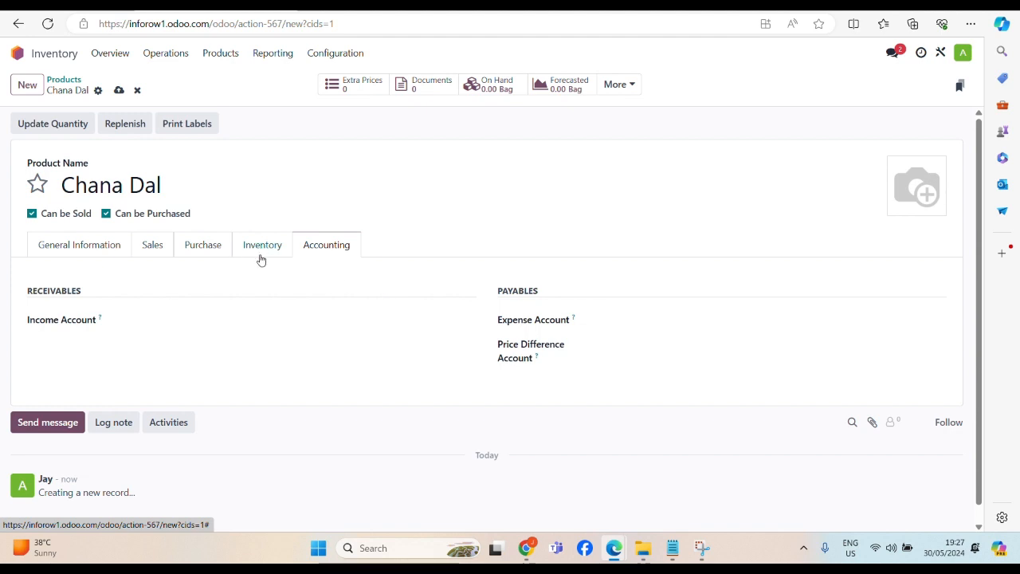
mouse_move(52, 124)
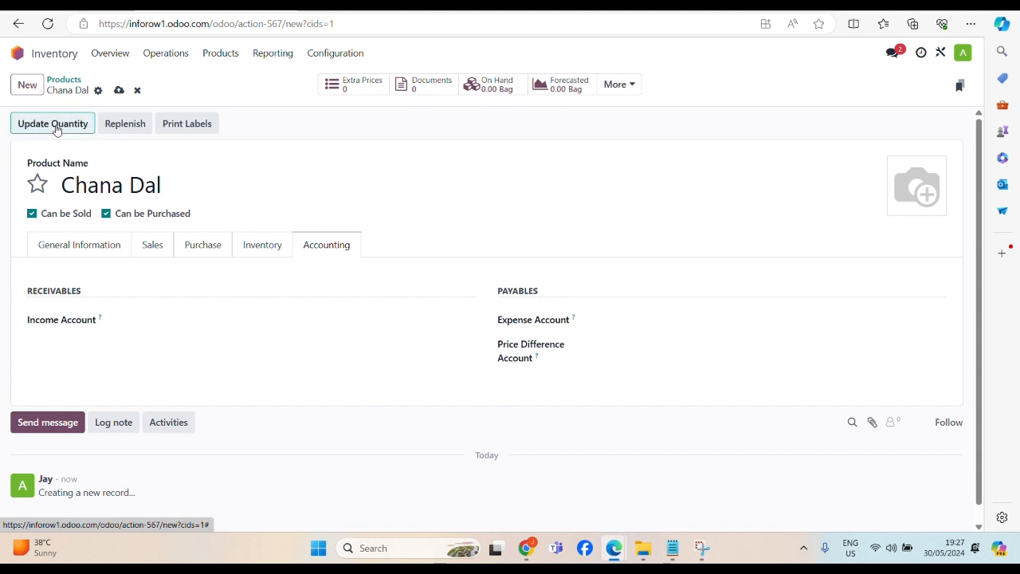
- Save Chana Dal and apply its on-hand quantity of 0.00 Bag
left_click(119, 90)
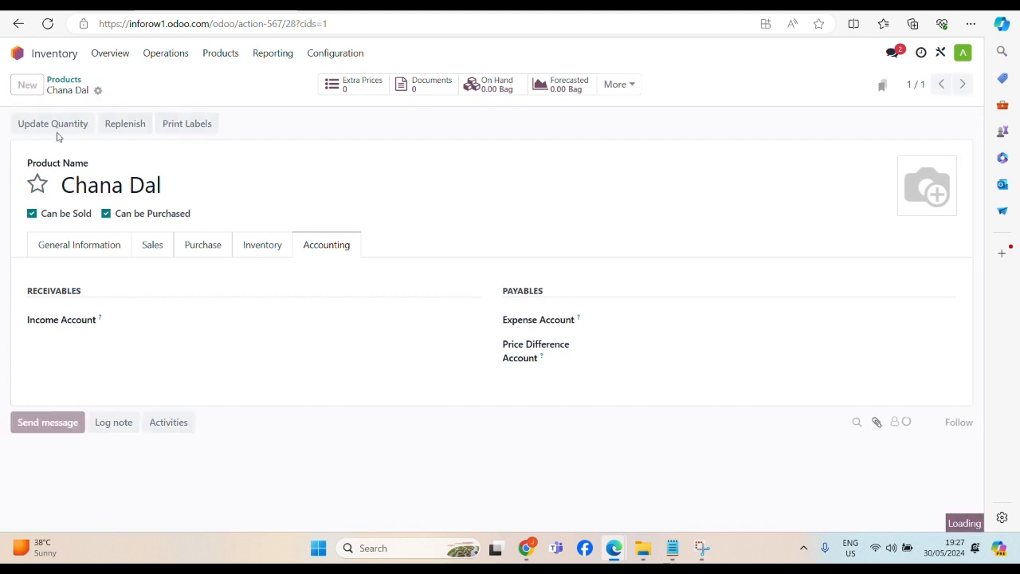
left_click(53, 123)
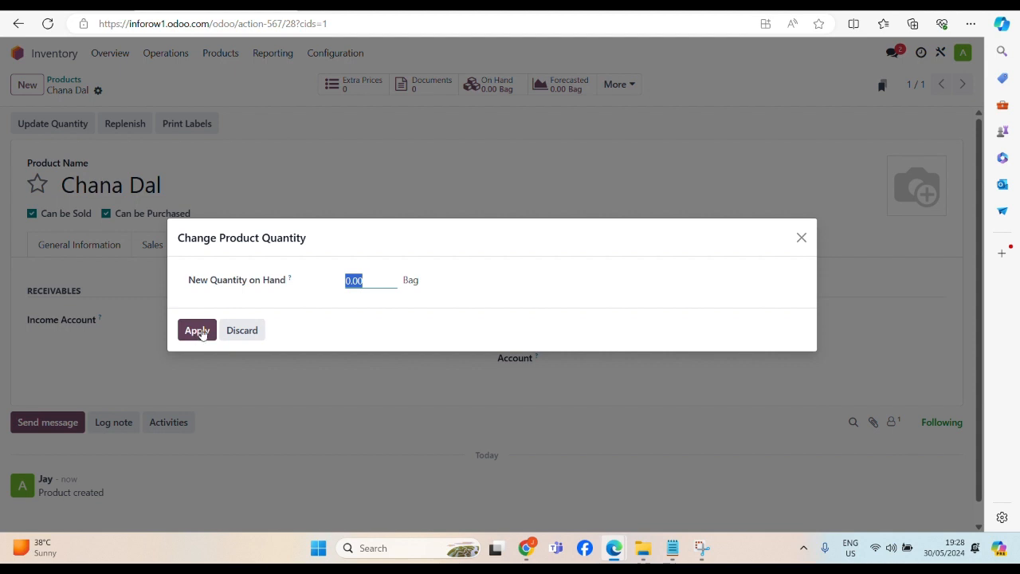
left_click(197, 330)
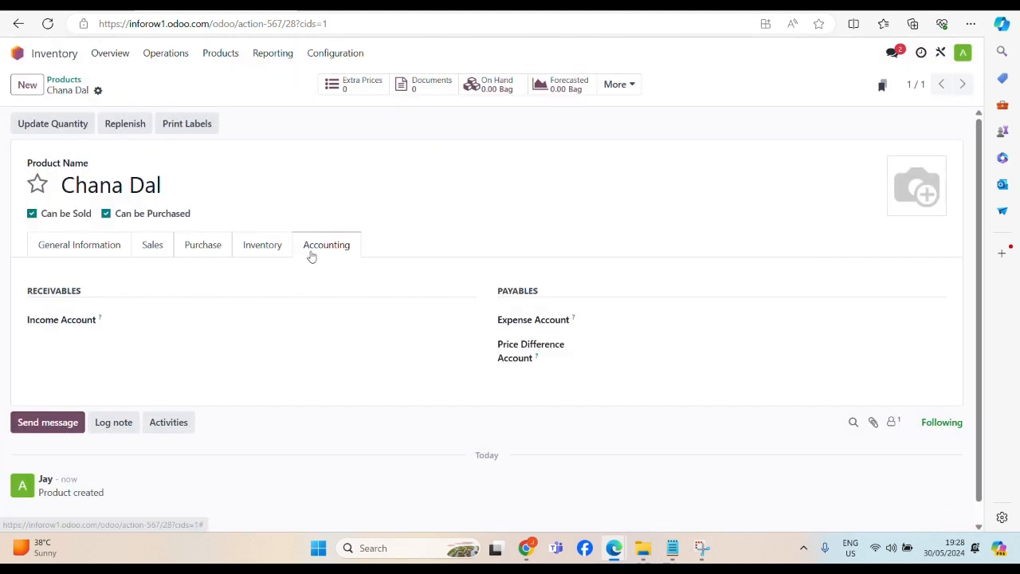
mouse_move(125, 123)
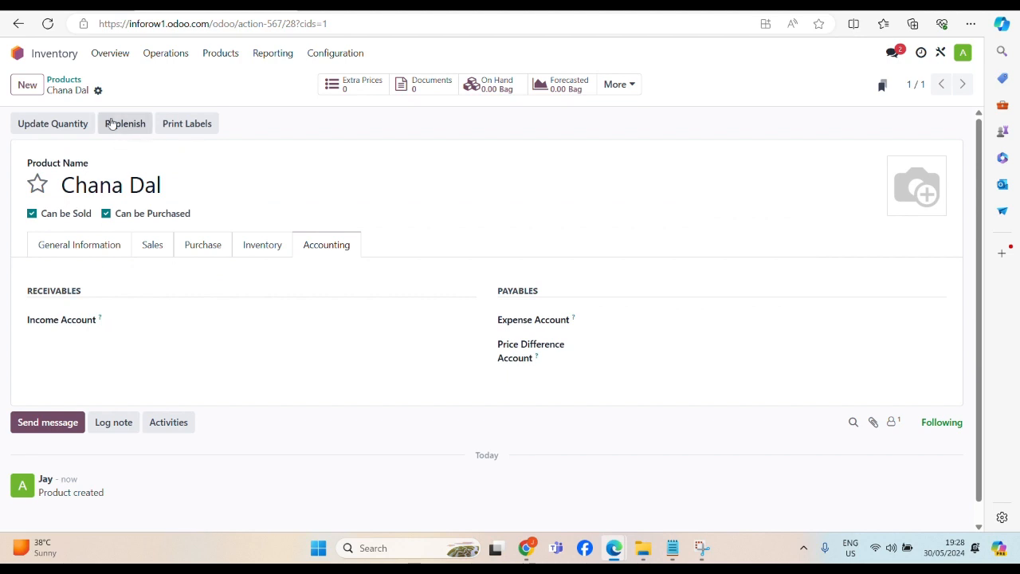
mouse_move(16, 52)
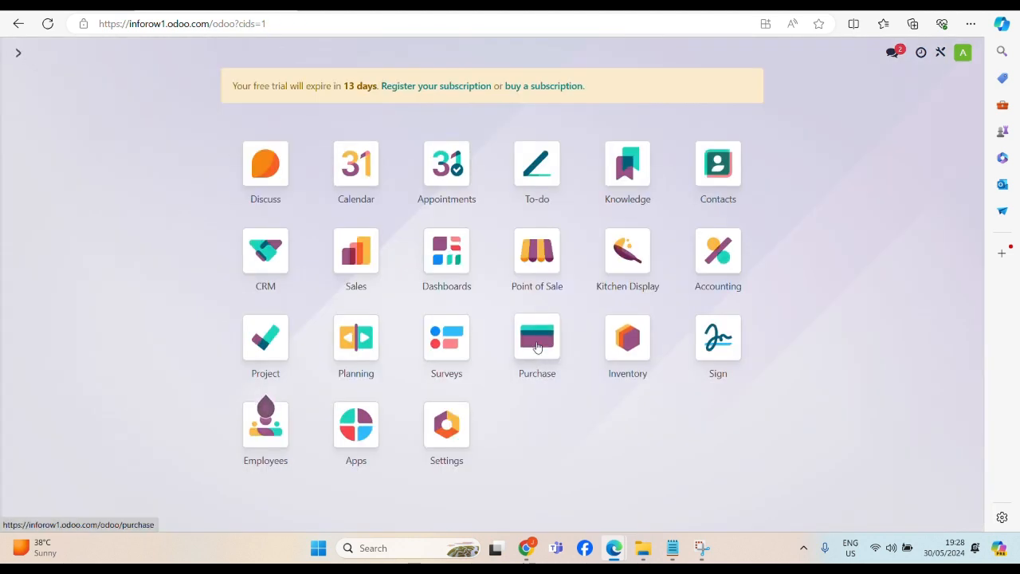
- Open the Purchase app's Requests for Quotation list of 10 orders
left_click(536, 337)
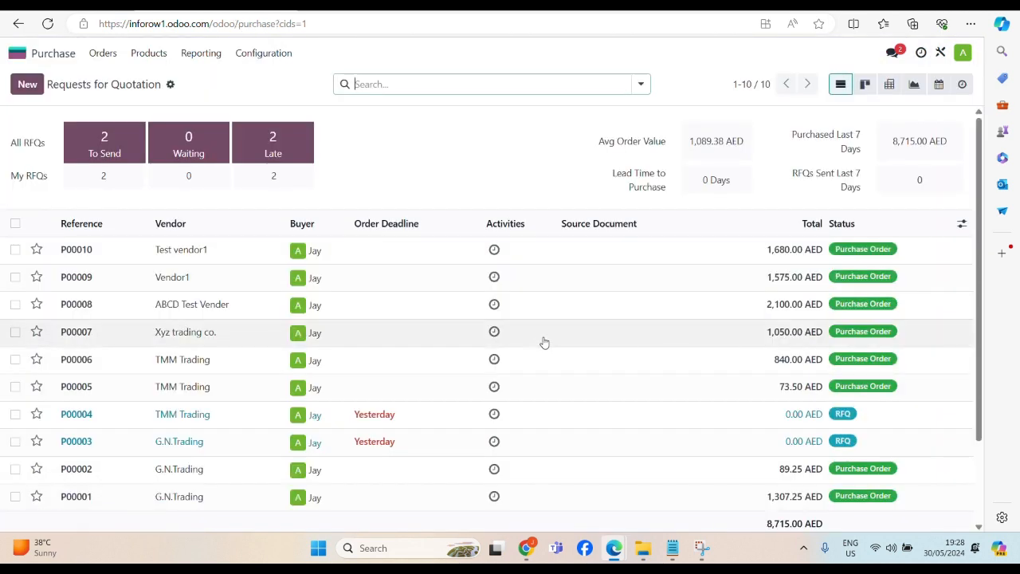
mouse_move(428, 258)
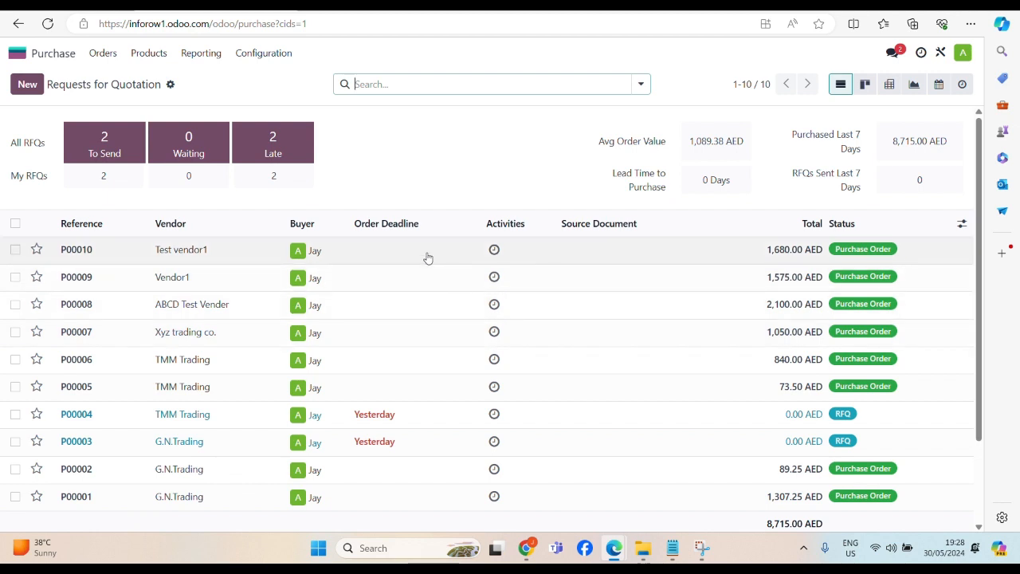
mouse_move(311, 206)
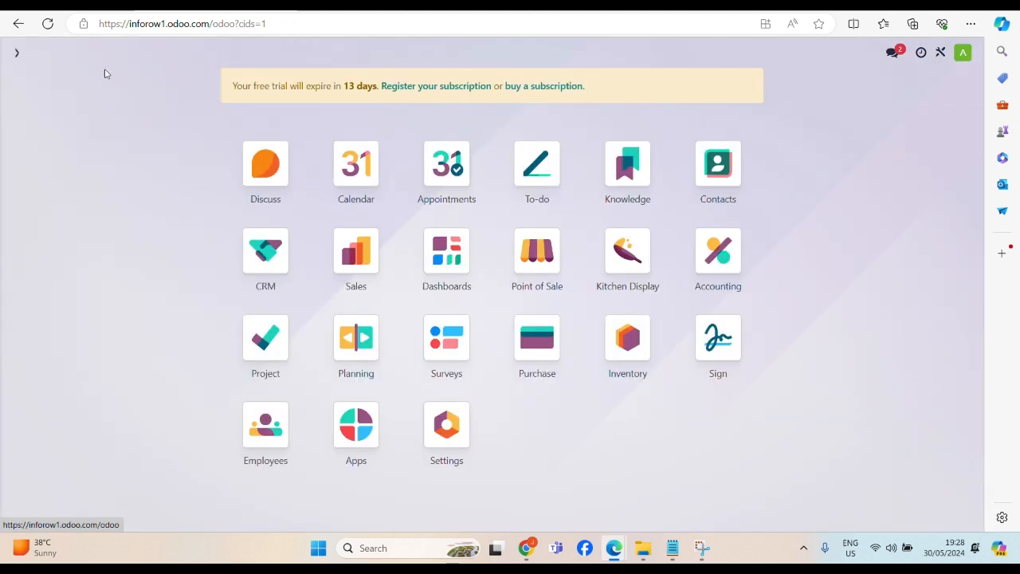
left_click(628, 336)
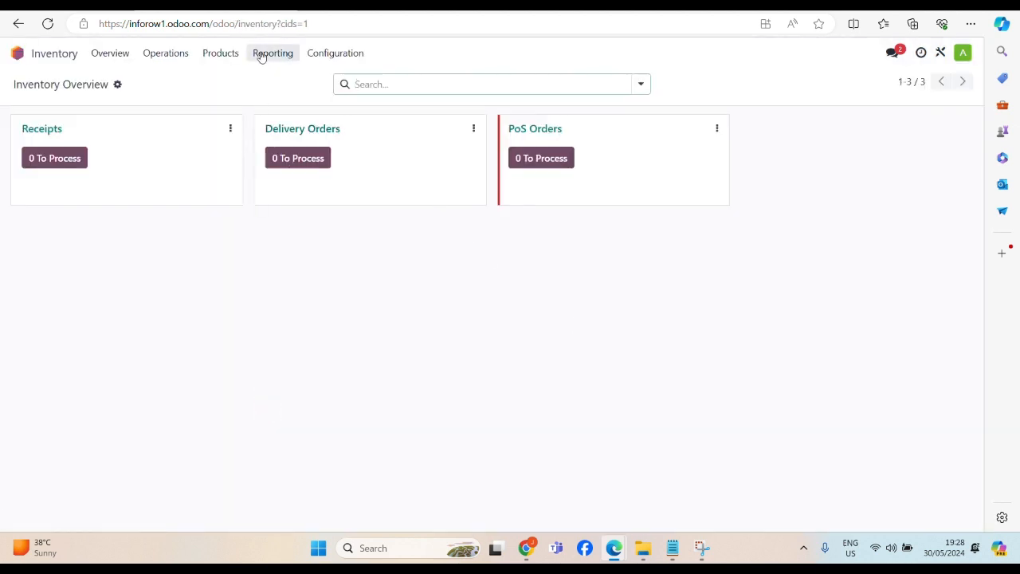
left_click(273, 53)
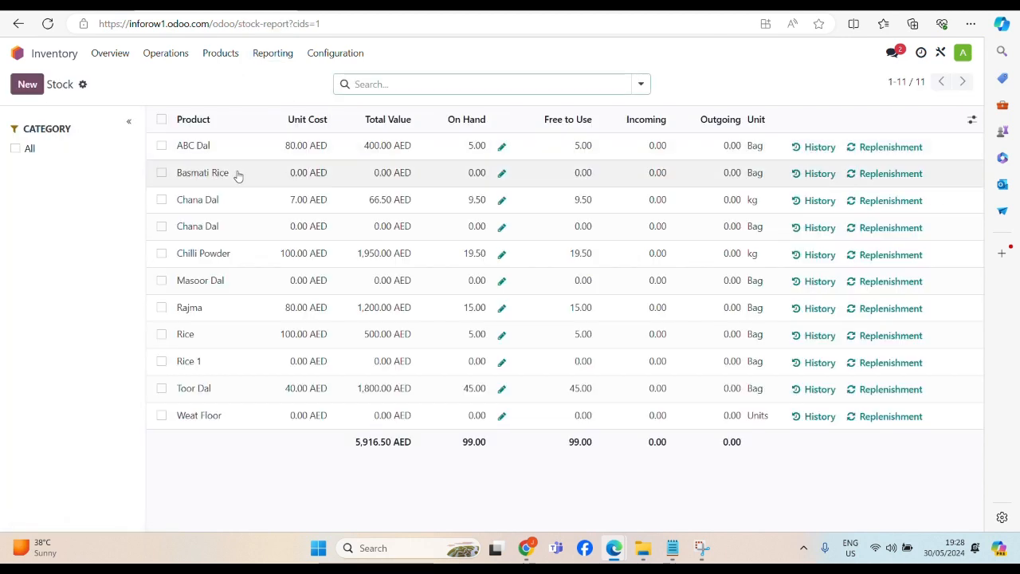
mouse_move(224, 235)
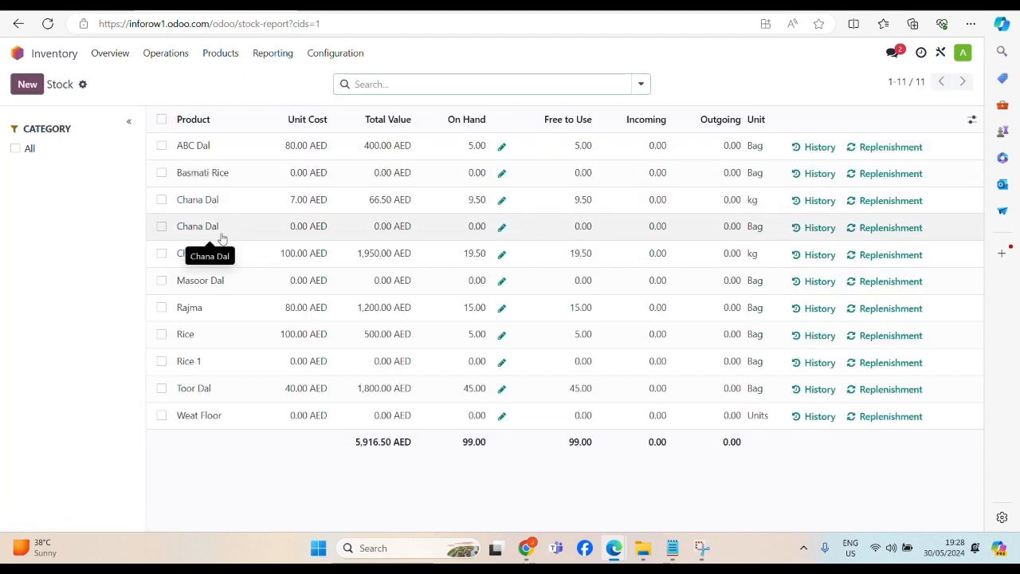
mouse_move(402, 234)
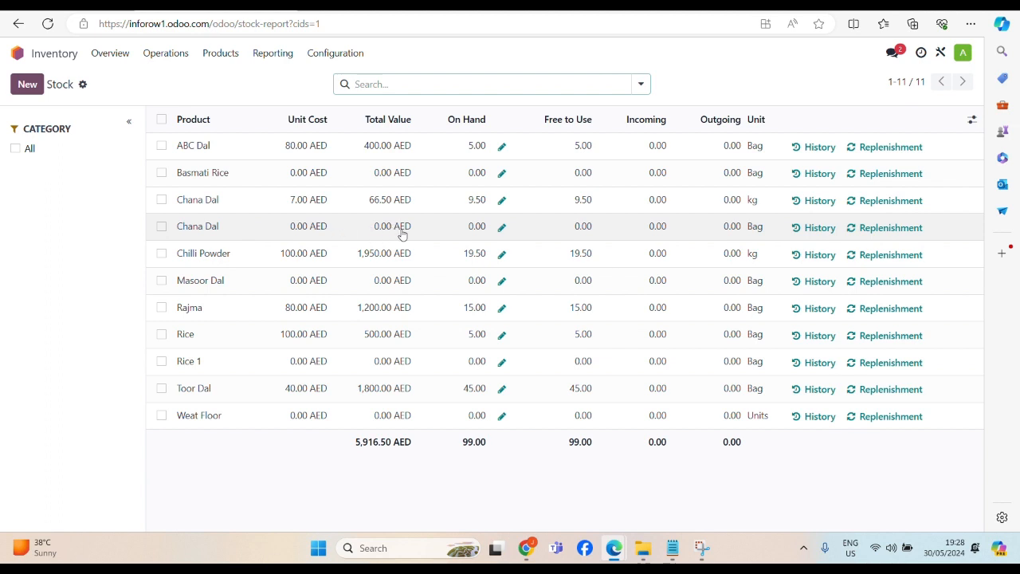
mouse_move(213, 229)
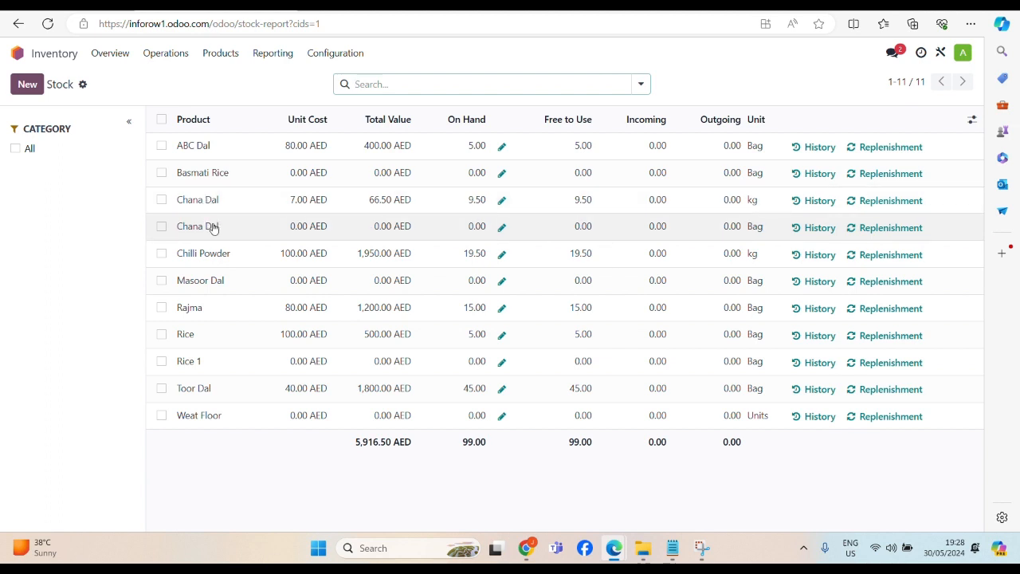
left_click(161, 227)
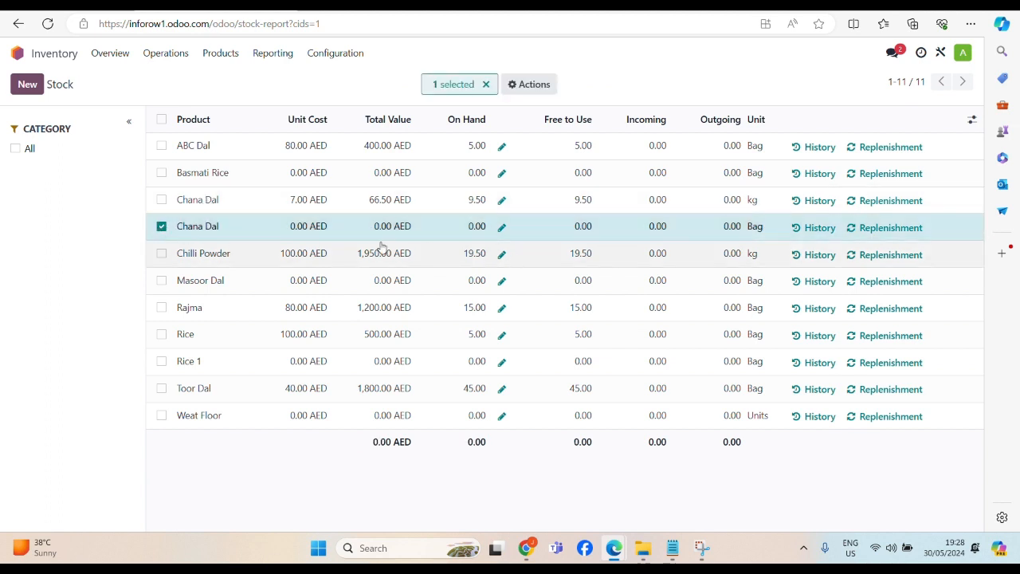
mouse_move(809, 253)
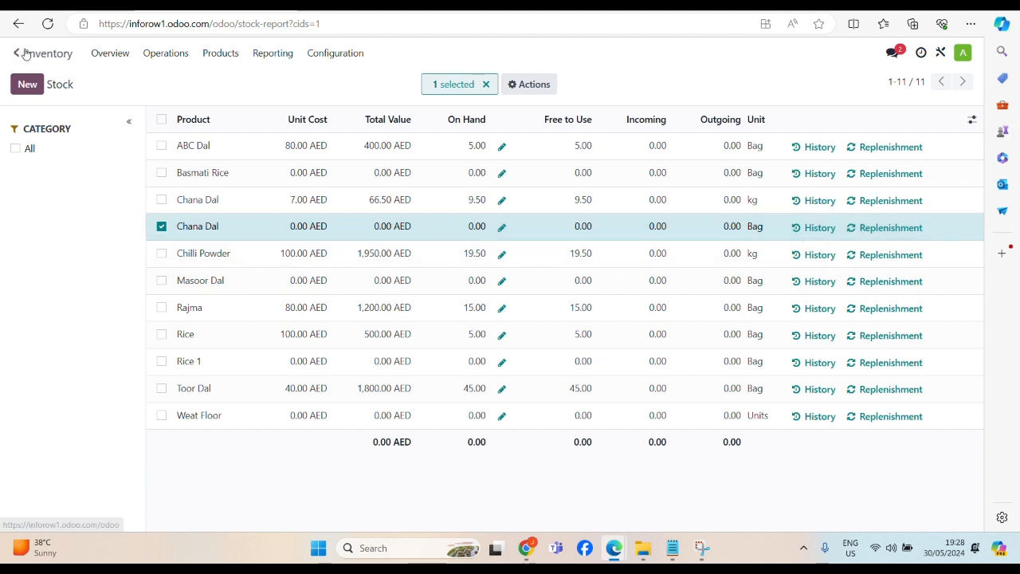
left_click(18, 53)
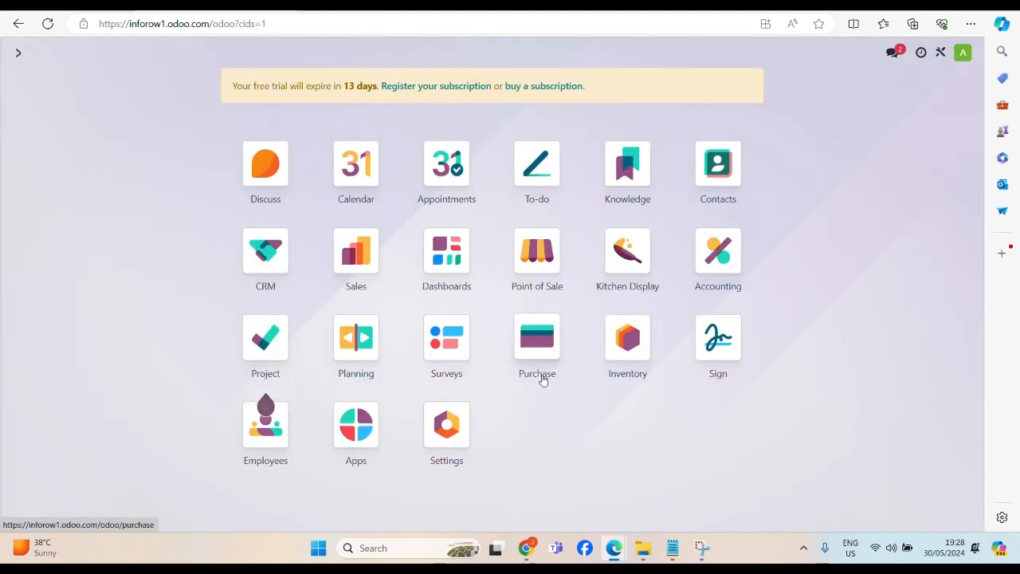
- Start a new request for quotation, provisionally choosing G.N.Trading as vendor
left_click(537, 335)
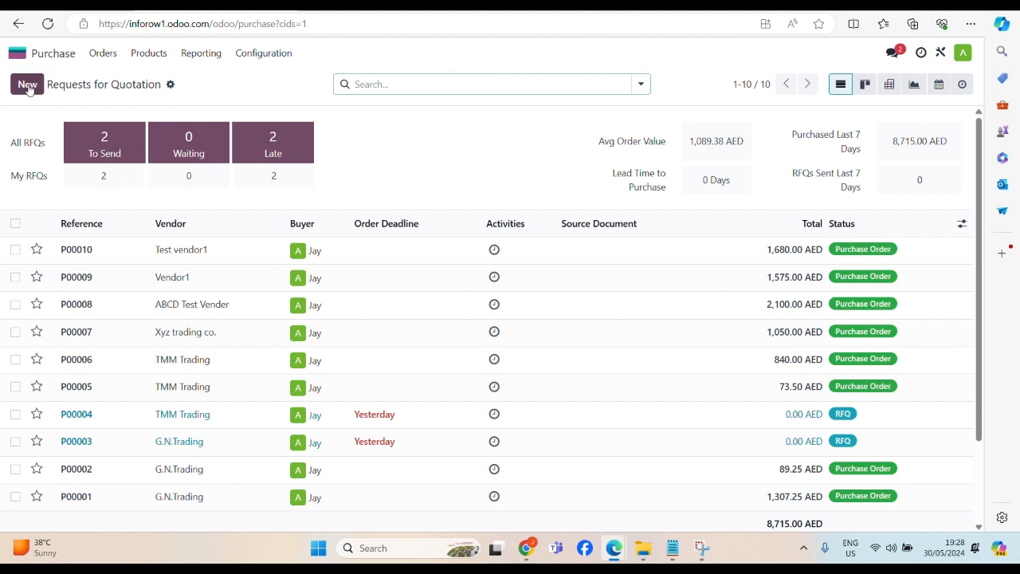
left_click(27, 84)
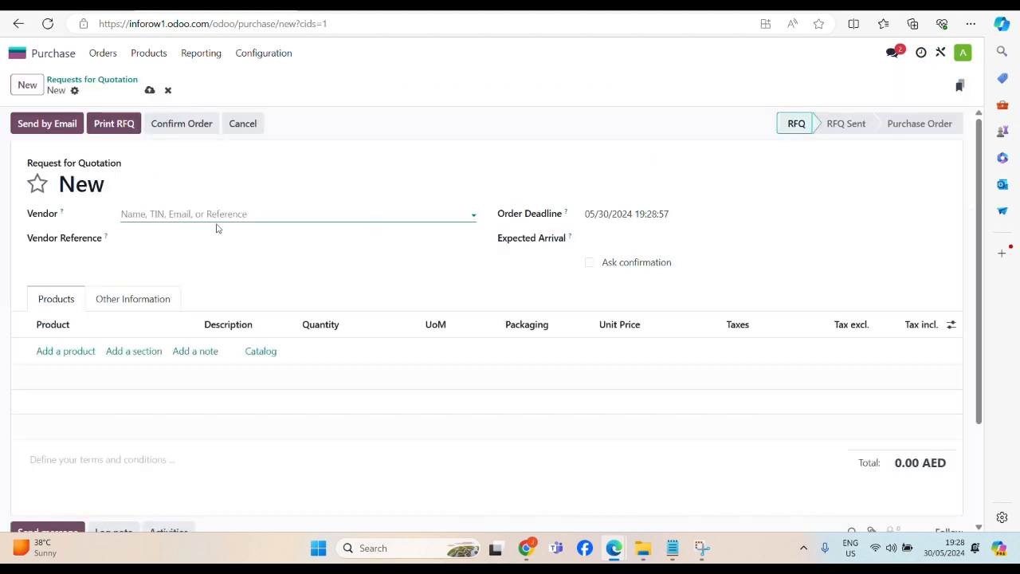
left_click(295, 214)
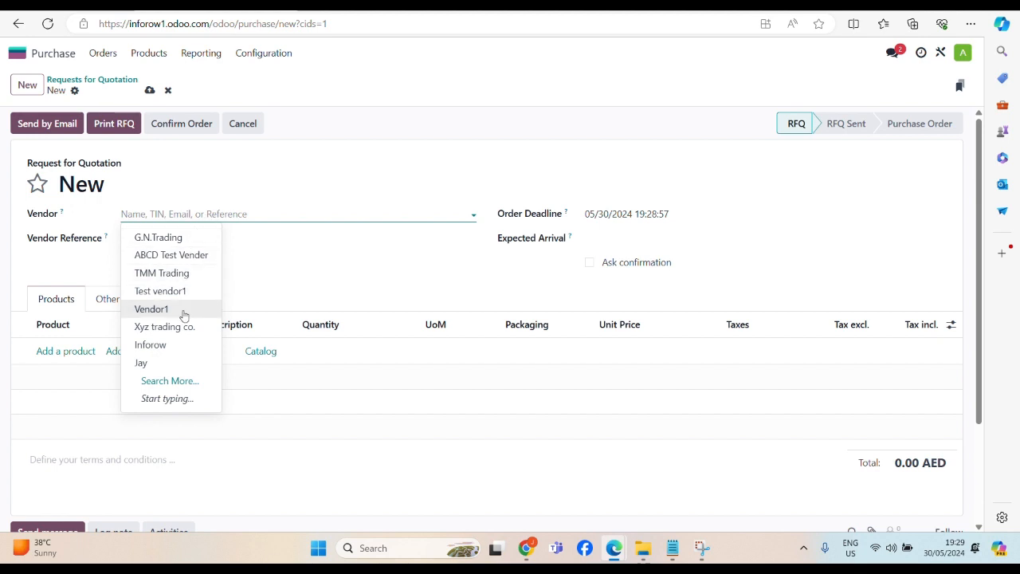
mouse_move(179, 237)
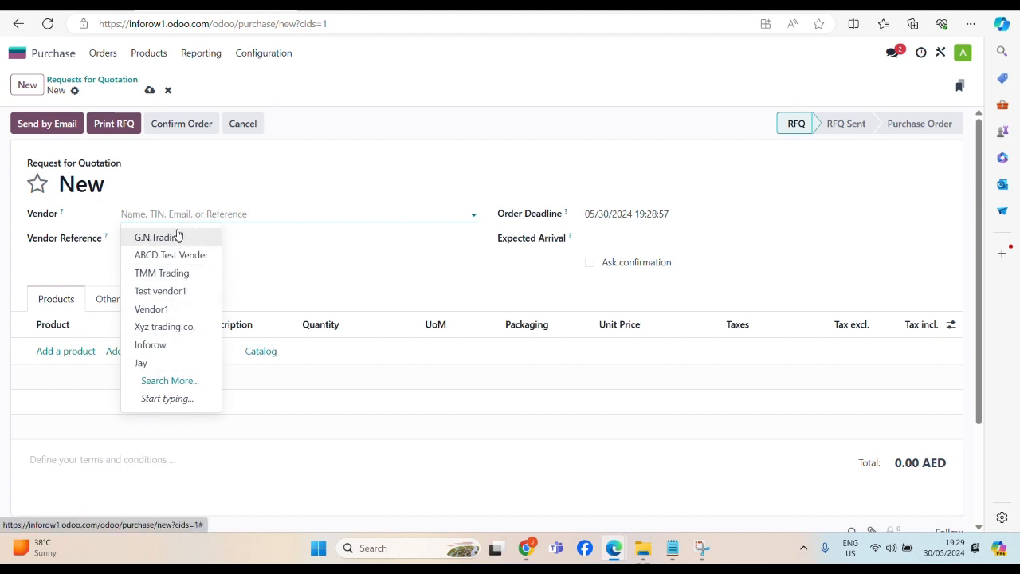
left_click(156, 237)
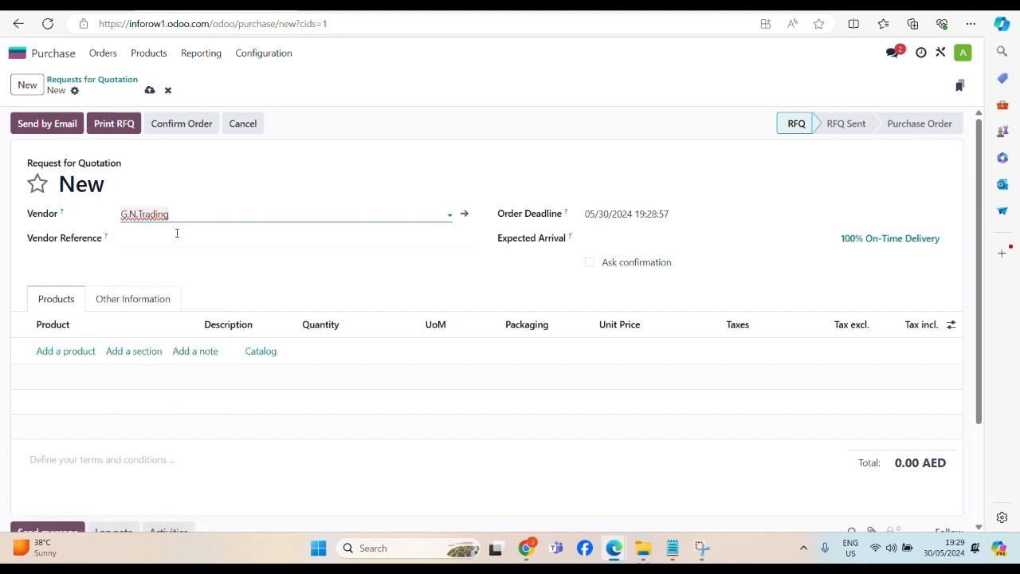
- Replace the vendor with a newly created 'Vender ABC 1'
double_click(144, 214)
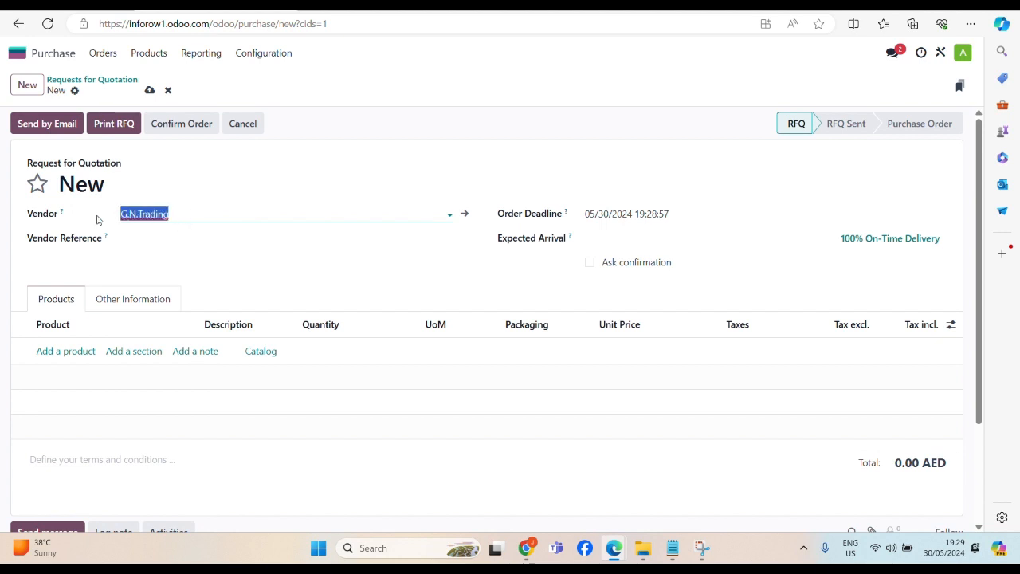
type("Vender")
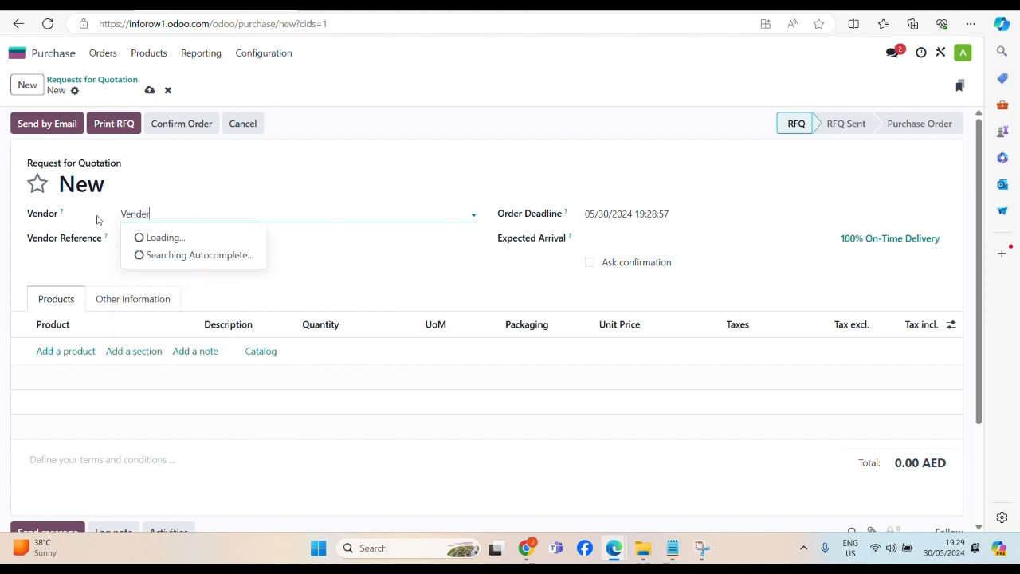
type("ABC")
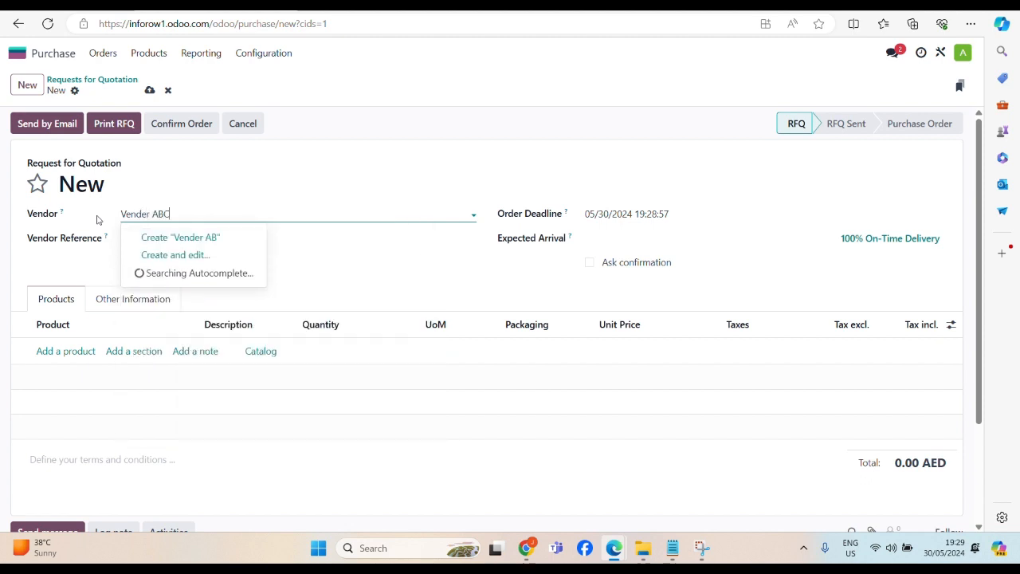
type("1")
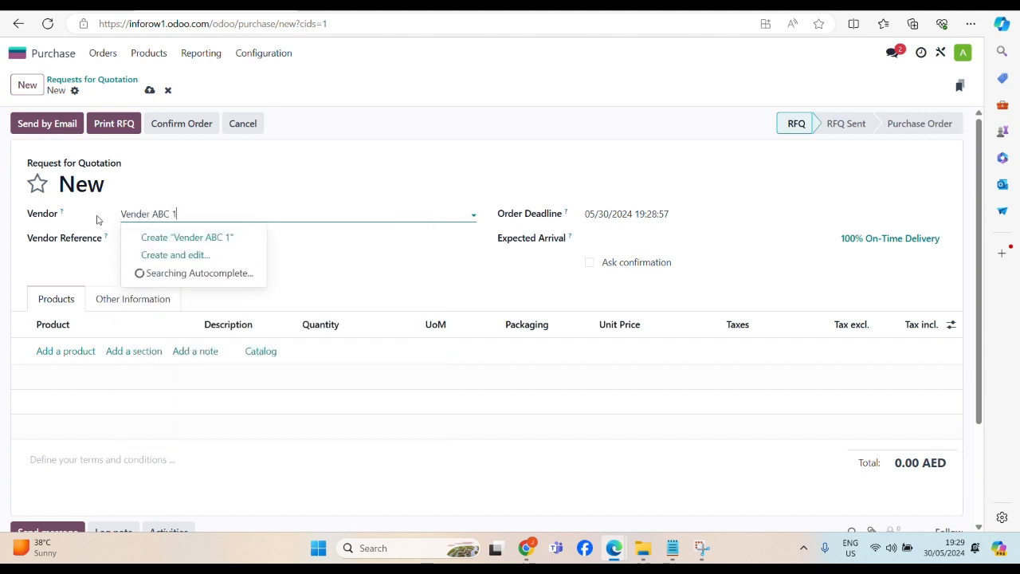
left_click(187, 237)
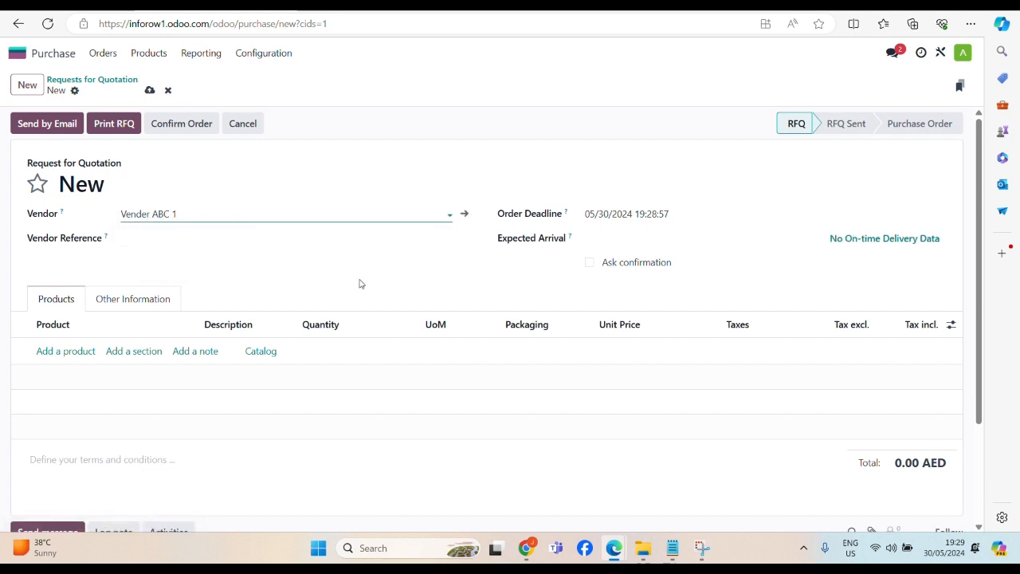
- Add a Chana Dal line to the quotation, switching it to the bag-sold variant
scroll("down", 3)
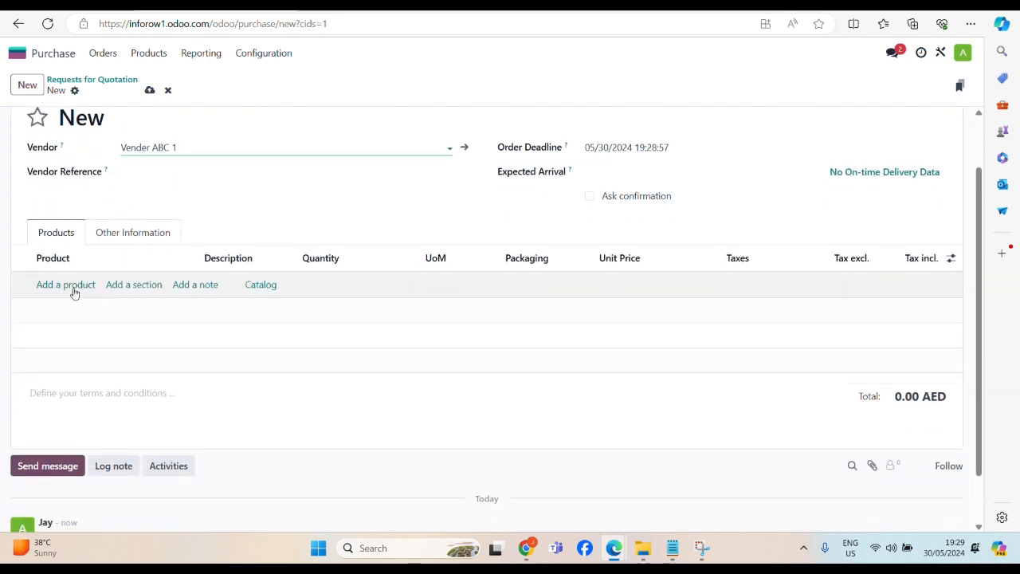
left_click(65, 285)
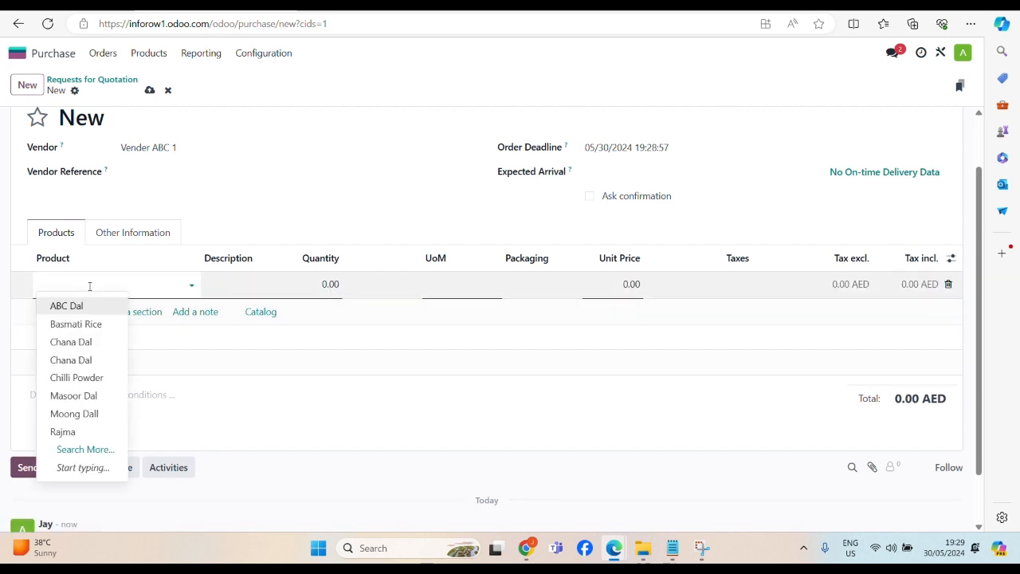
type("ch")
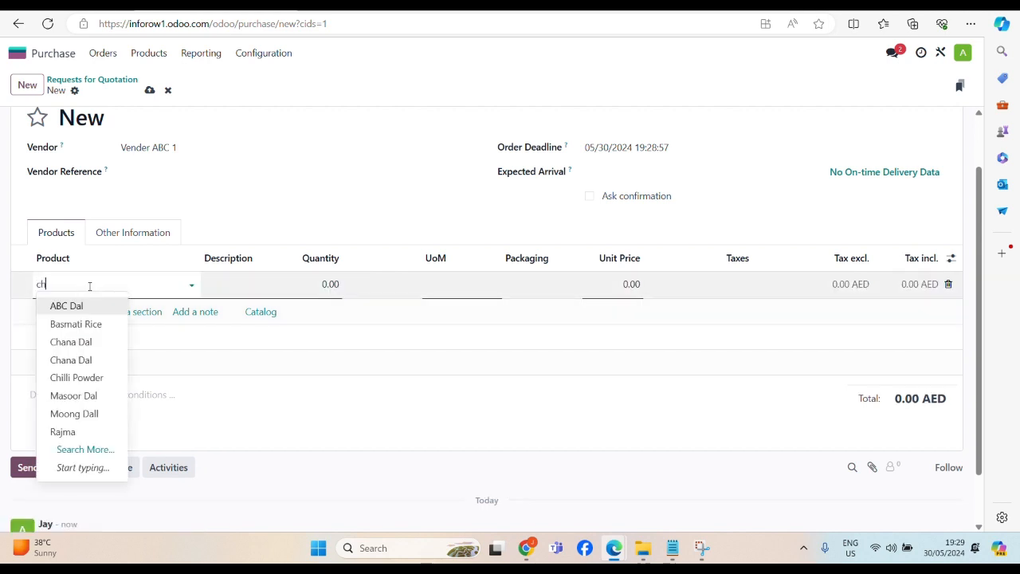
type("an")
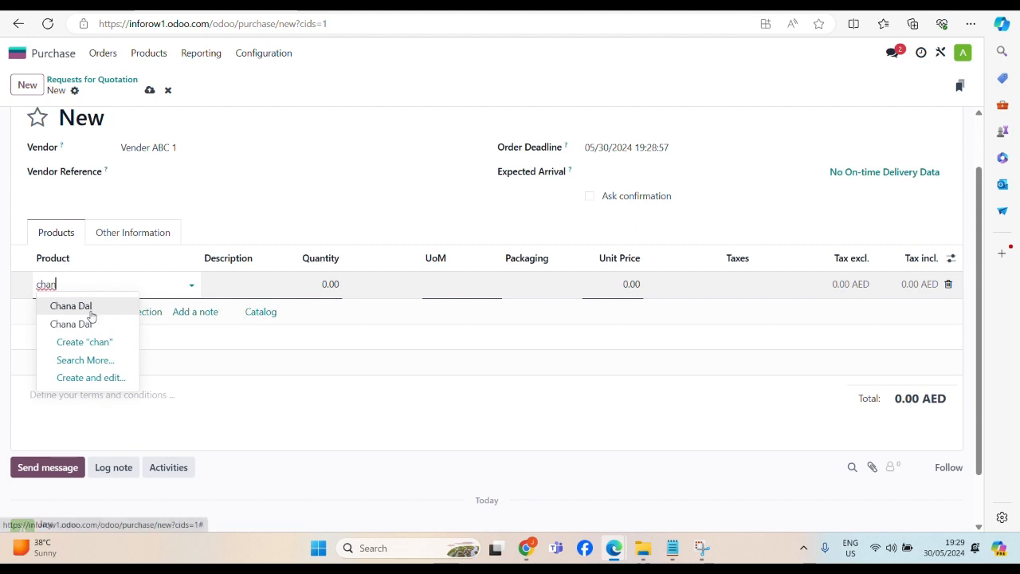
left_click(71, 305)
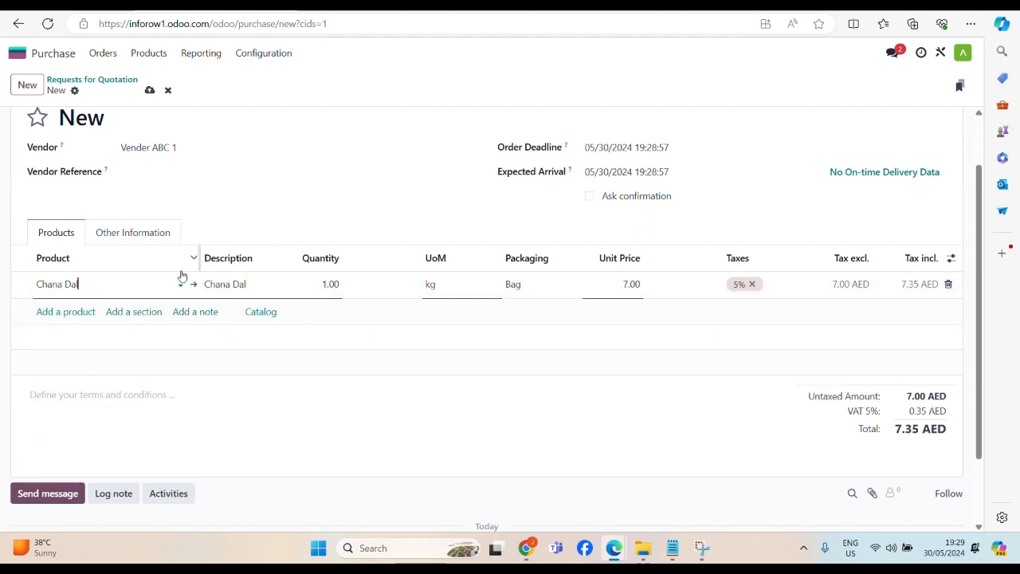
mouse_move(538, 299)
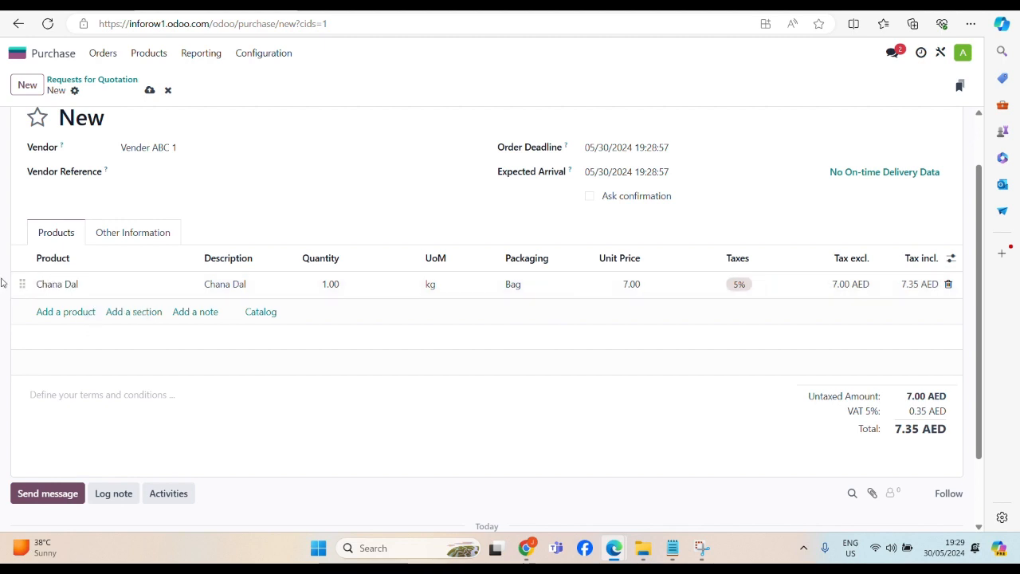
left_click(56, 284)
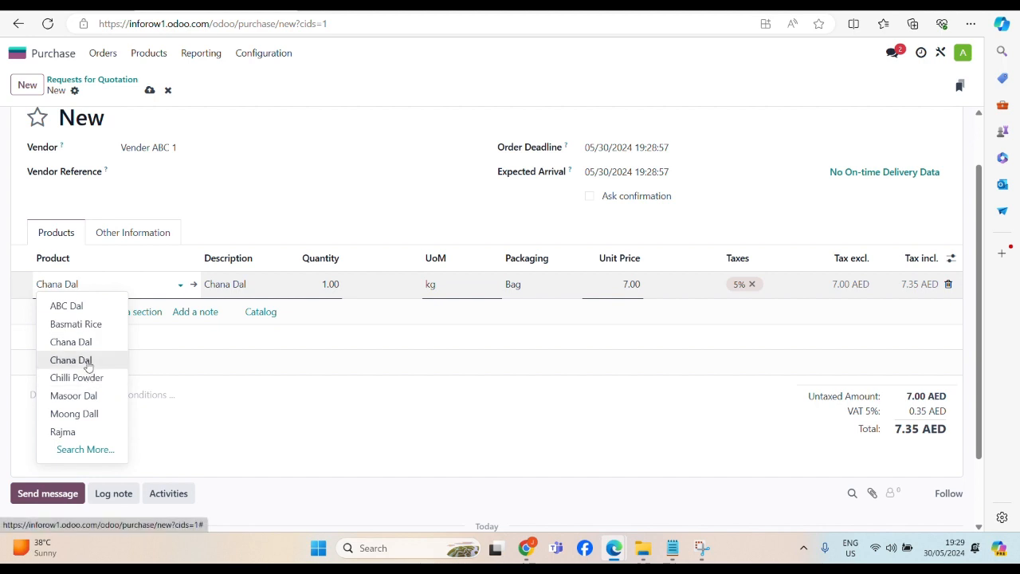
left_click(71, 359)
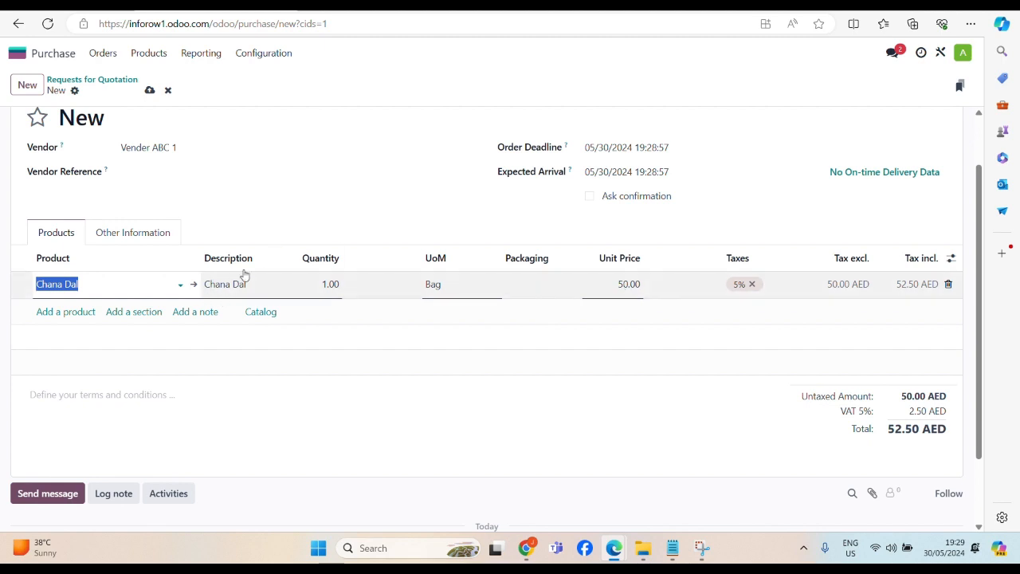
- Set the Chana Dal line quantity to 10 and its description to 'Chana Dal 5kg'
left_click(319, 284)
type("10")
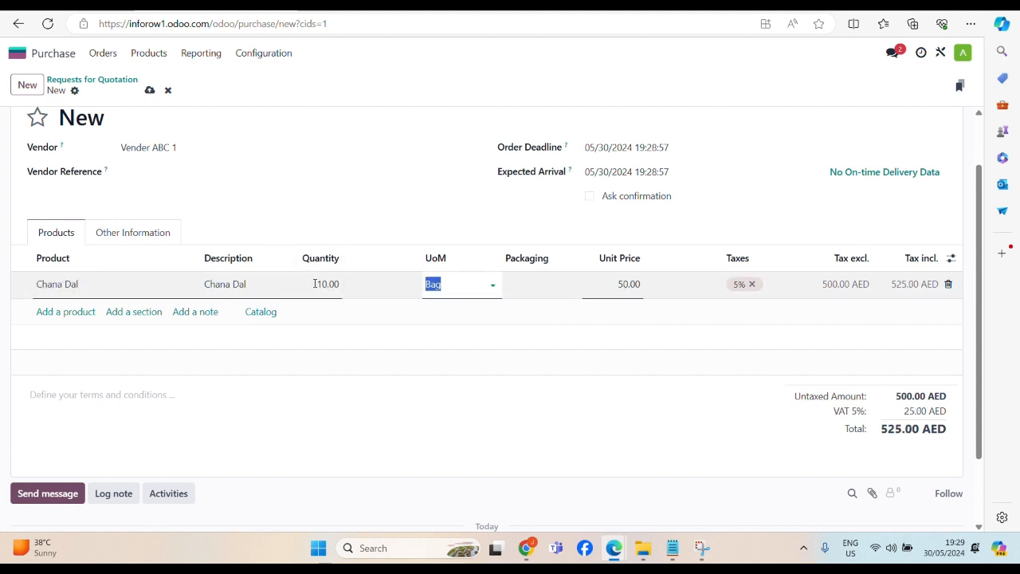
left_click(231, 284)
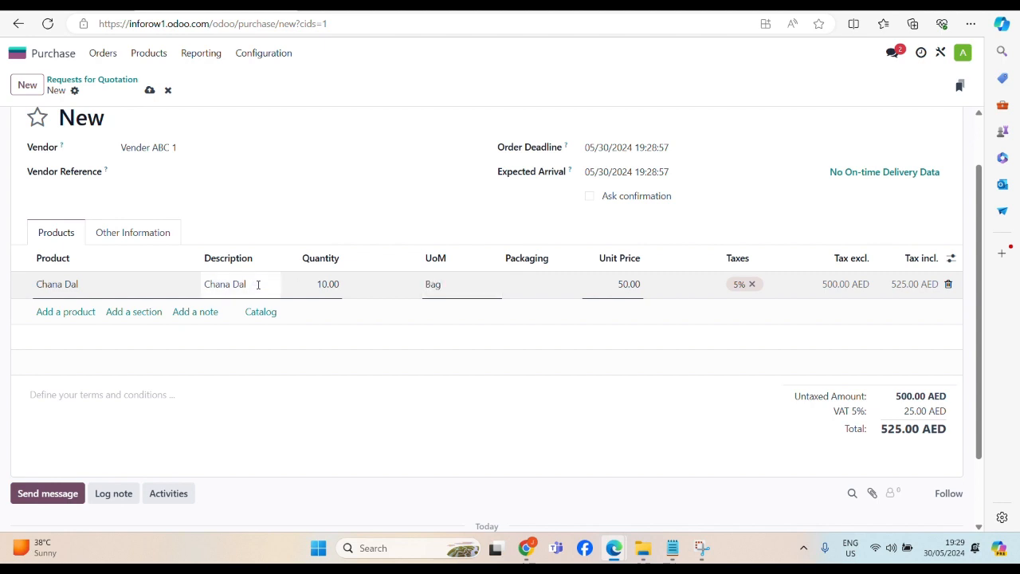
type("5")
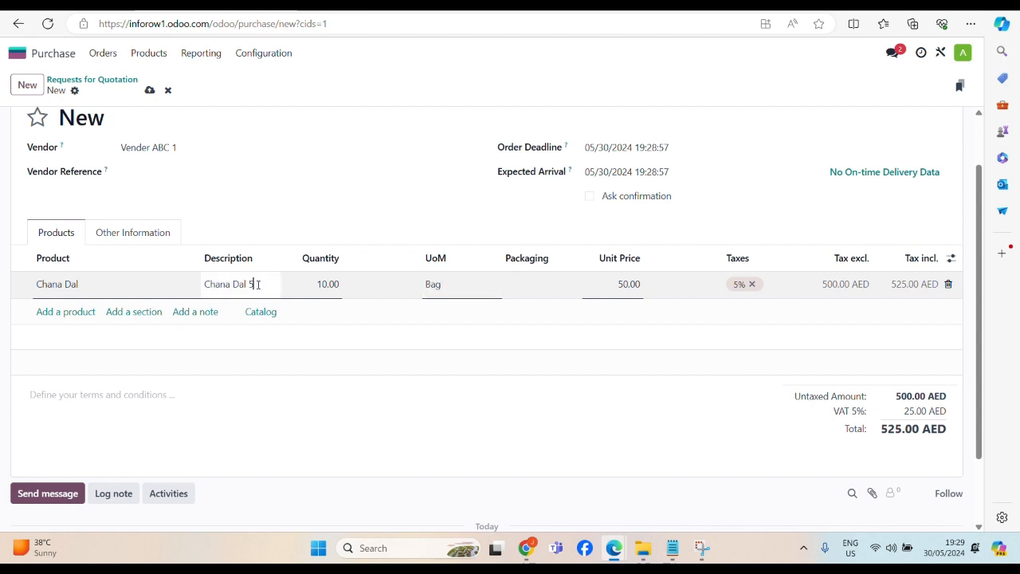
type("kg")
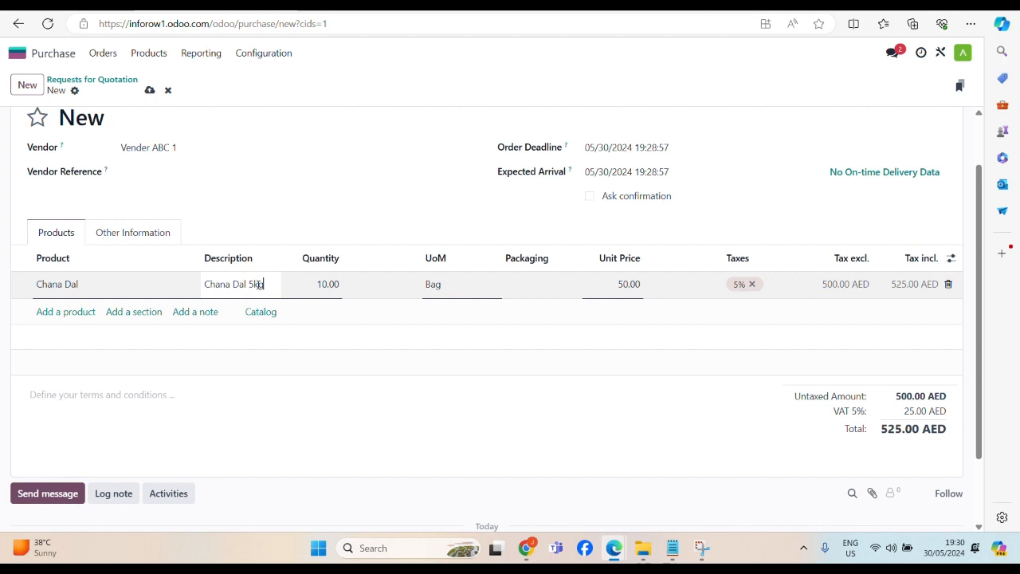
left_click(542, 284)
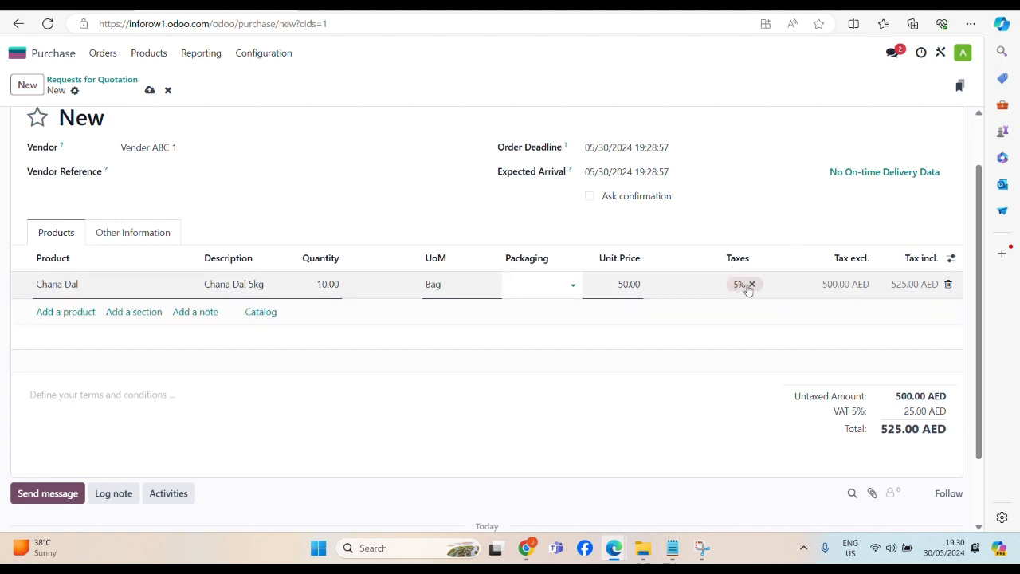
mouse_move(752, 292)
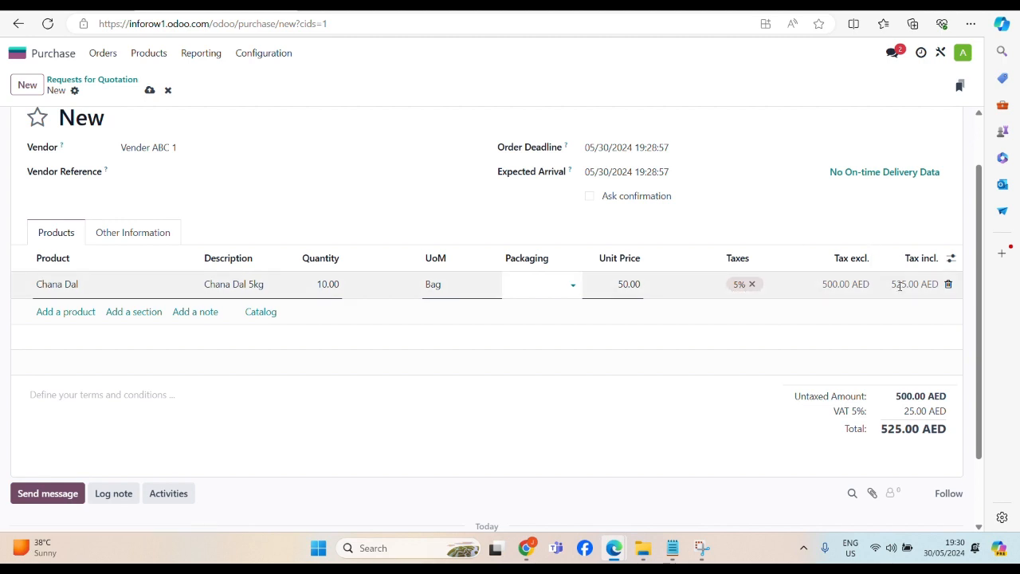
mouse_move(741, 285)
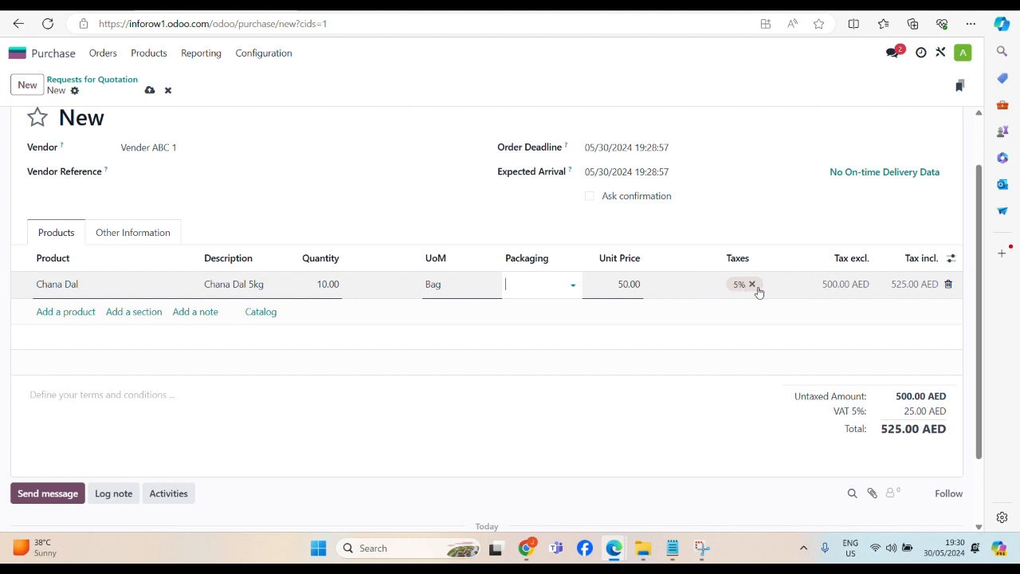
scroll("down", 3)
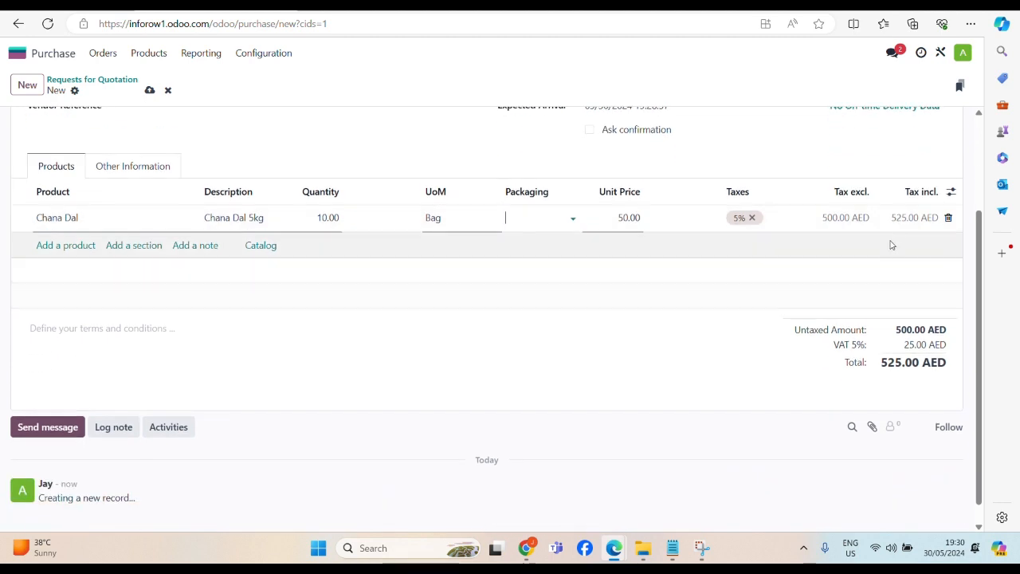
scroll("up", 3)
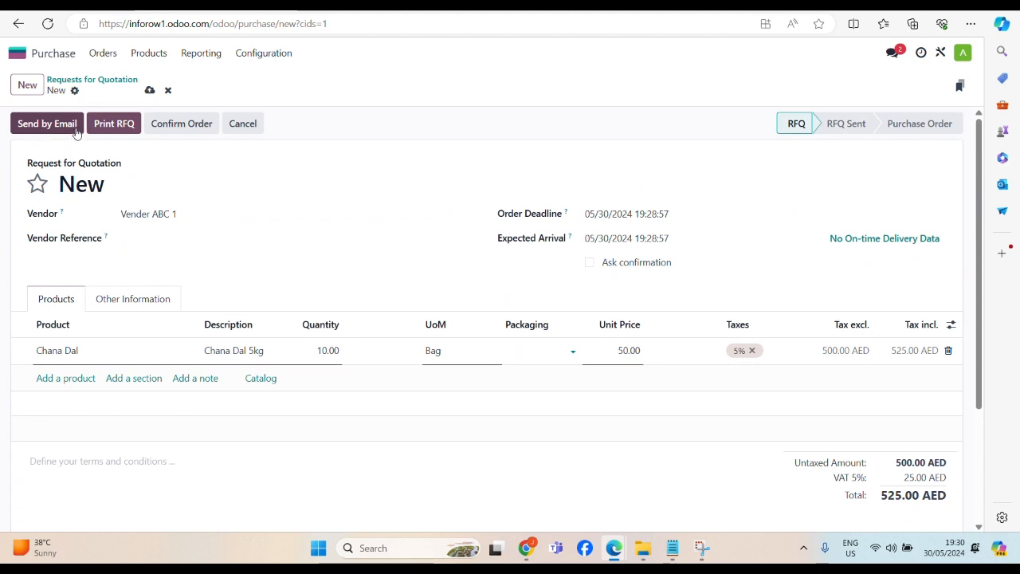
mouse_move(118, 132)
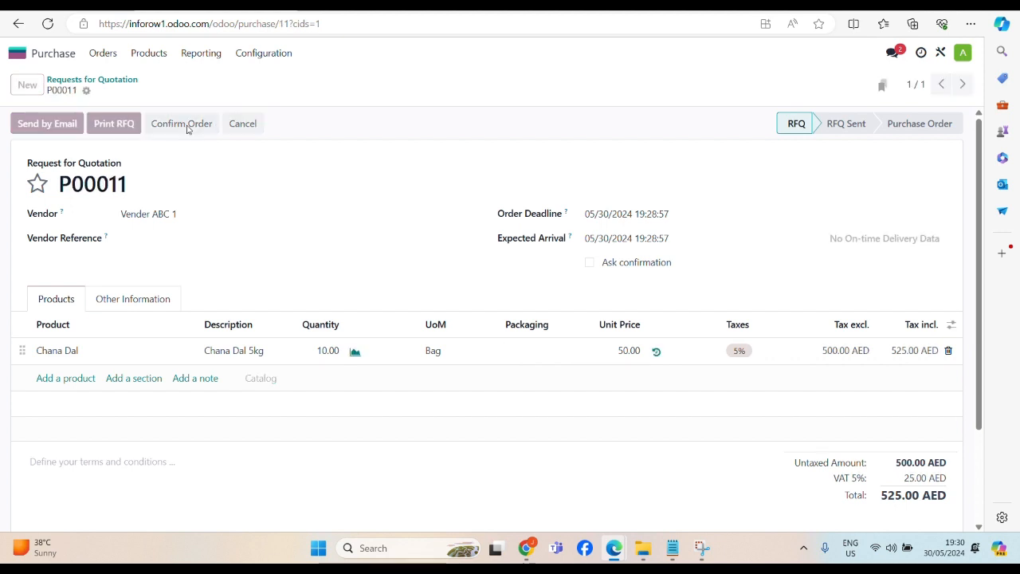
- Confirm the Chana Dal RFQ as purchase order P00011
left_click(181, 124)
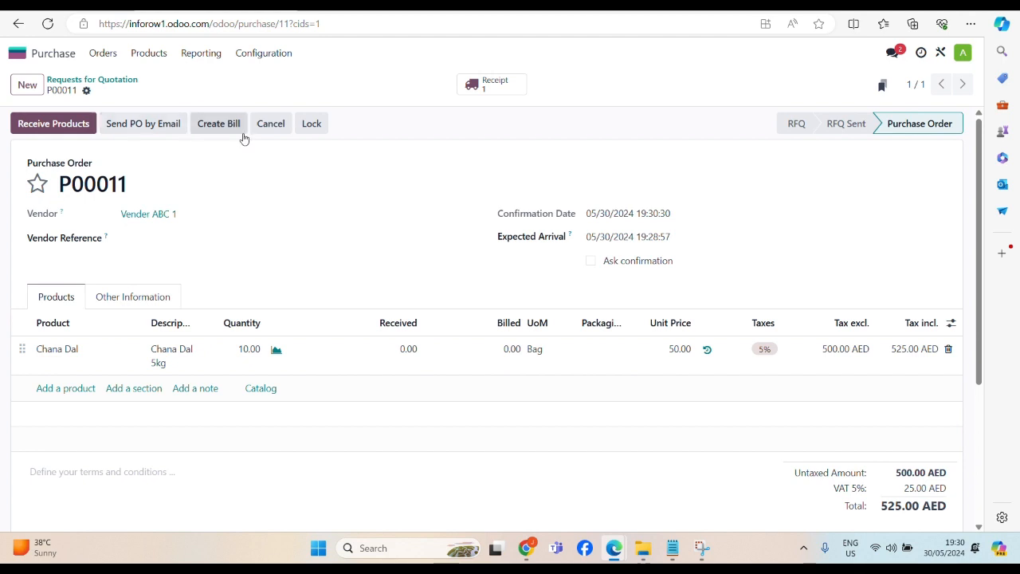
mouse_move(233, 128)
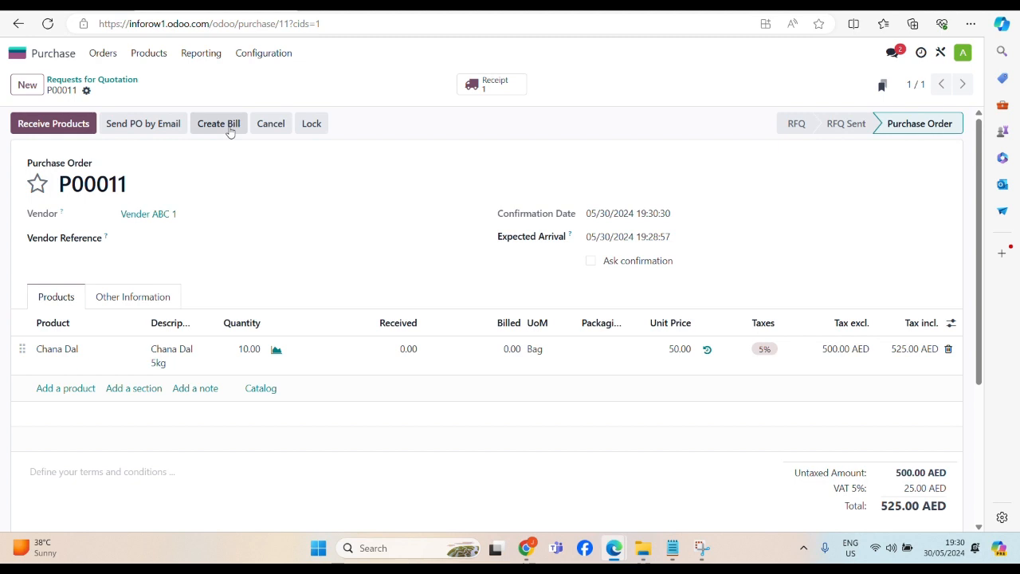
mouse_move(445, 165)
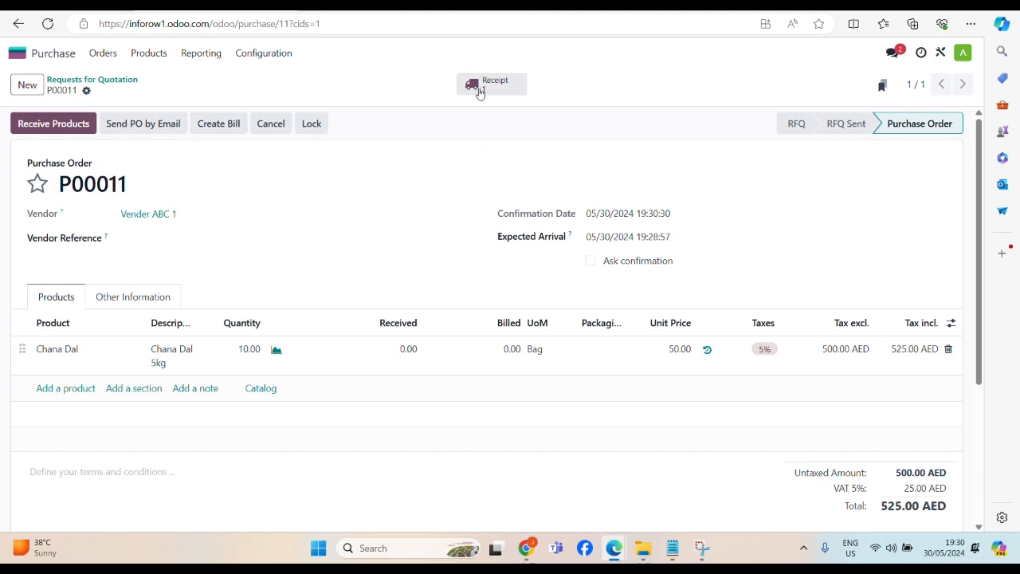
mouse_move(490, 88)
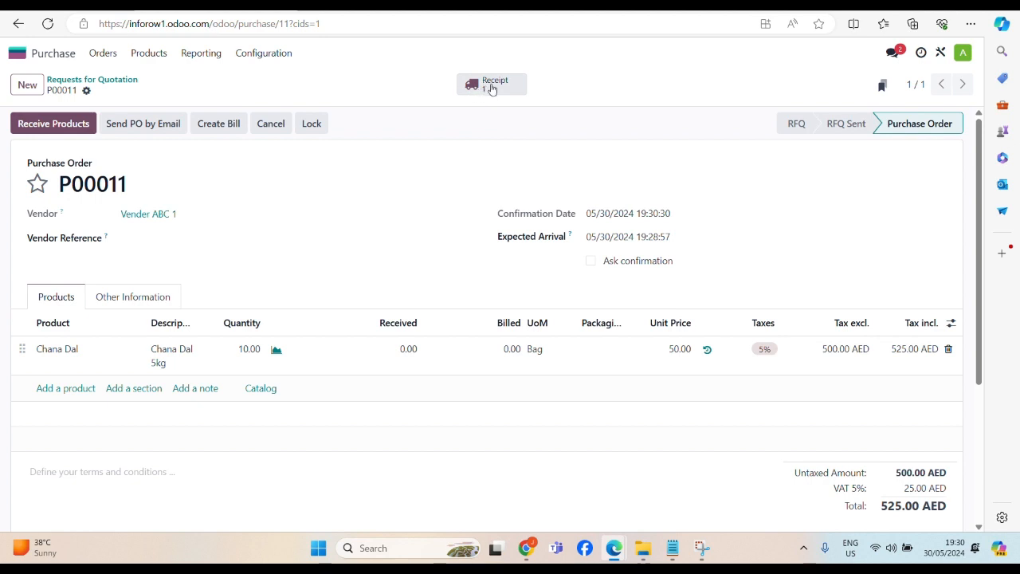
mouse_move(510, 94)
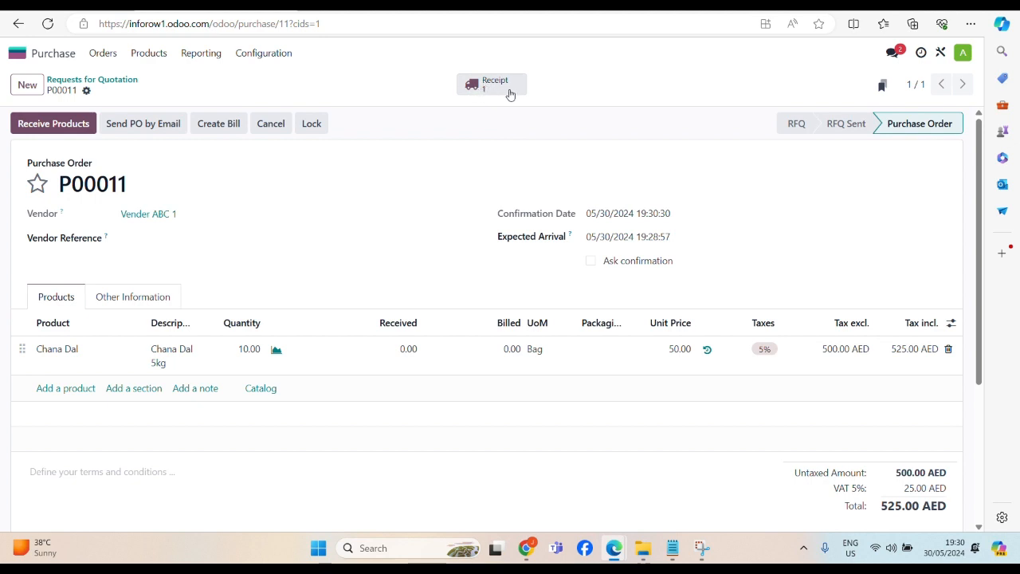
mouse_move(503, 91)
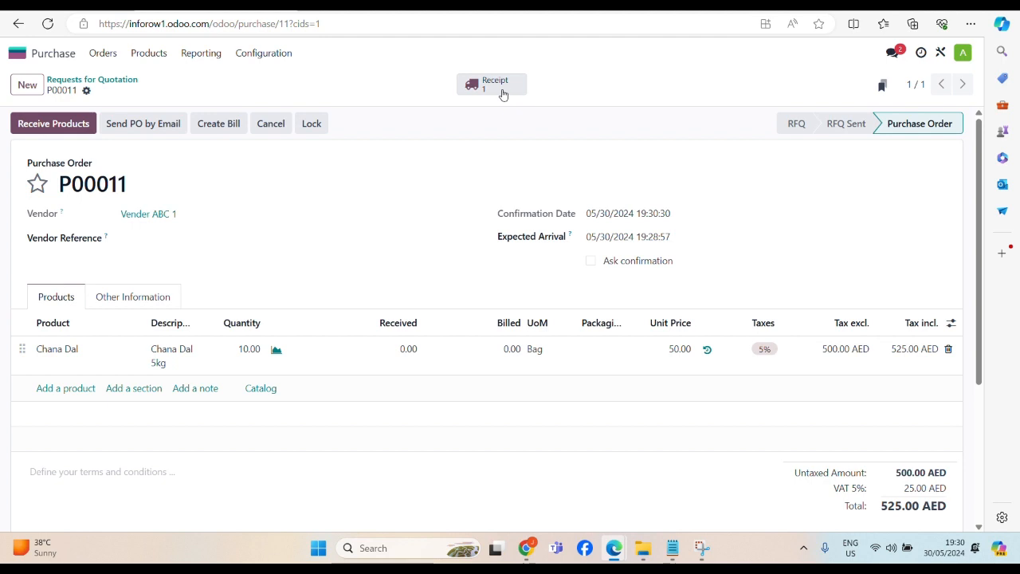
mouse_move(493, 90)
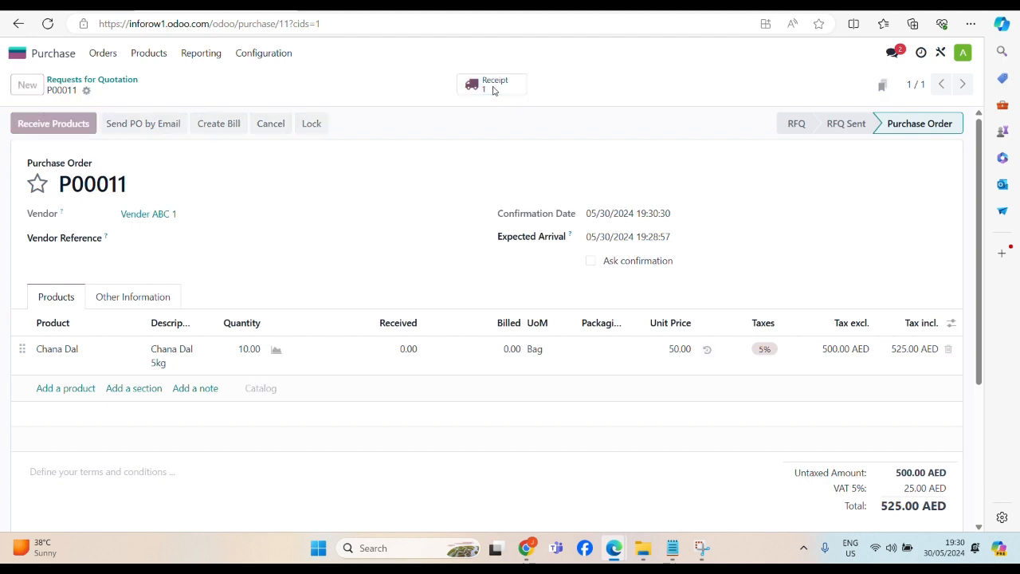
- Open receipt WH/IN/00009 and validate it, receiving 10 bags of Chana Dal
left_click(491, 84)
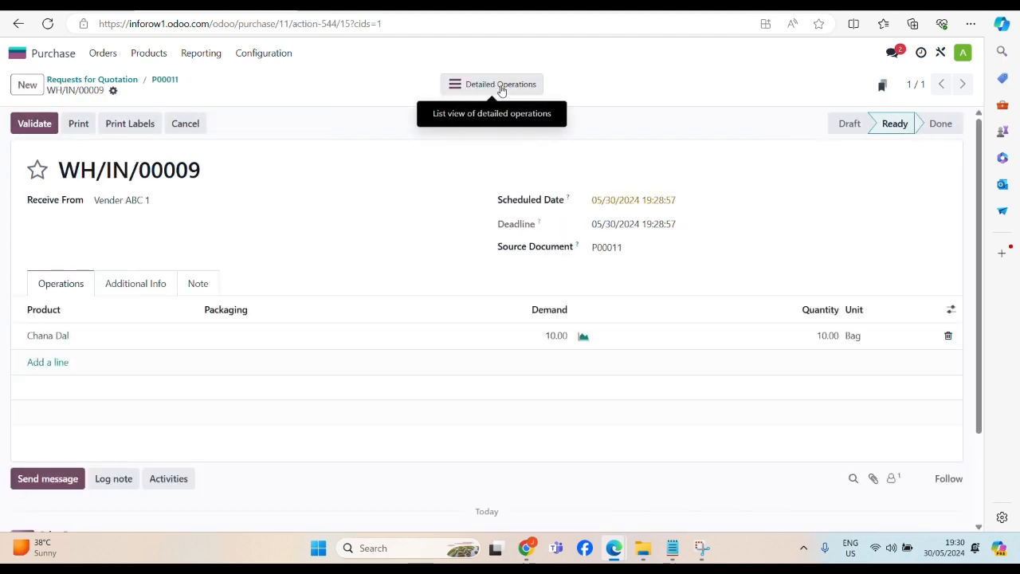
mouse_move(327, 165)
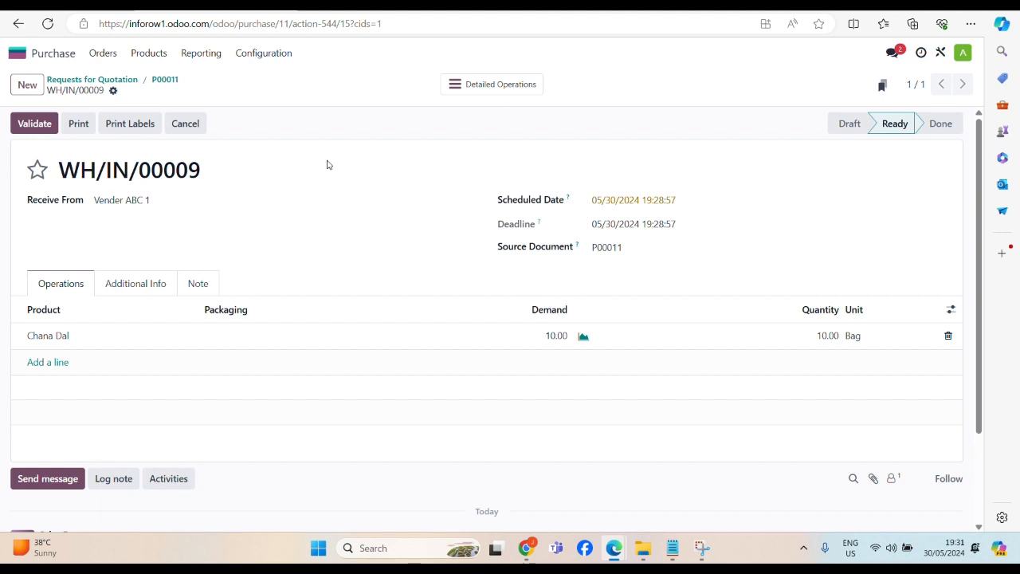
scroll("down", 3)
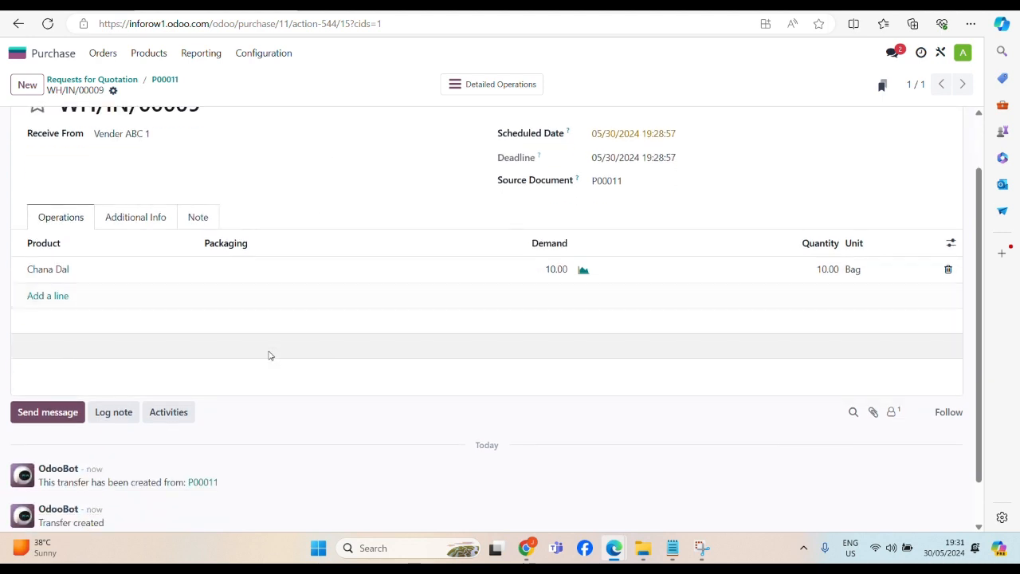
scroll("up", 3)
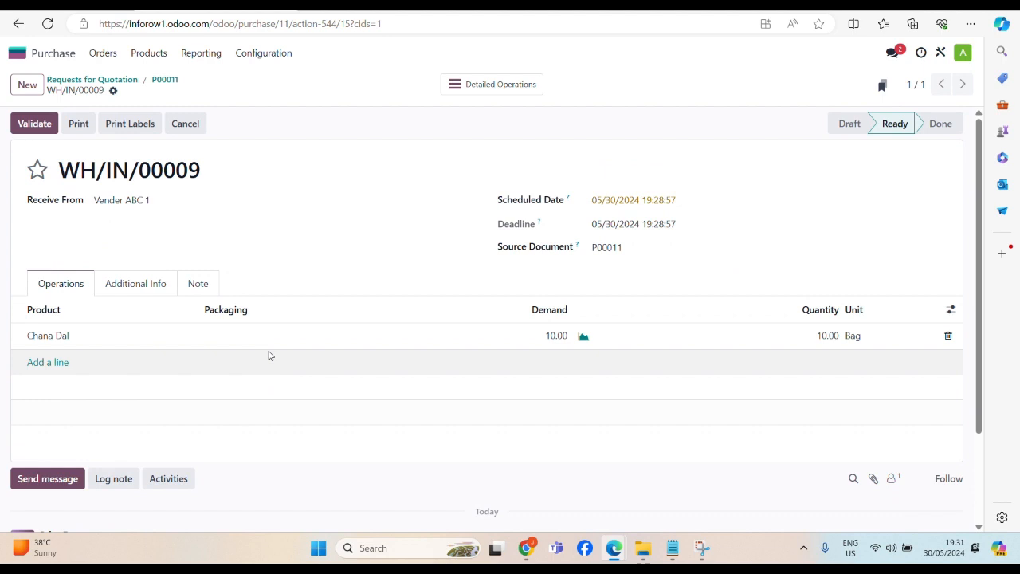
mouse_move(140, 356)
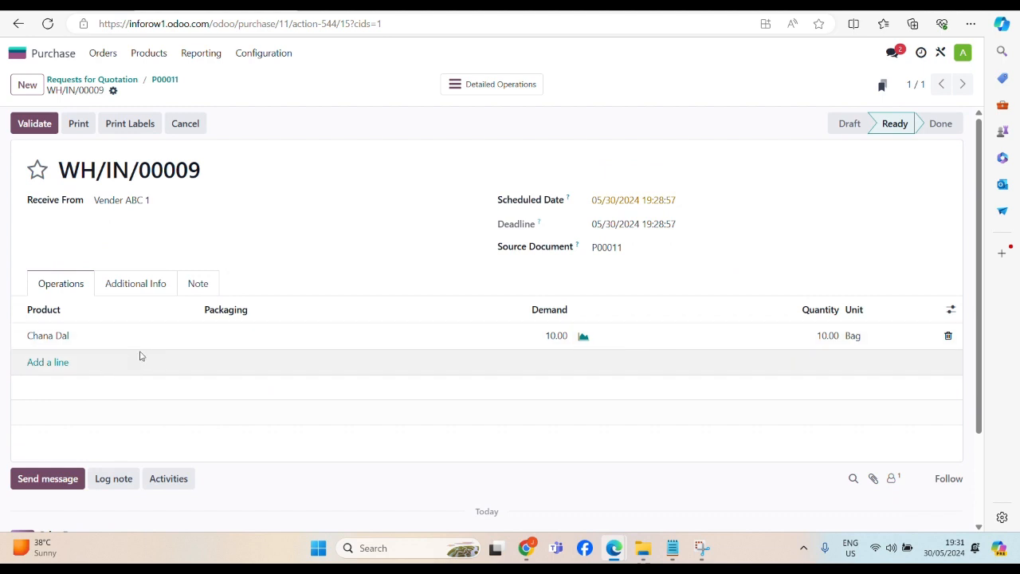
mouse_move(88, 216)
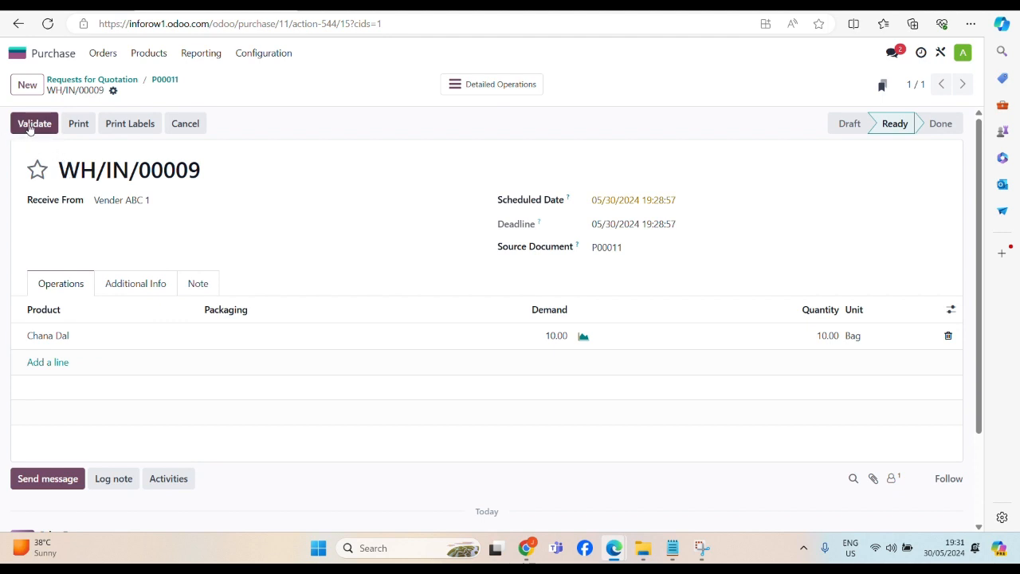
left_click(33, 123)
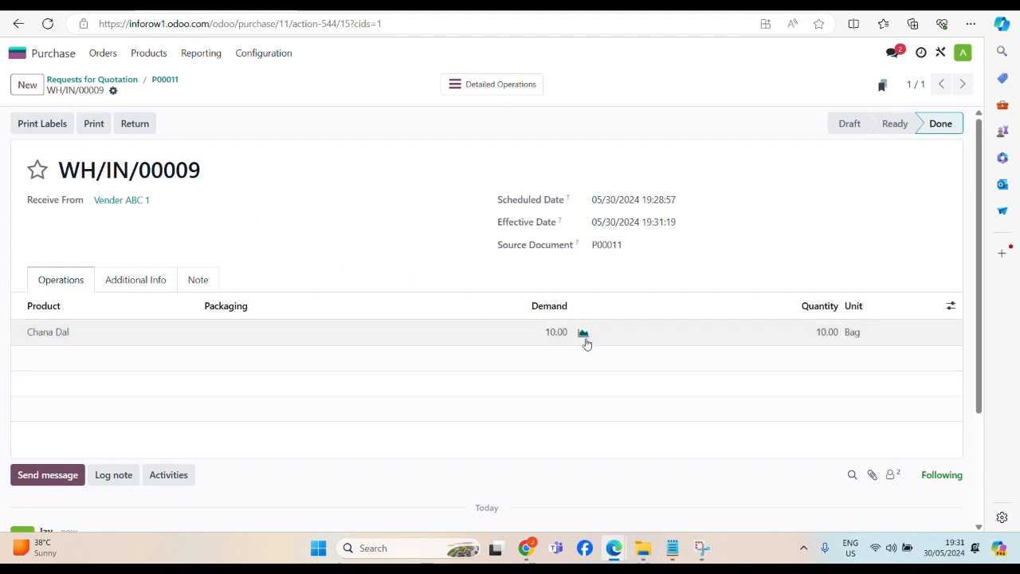
mouse_move(584, 332)
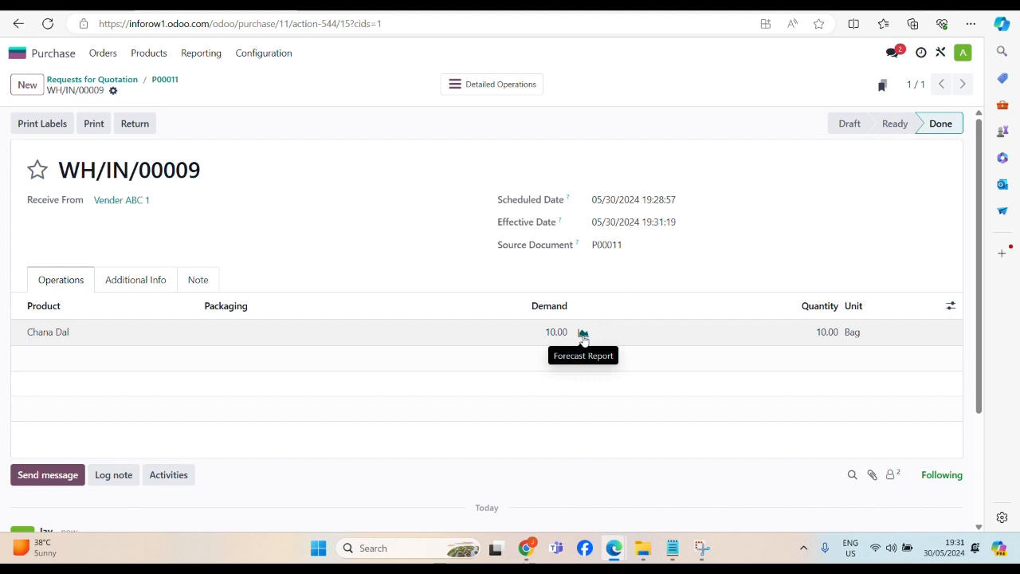
mouse_move(18, 54)
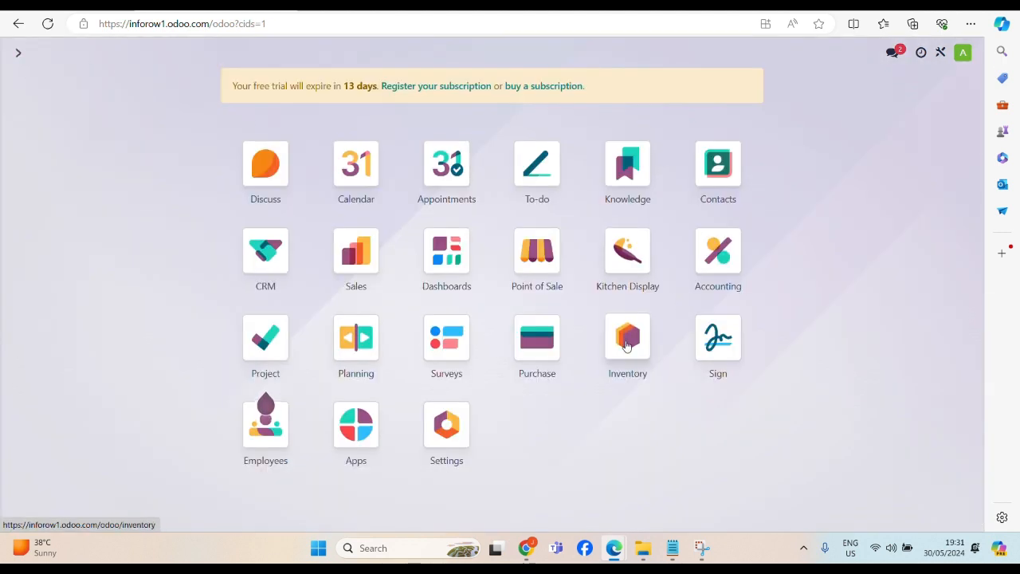
- Open Inventory's Reporting > Stock report and select the Chana Dal (Bag) row
left_click(628, 335)
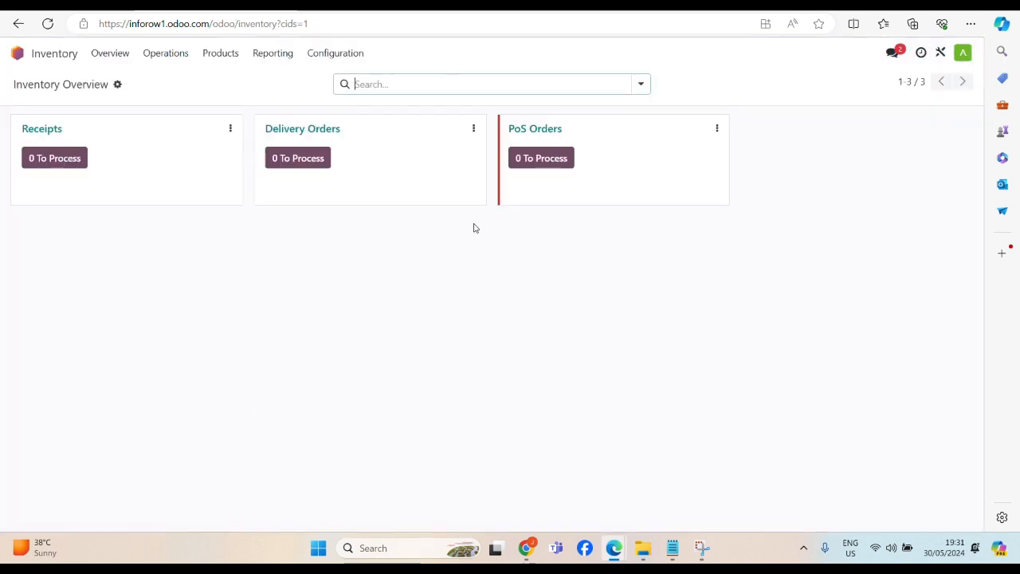
left_click(273, 53)
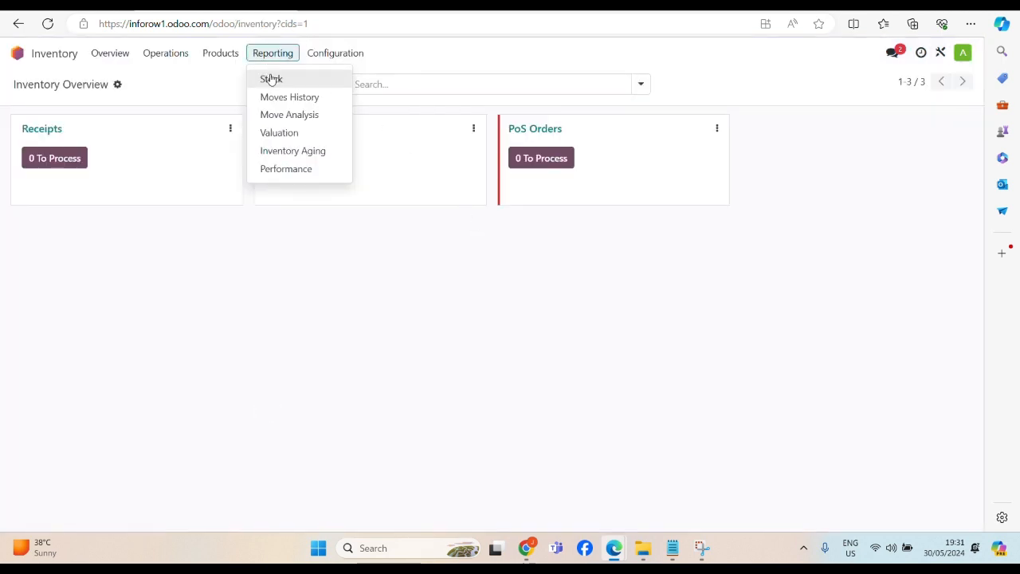
left_click(271, 78)
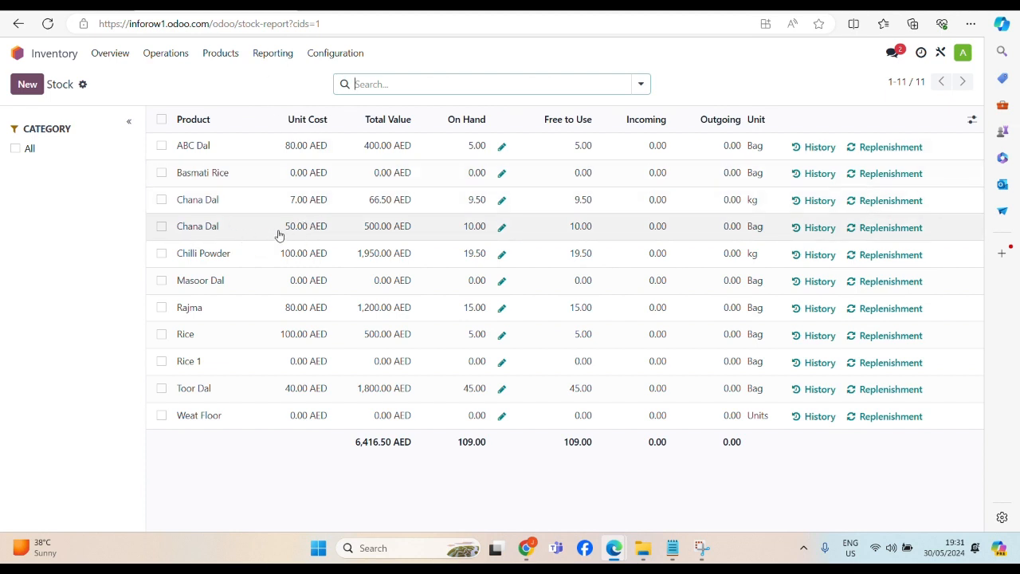
mouse_move(473, 230)
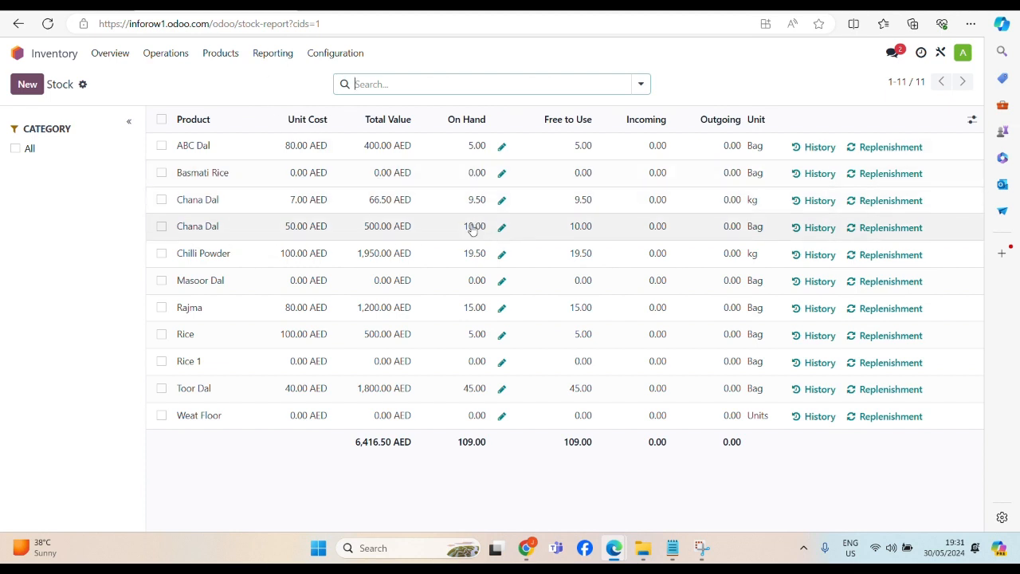
mouse_move(837, 234)
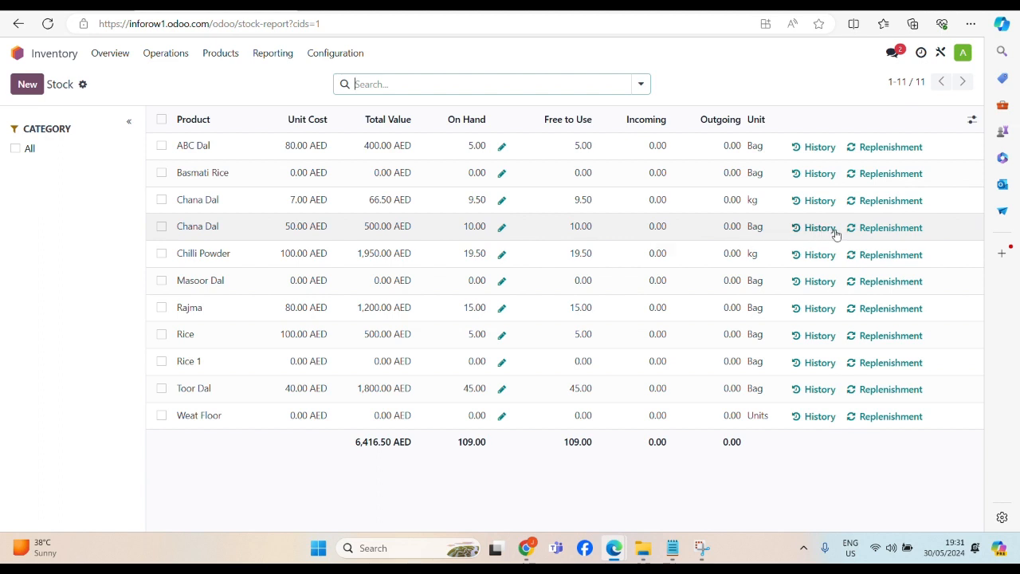
left_click(161, 225)
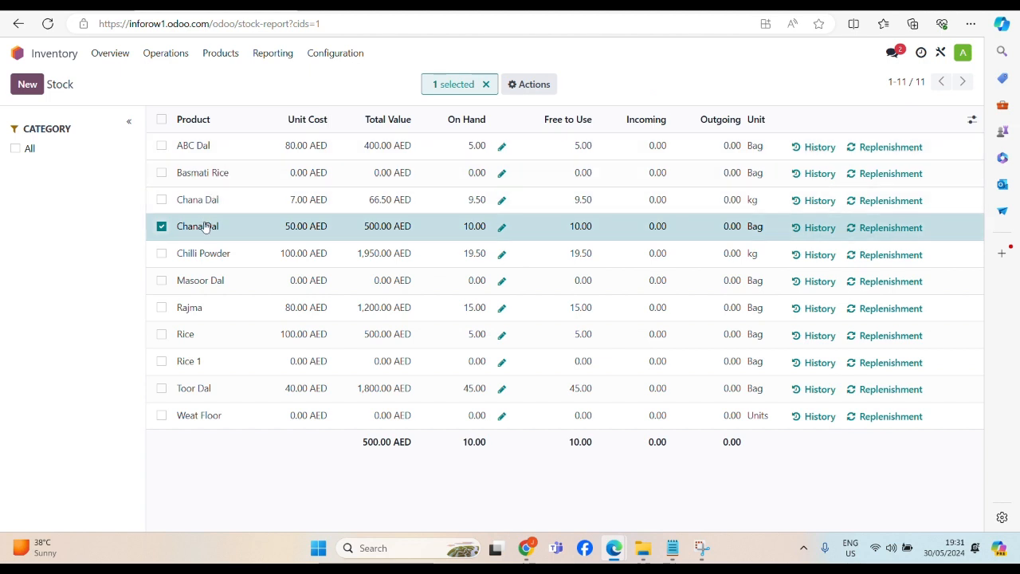
mouse_move(197, 226)
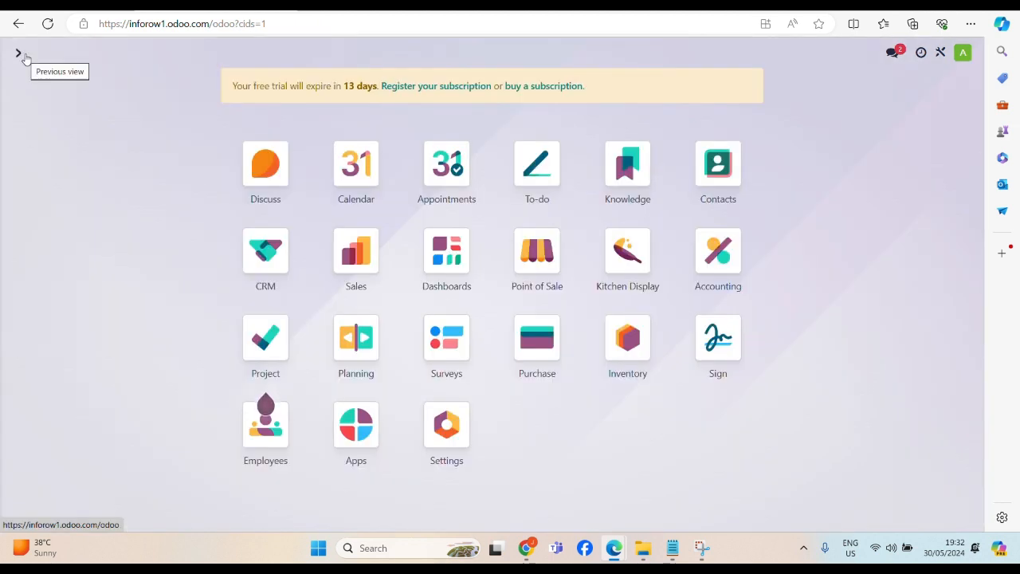
mouse_move(699, 435)
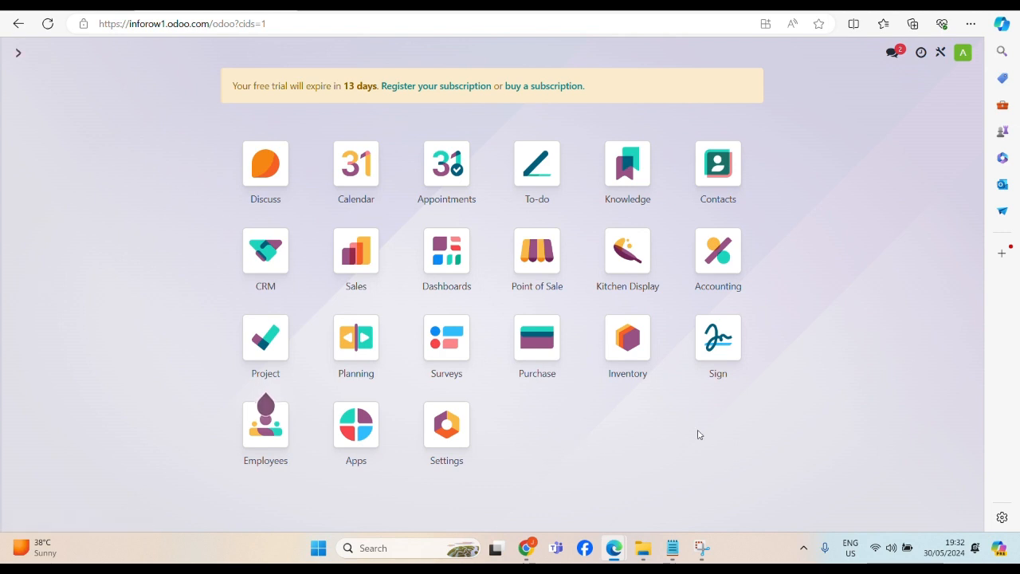
mouse_move(627, 336)
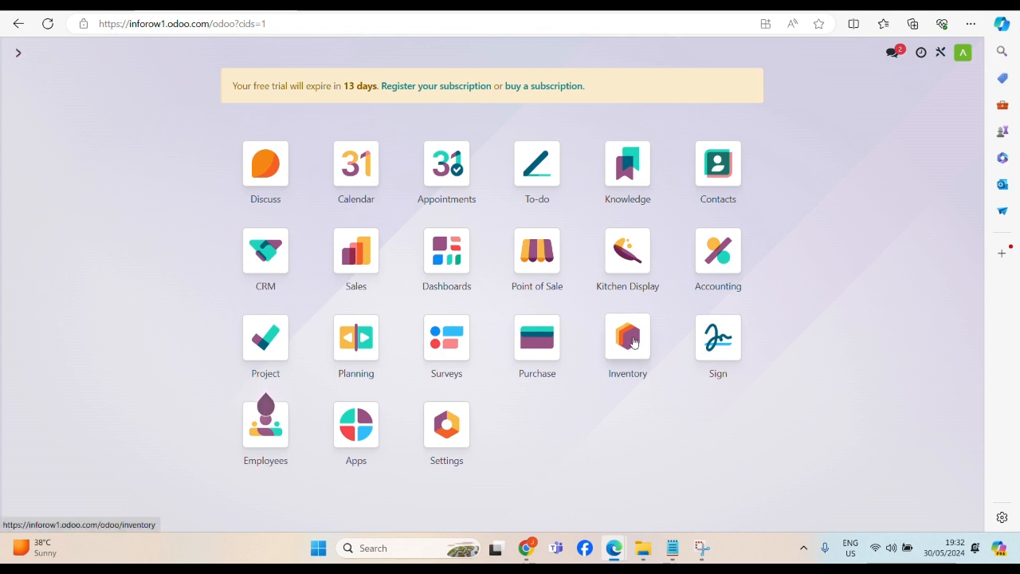
mouse_move(536, 251)
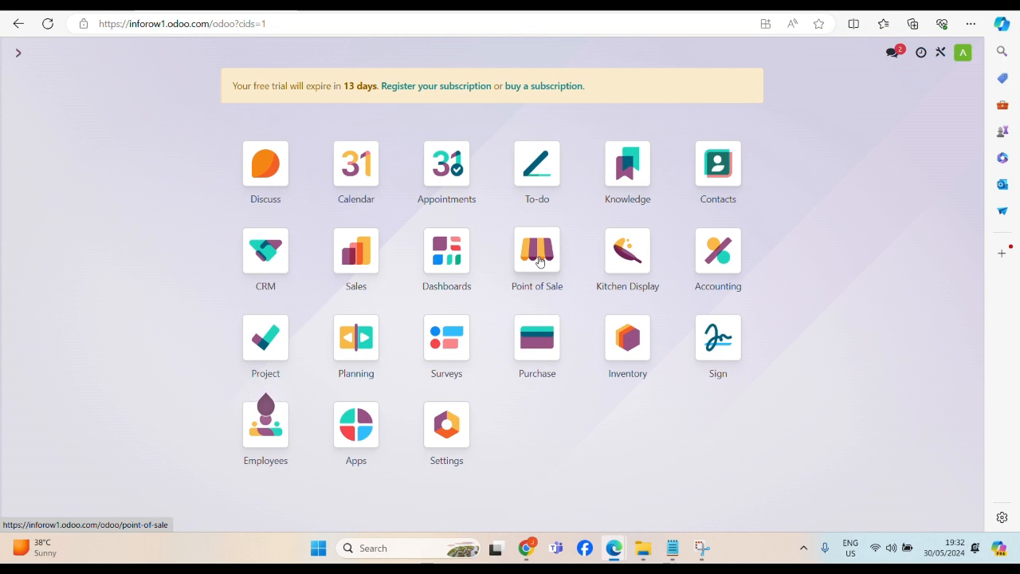
mouse_move(537, 254)
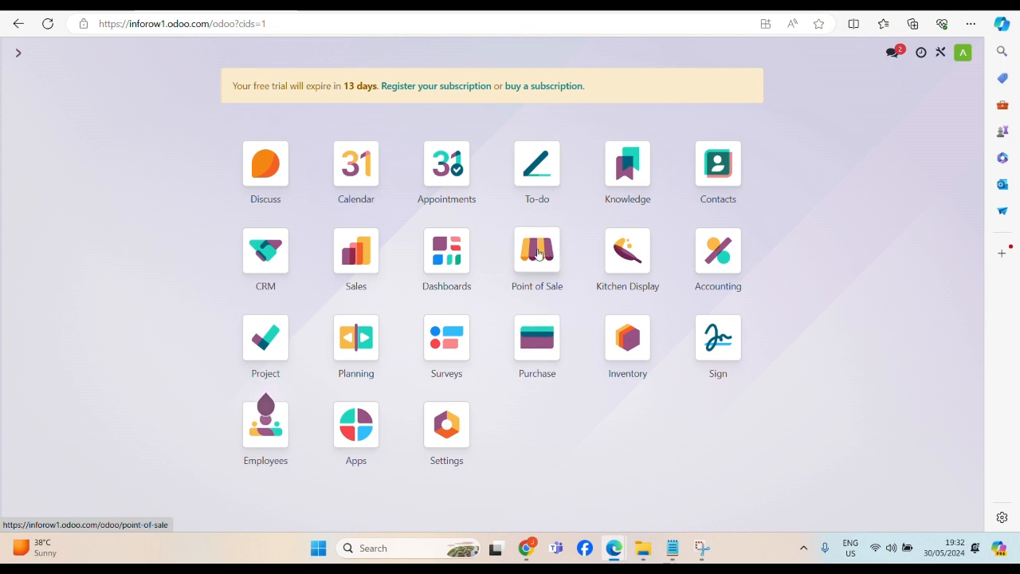
- Open the Point of Sale app to reach the Shop register
left_click(537, 252)
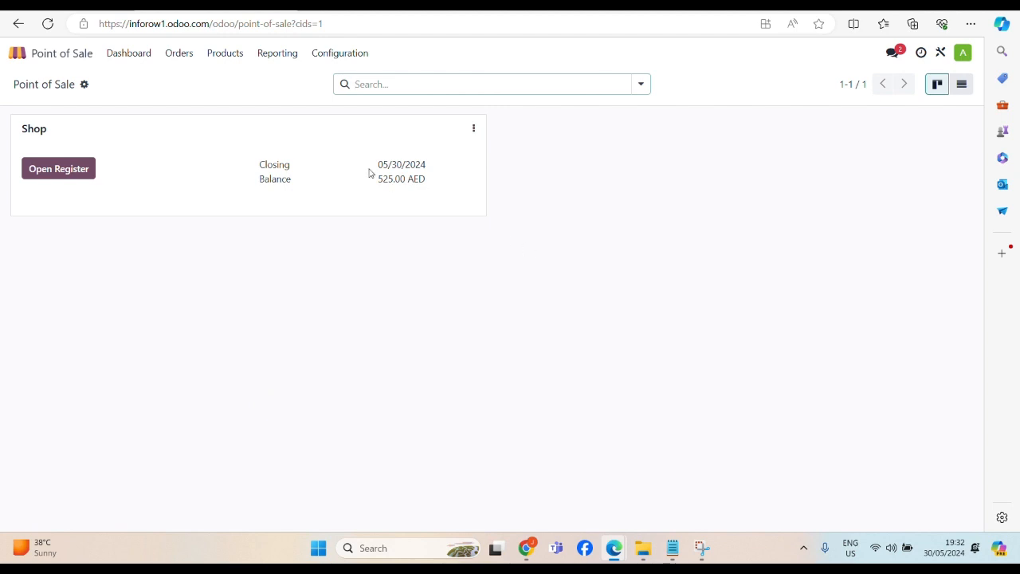
mouse_move(684, 319)
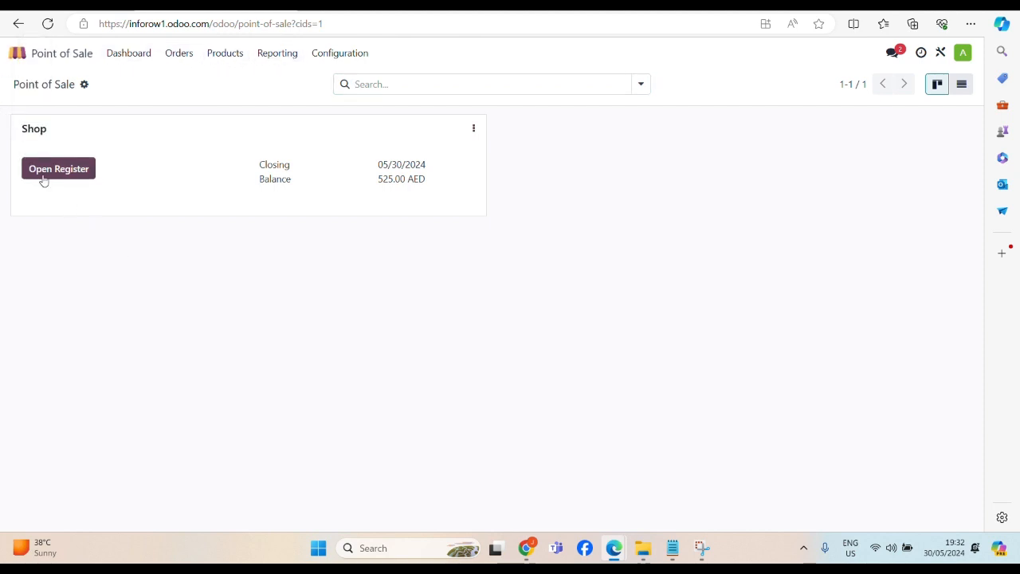
- Open the Shop register and start its session with 0 opening cash
left_click(58, 168)
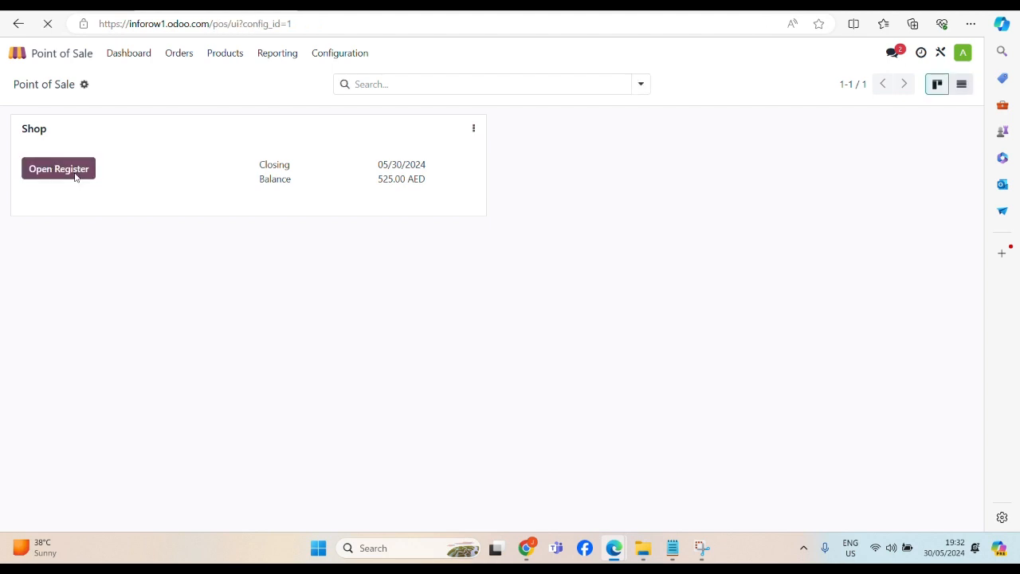
left_click(58, 168)
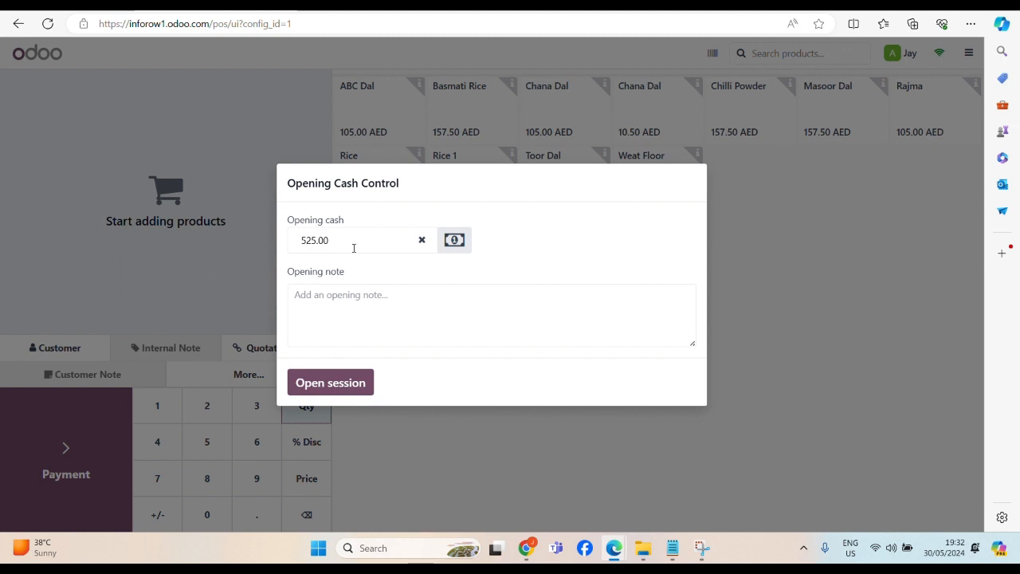
mouse_move(349, 294)
type("0")
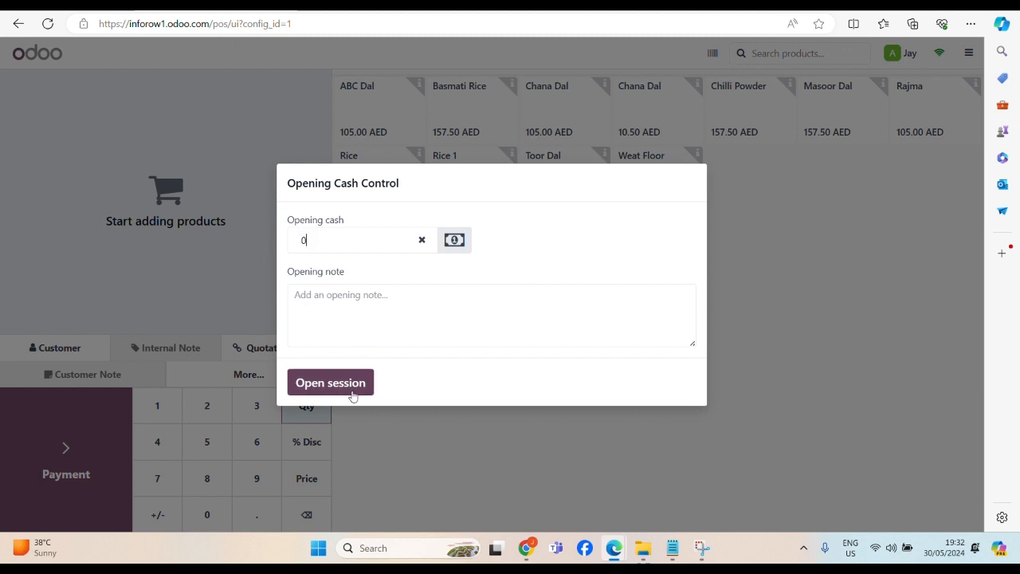
left_click(330, 382)
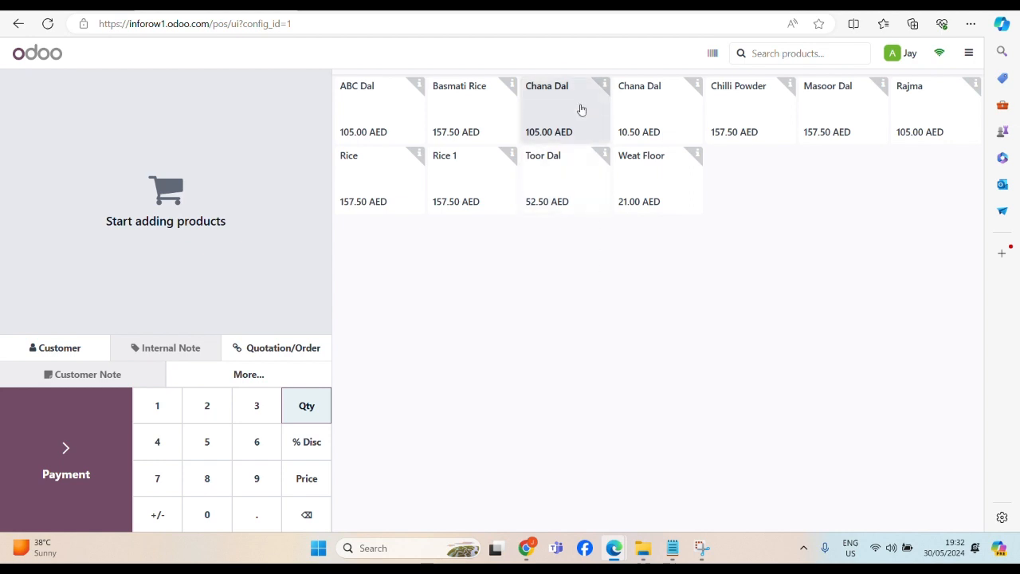
mouse_move(648, 146)
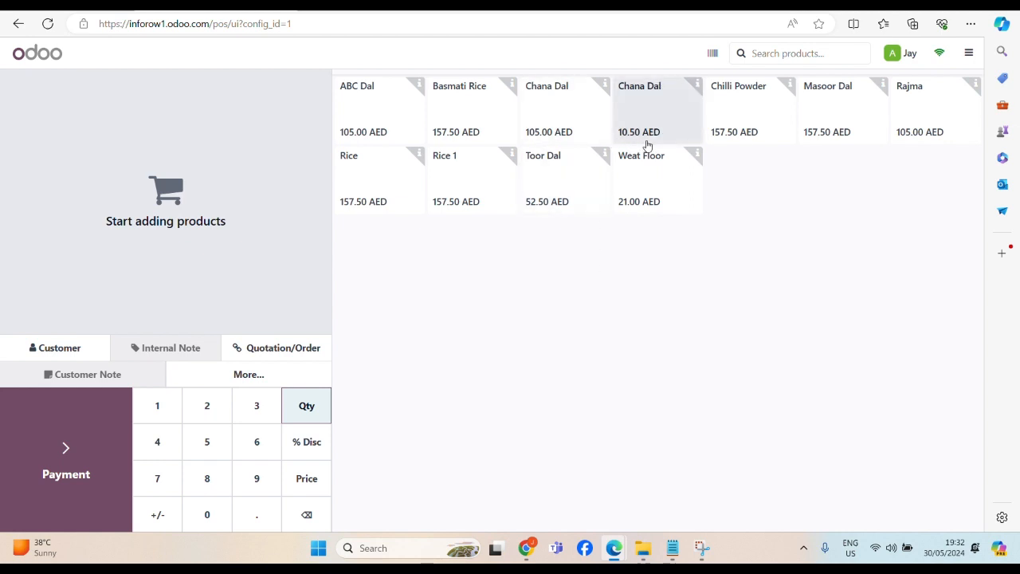
mouse_move(626, 133)
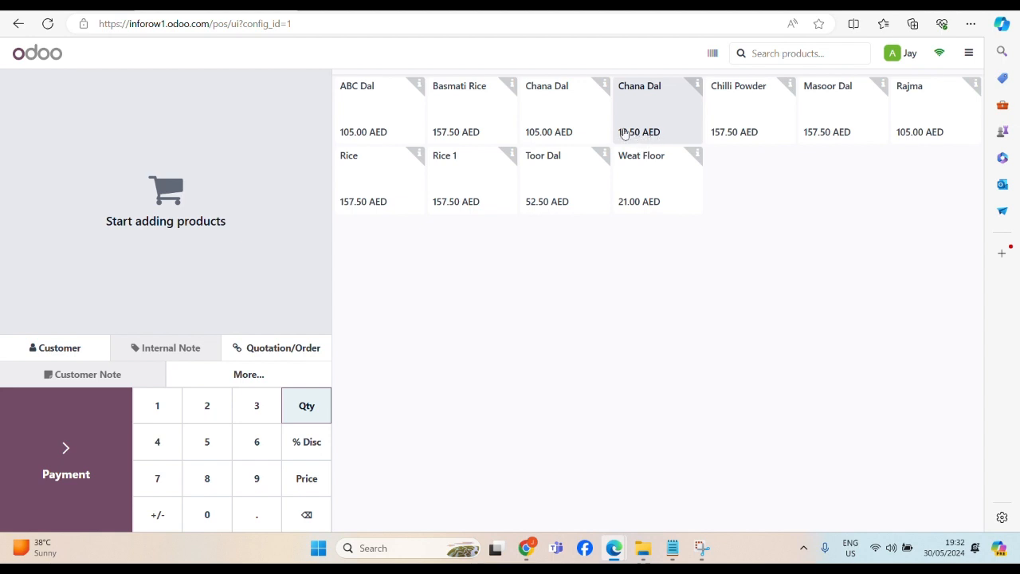
- Add Chana Dal bag and kilo items, then clear the cart to start over
left_click(564, 107)
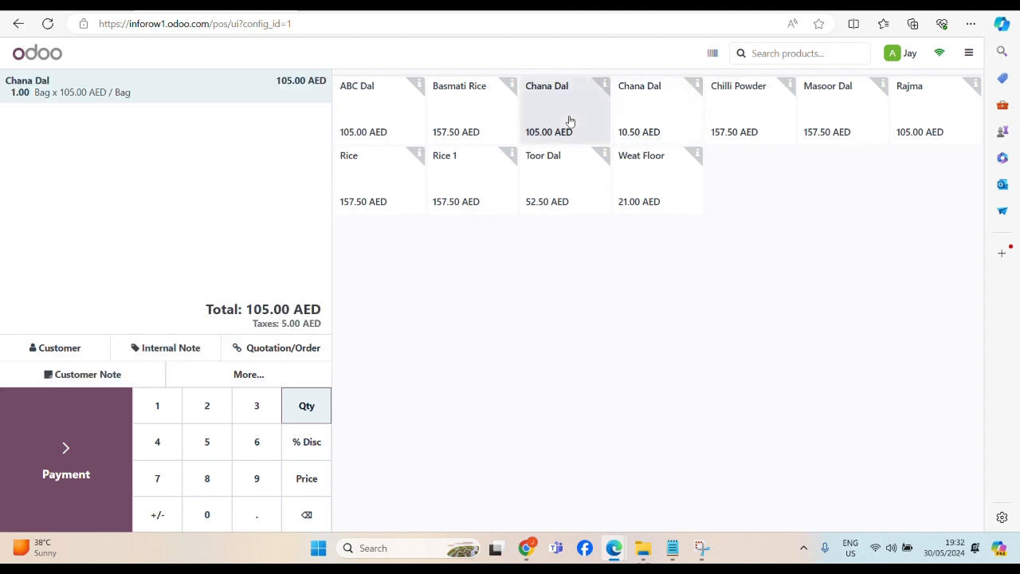
left_click(657, 109)
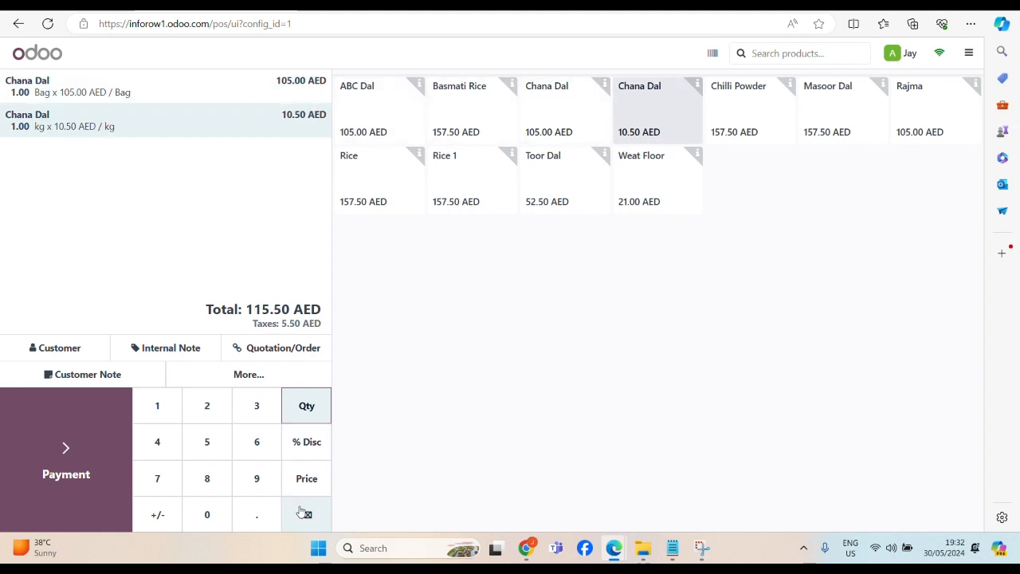
left_click(306, 514)
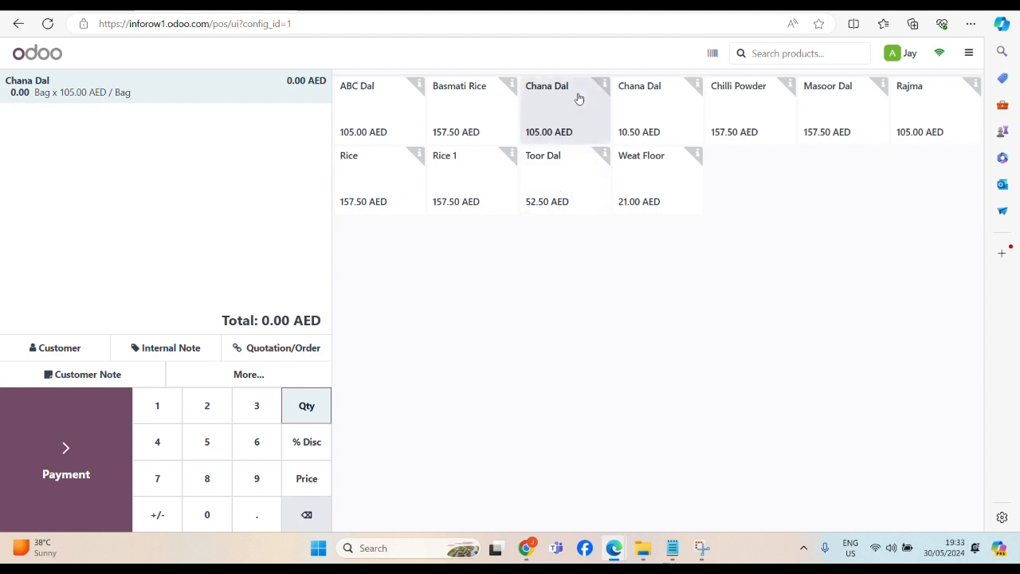
left_click(565, 108)
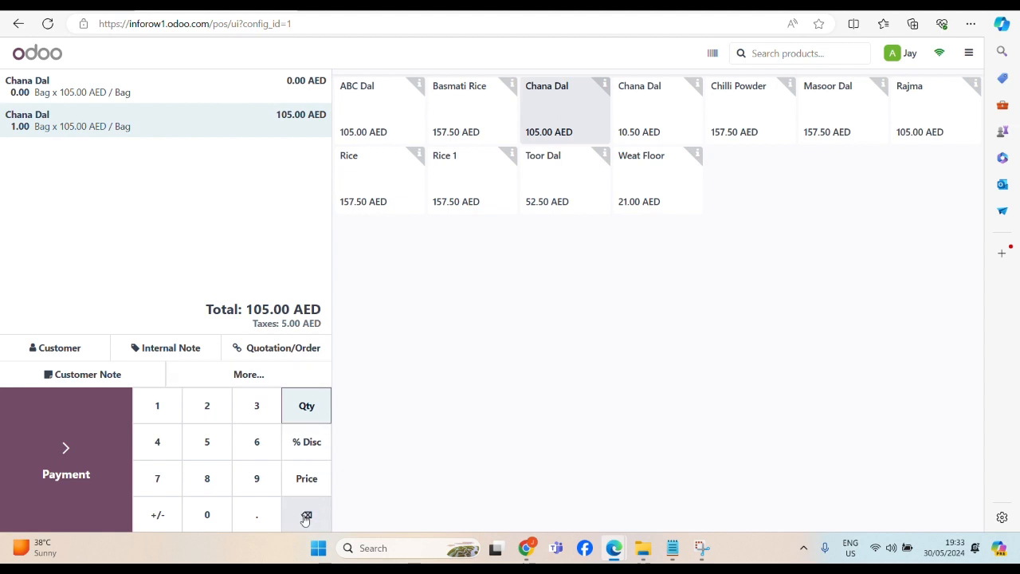
left_click(306, 516)
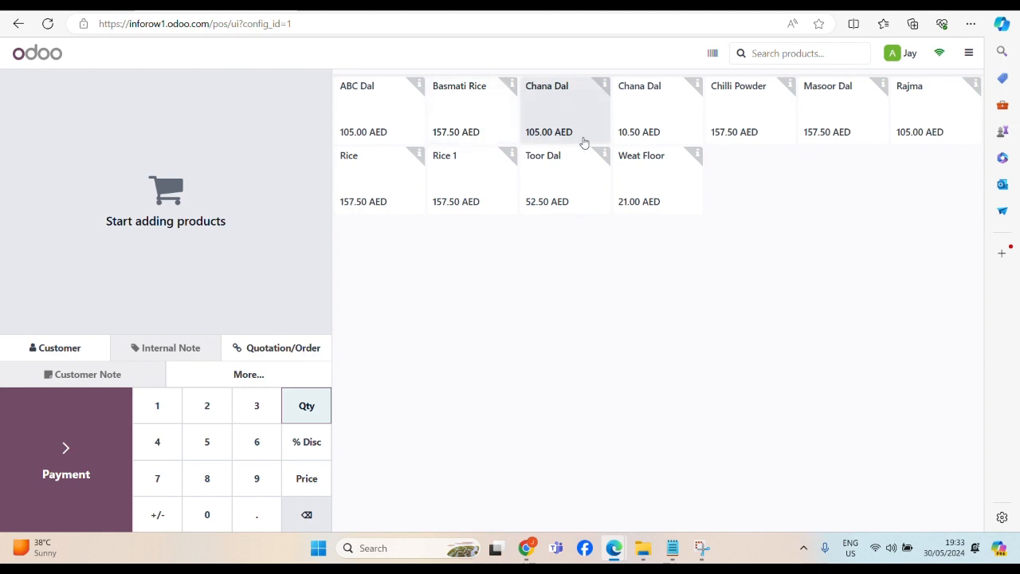
- Add 5 bags of Chana Dal, 2 kg of Chana Dal and 2 bags of Rice 1
left_click(565, 107)
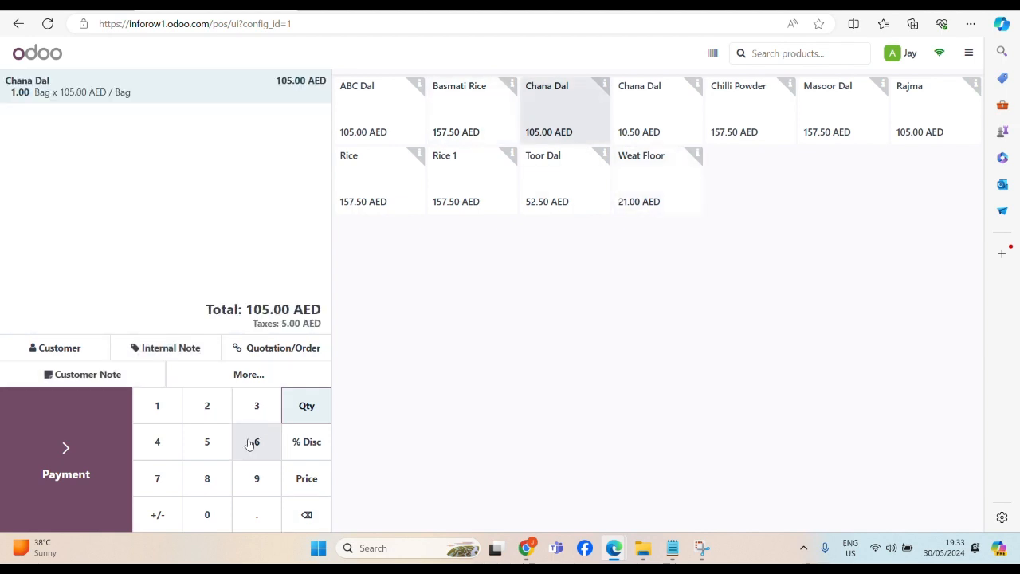
left_click(206, 442)
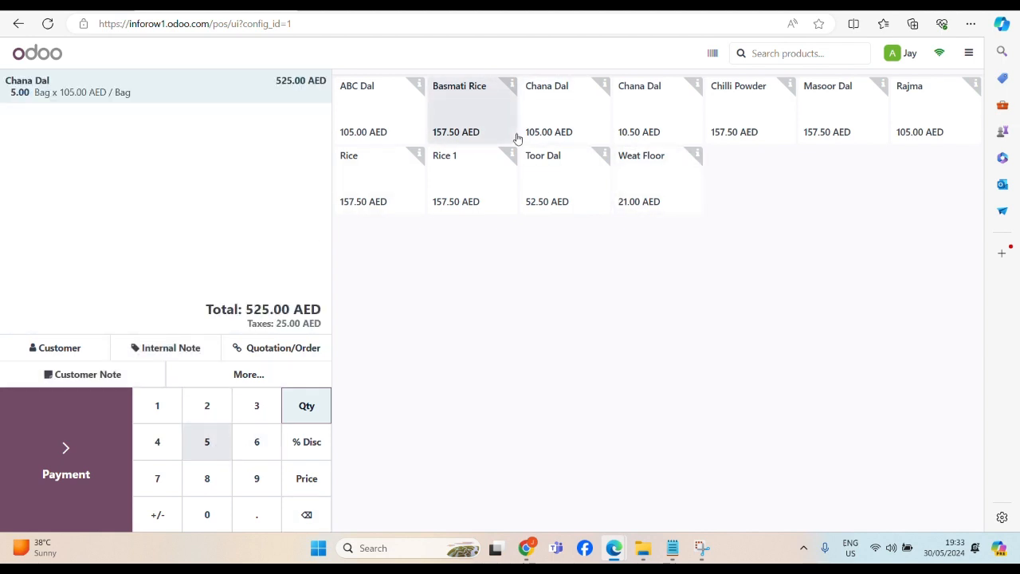
mouse_move(650, 109)
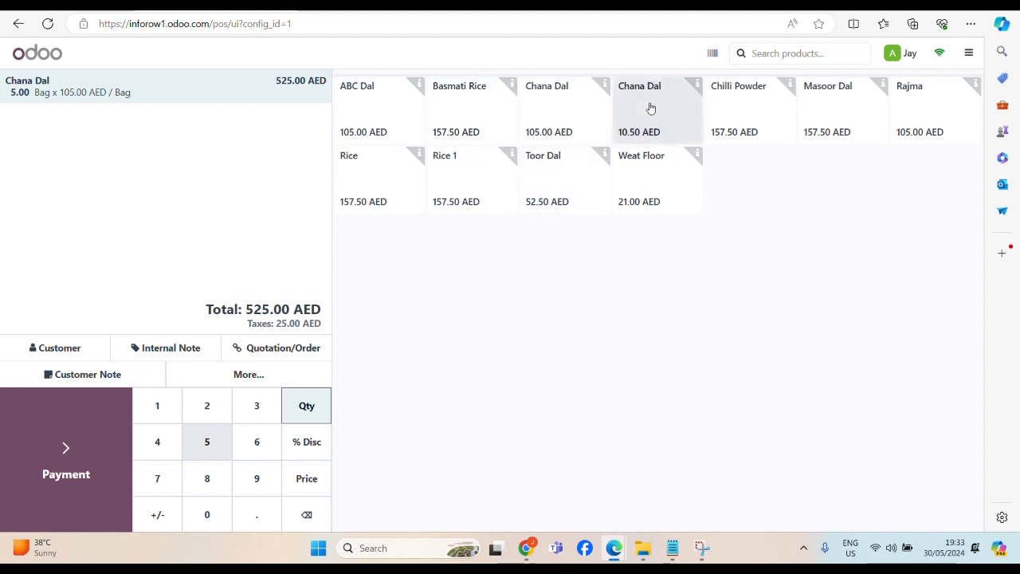
left_click(639, 107)
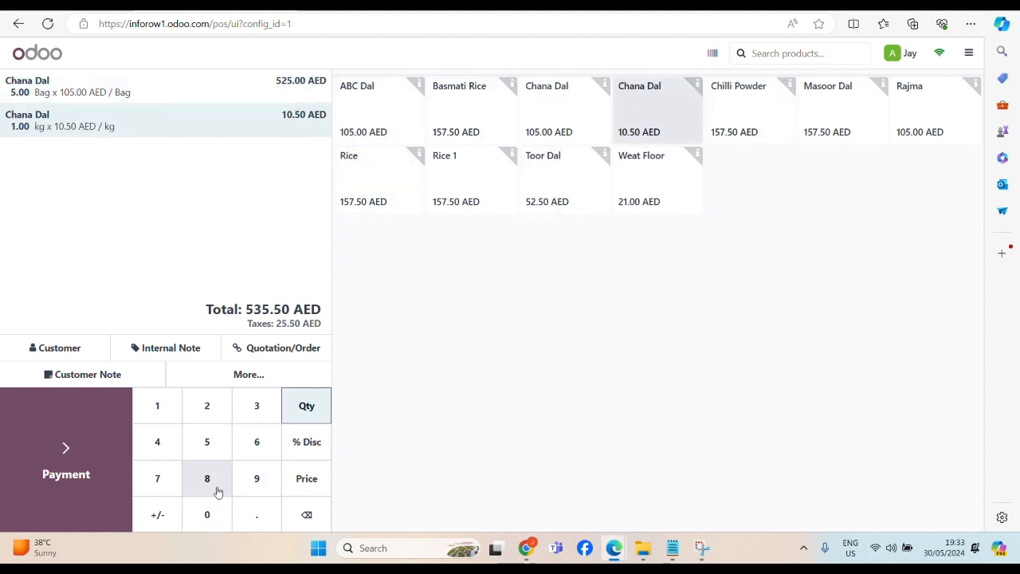
left_click(207, 405)
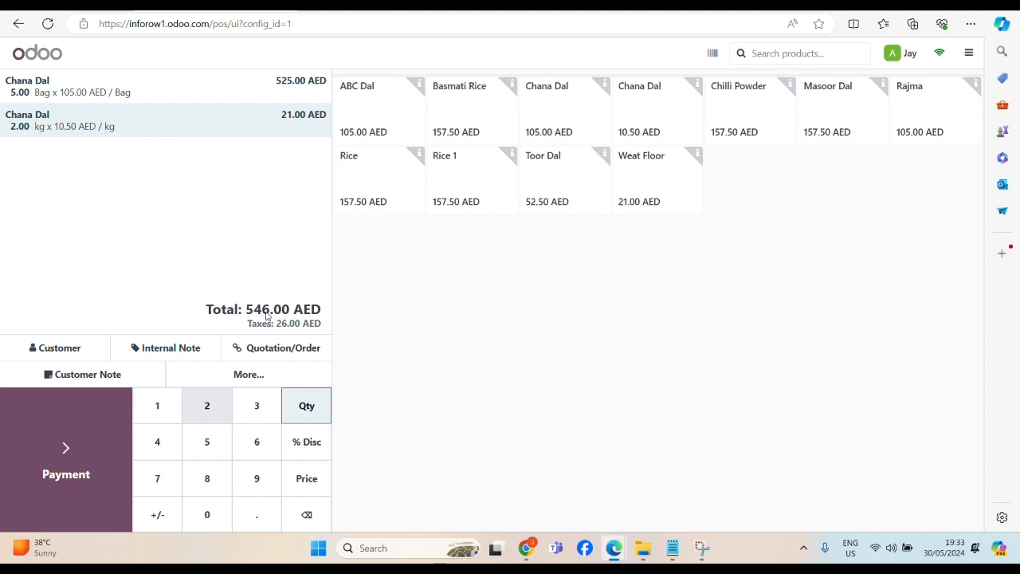
left_click(456, 179)
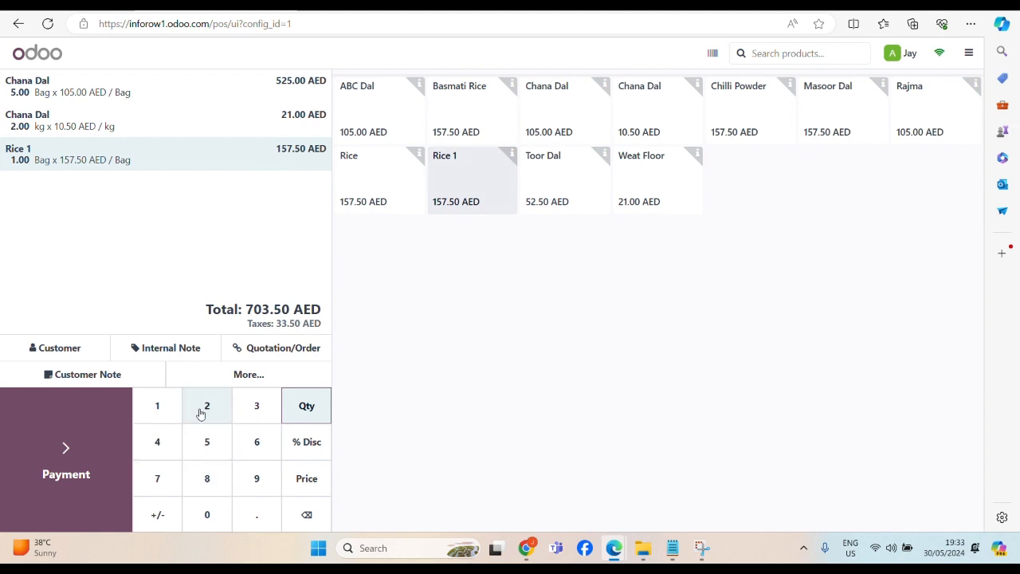
left_click(207, 406)
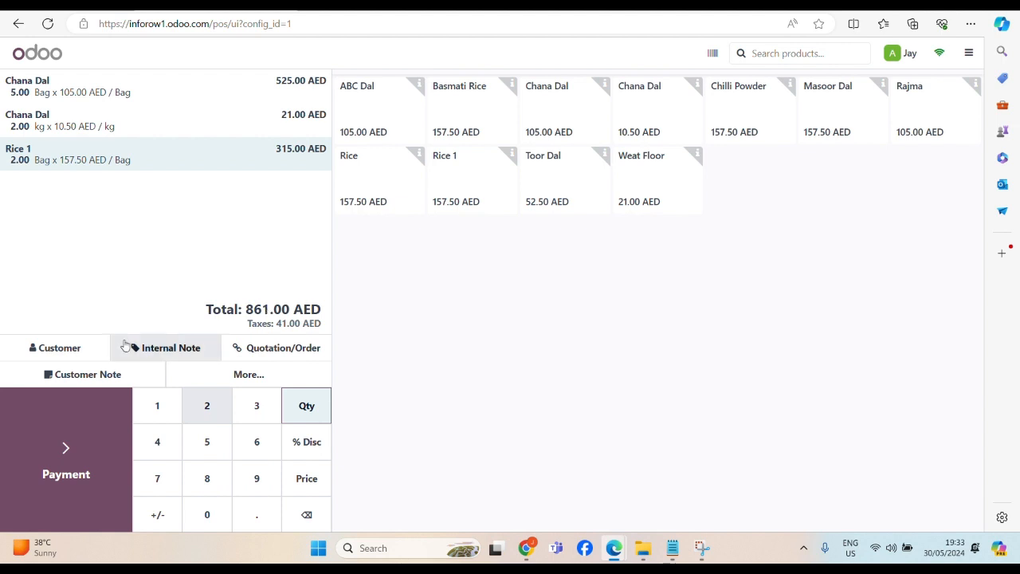
left_click(55, 347)
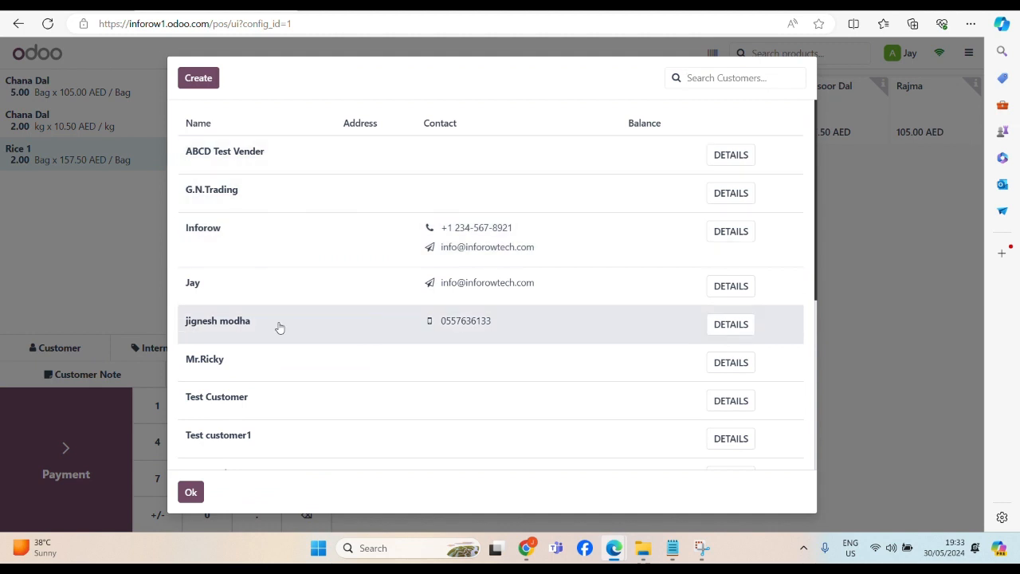
- Create the new customer 'testing customer 7' and assign it to the order
scroll("down", 3)
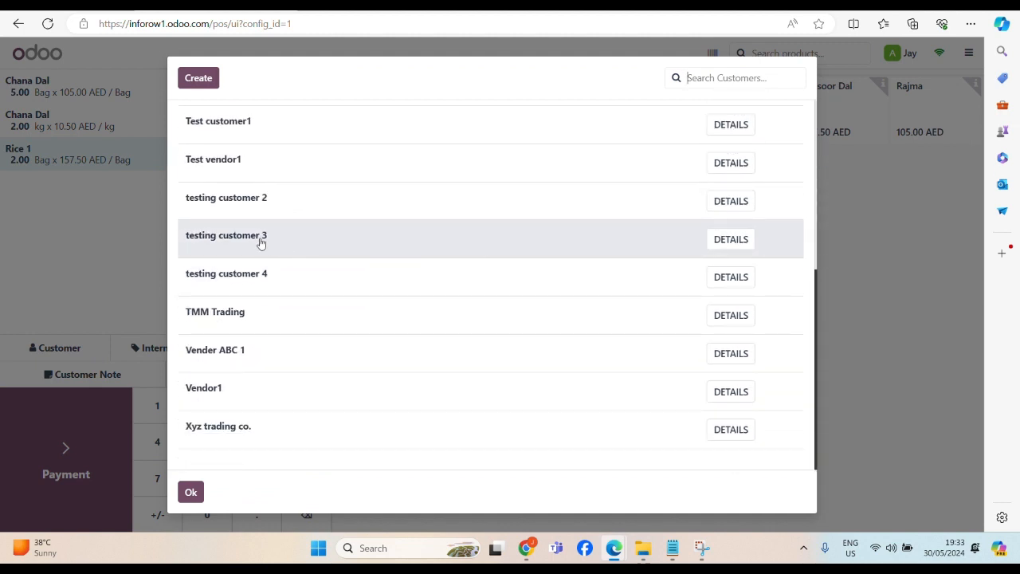
scroll("up", 3)
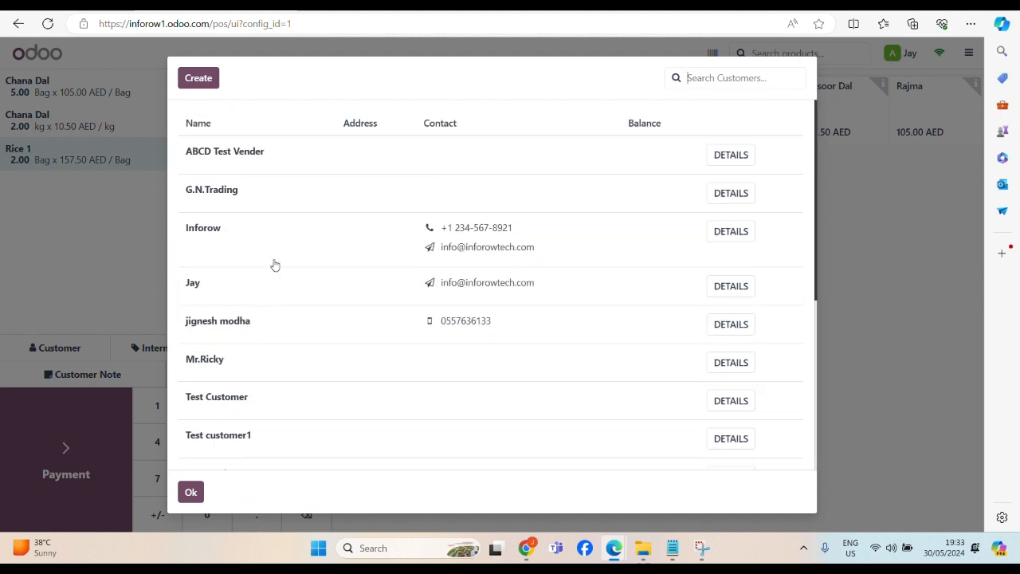
left_click(198, 77)
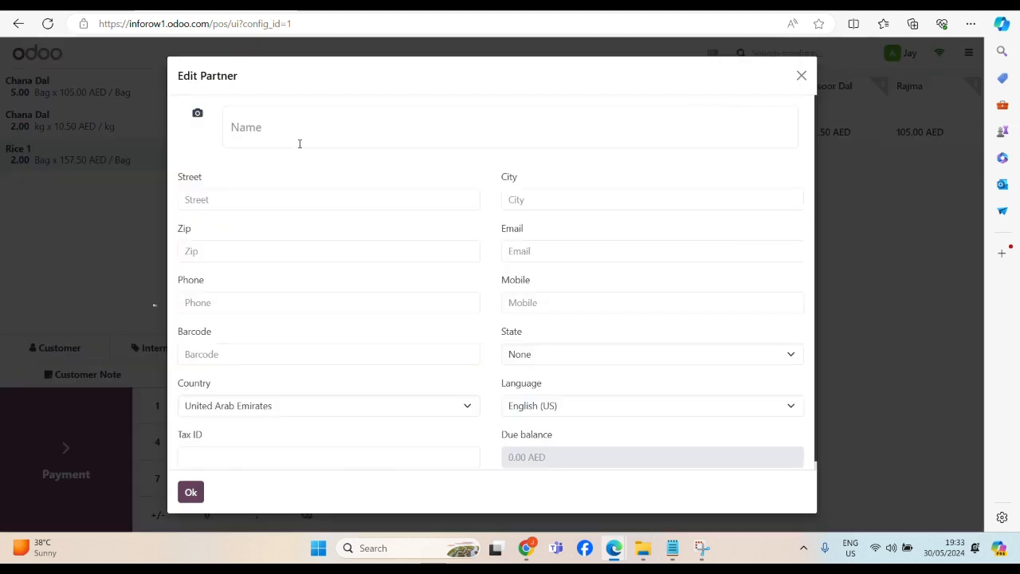
type("testing customer 3")
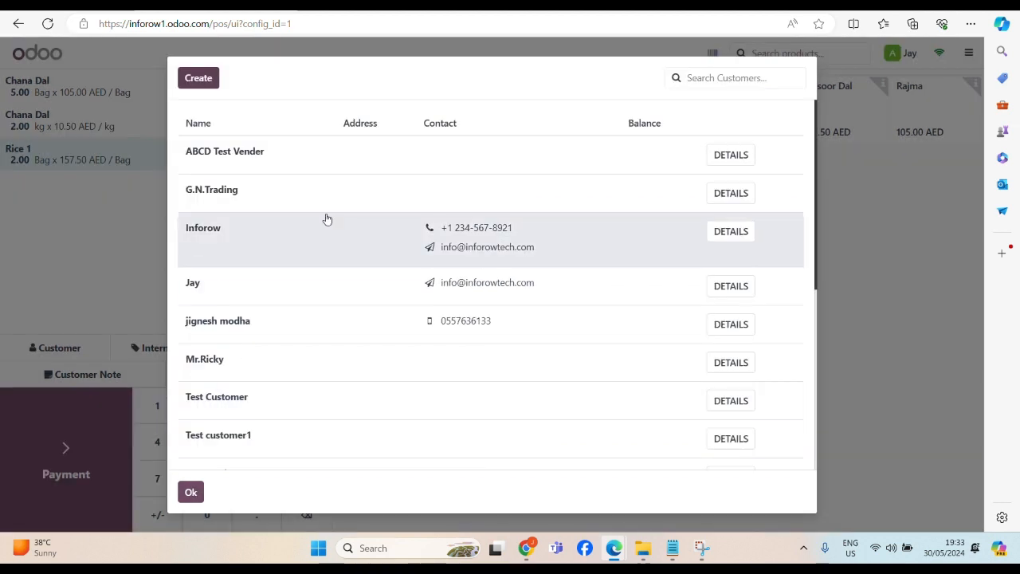
scroll("down", 3)
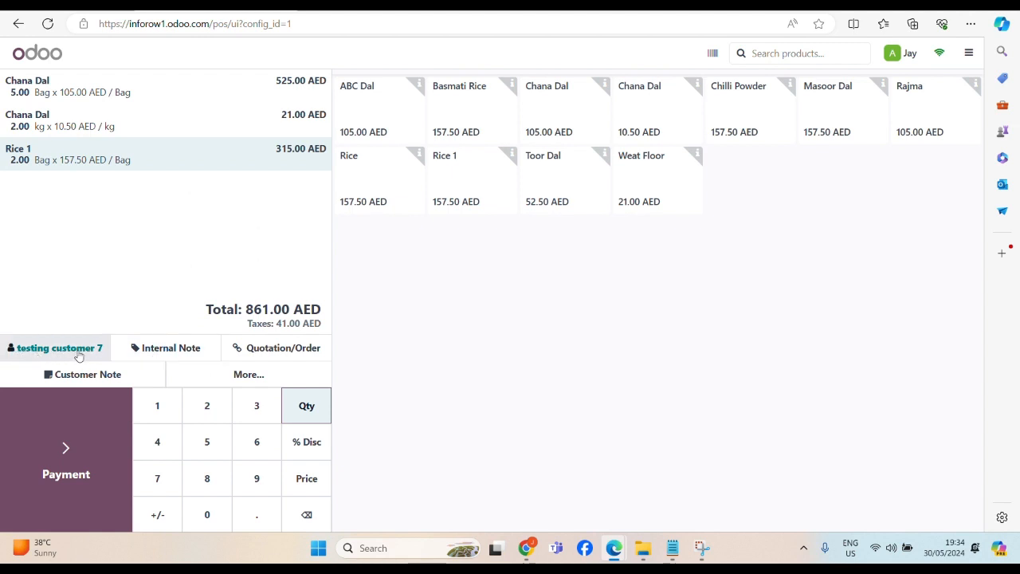
left_click(66, 474)
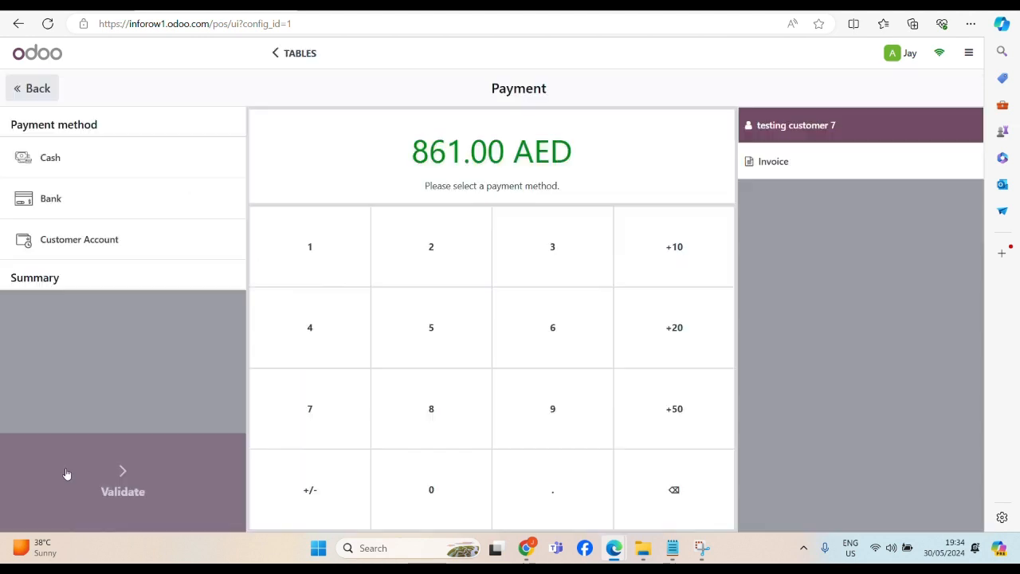
mouse_move(401, 164)
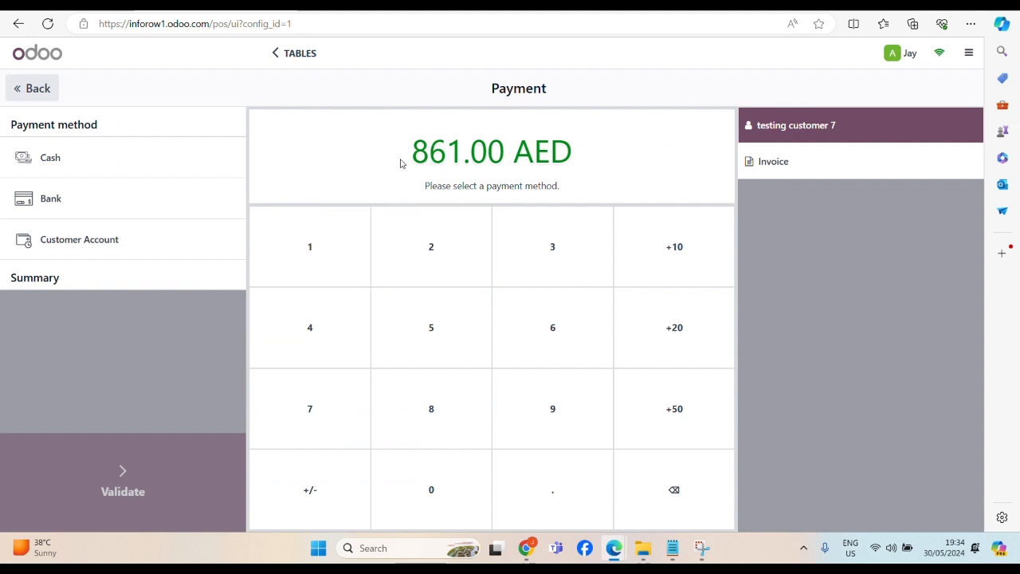
mouse_move(176, 343)
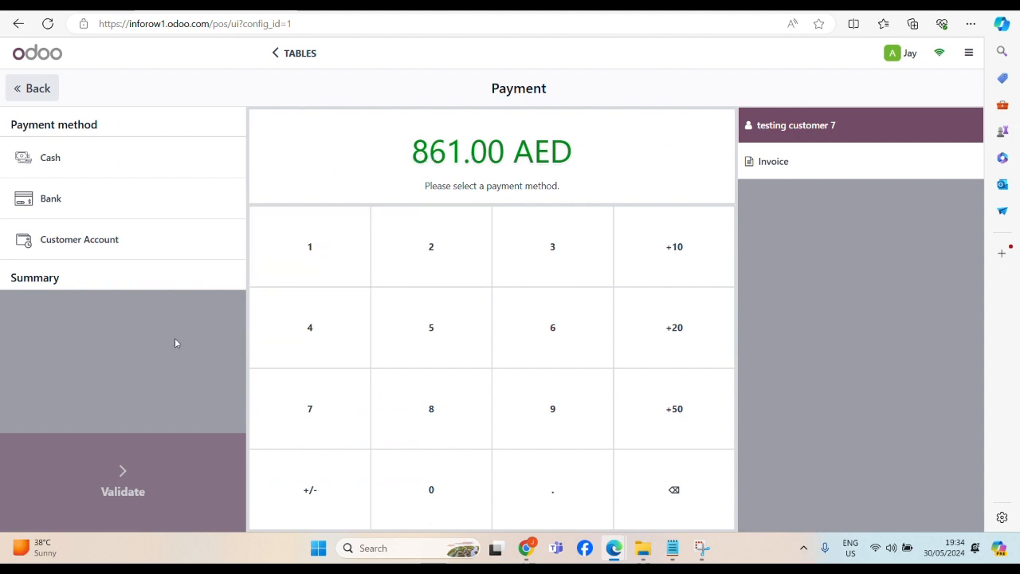
- Pay the 861 AED order in cash with 1,000 AED tendered, giving 139 AED change
left_click(76, 157)
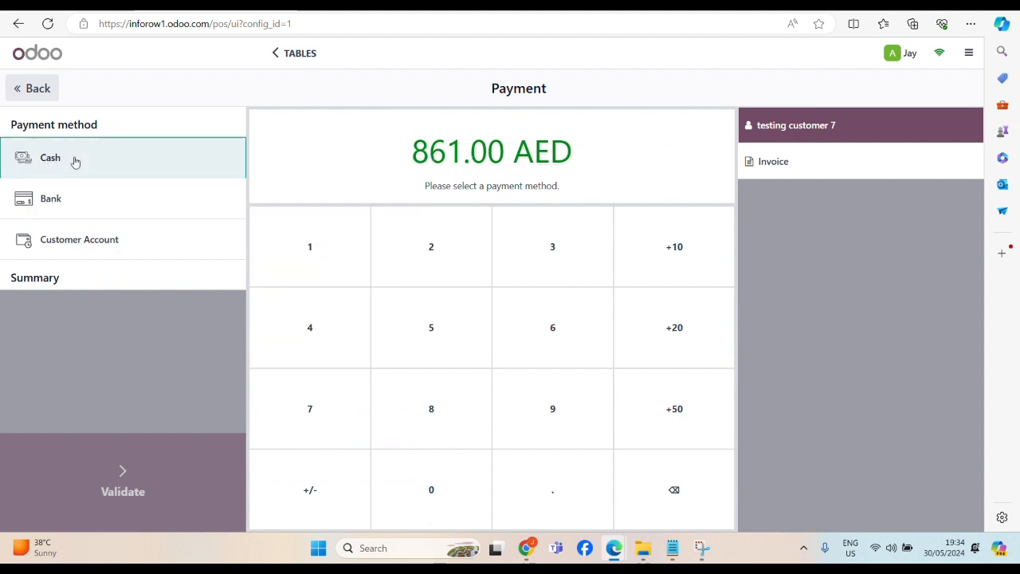
left_click(51, 157)
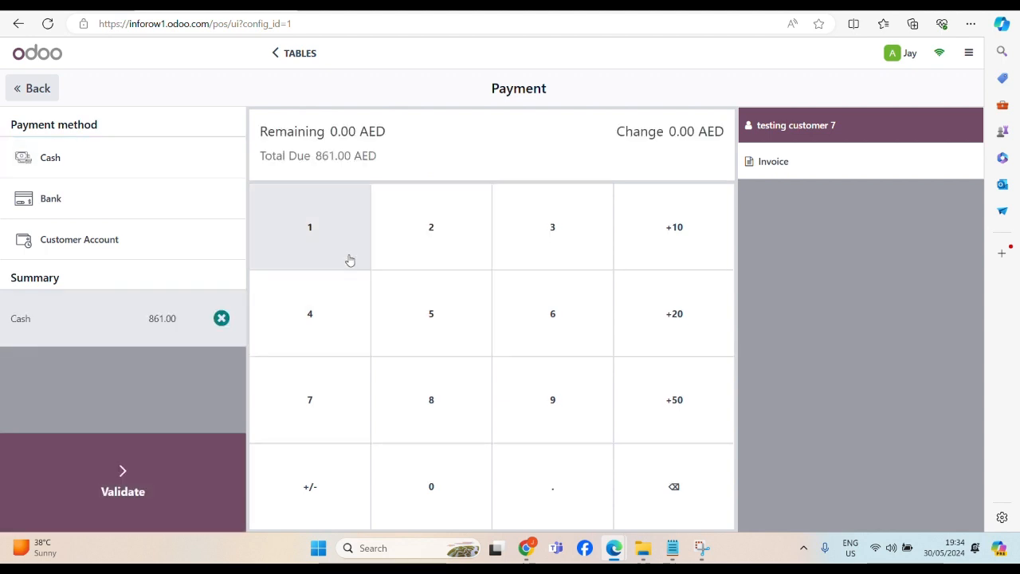
left_click(432, 487)
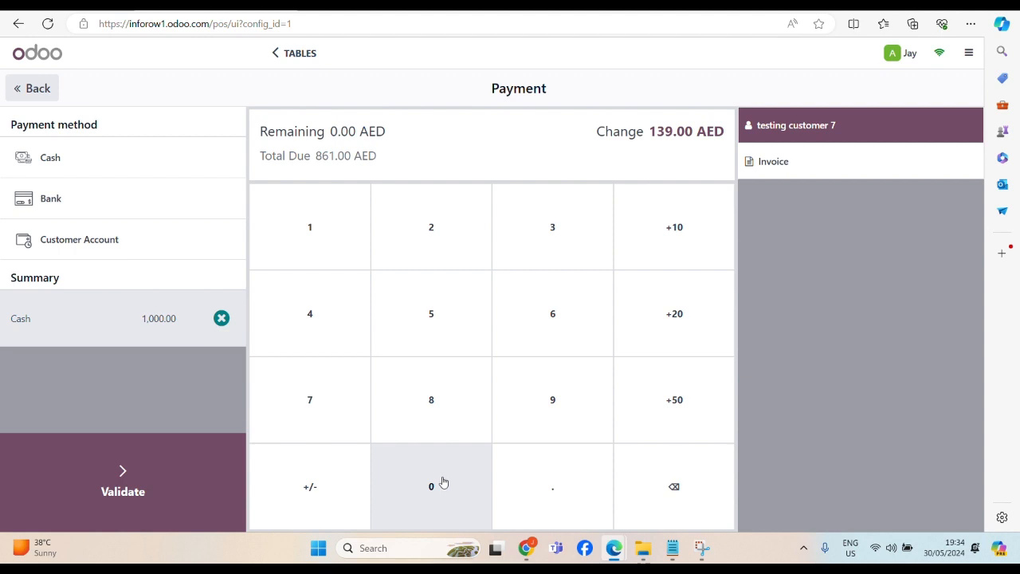
mouse_move(630, 161)
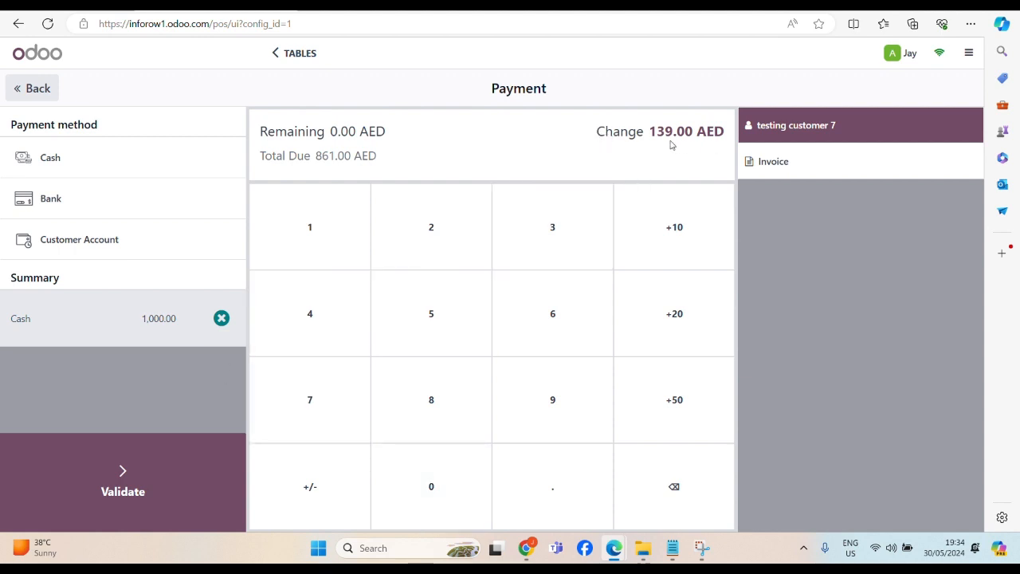
mouse_move(622, 165)
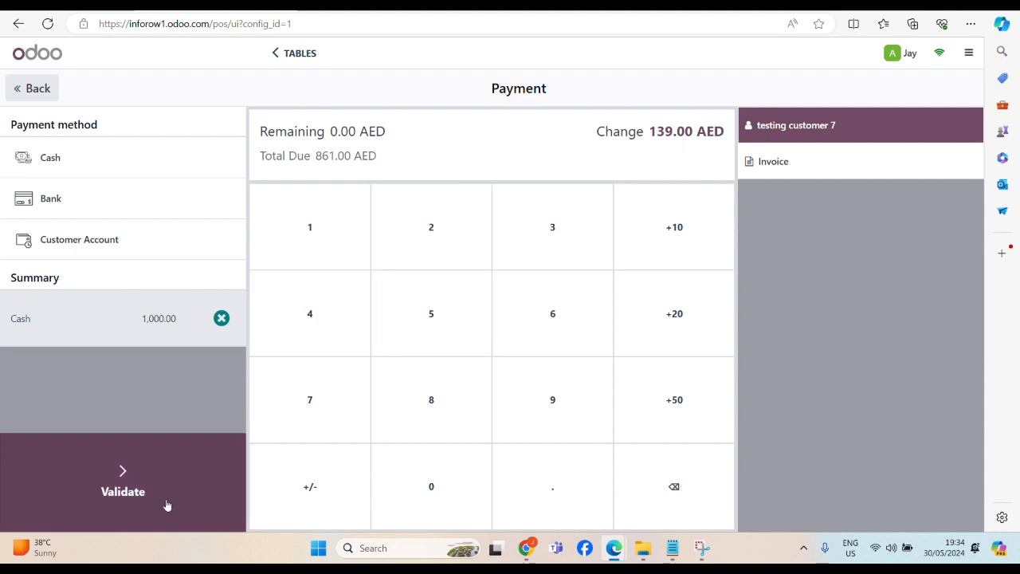
mouse_move(123, 487)
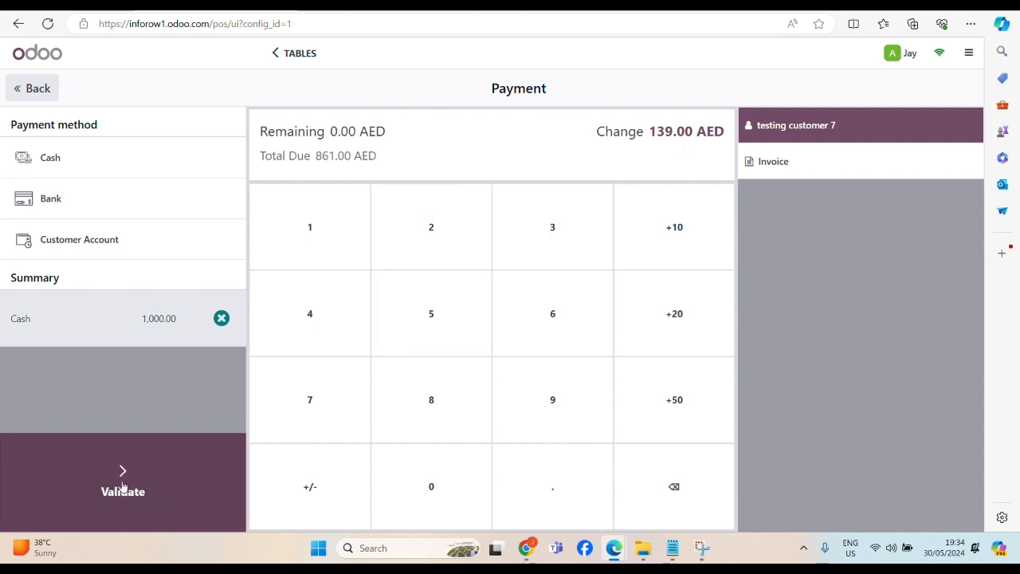
left_click(123, 479)
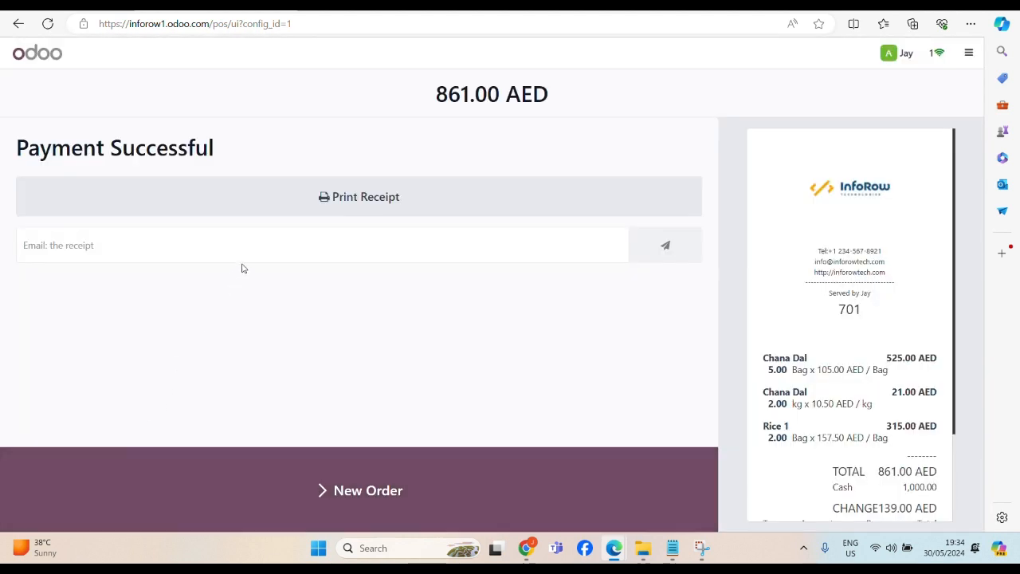
mouse_move(11, 154)
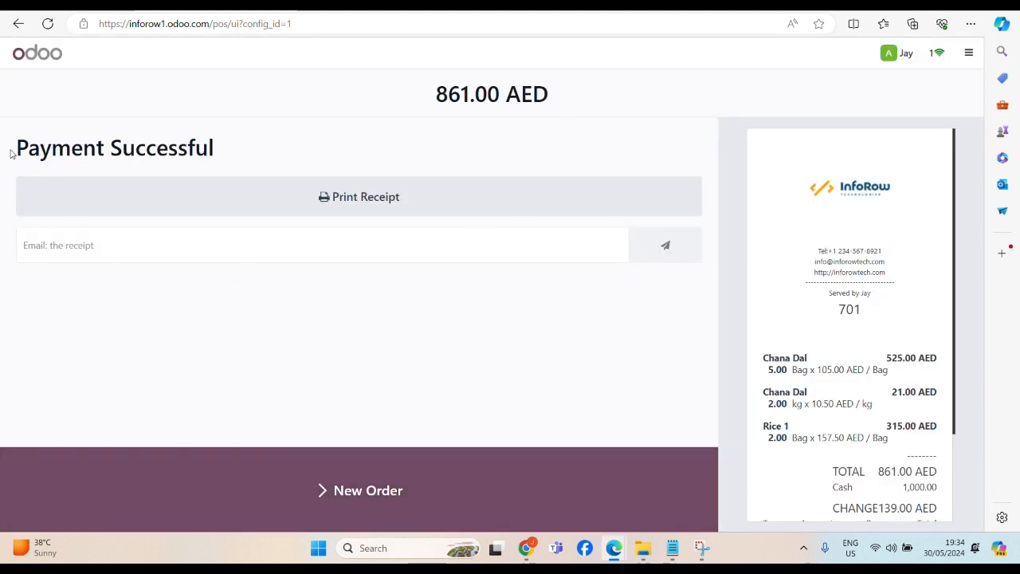
- Email the receipt to the corrected saved address, then start a new empty order
scroll("down", 3)
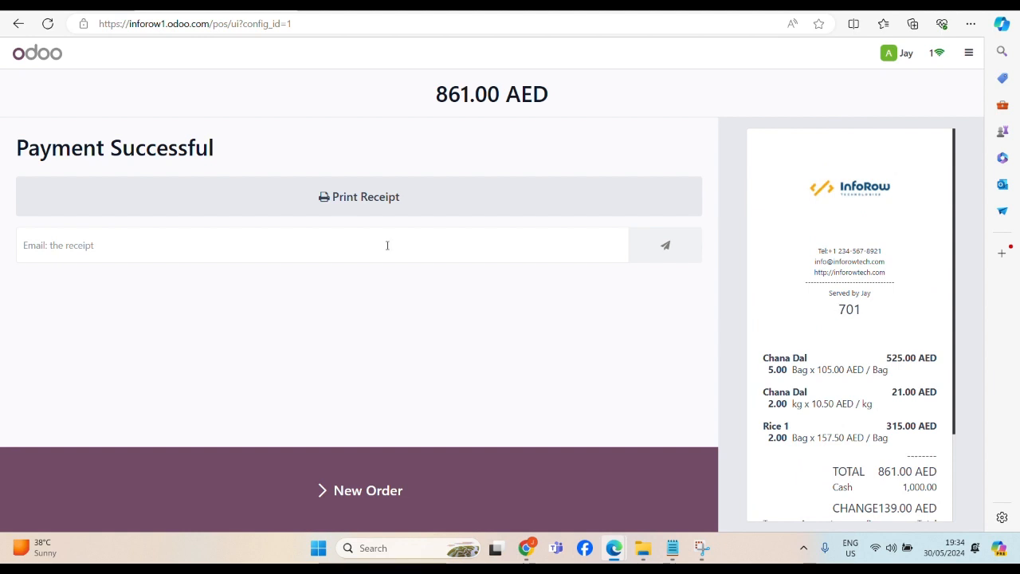
left_click(323, 245)
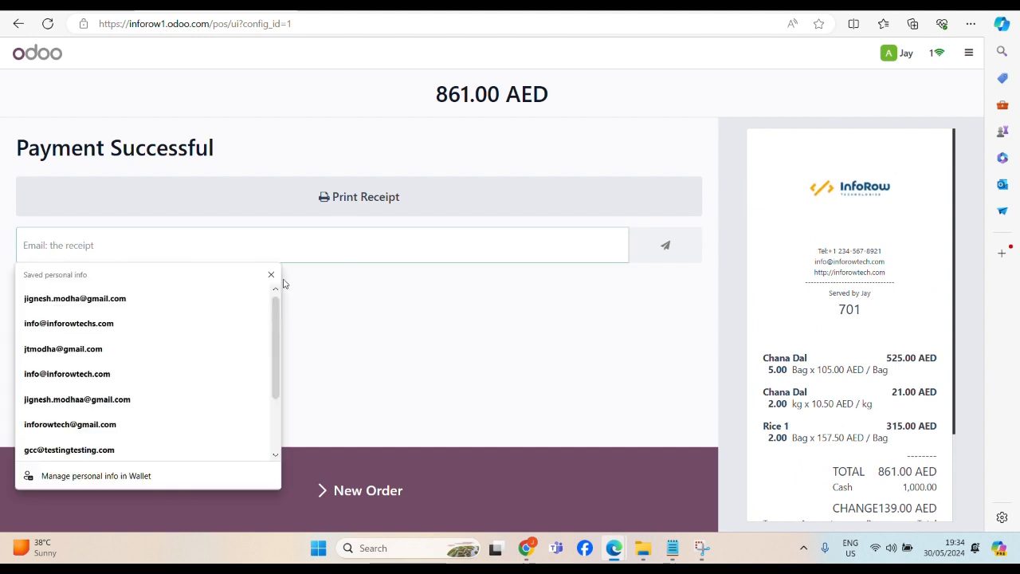
left_click(69, 322)
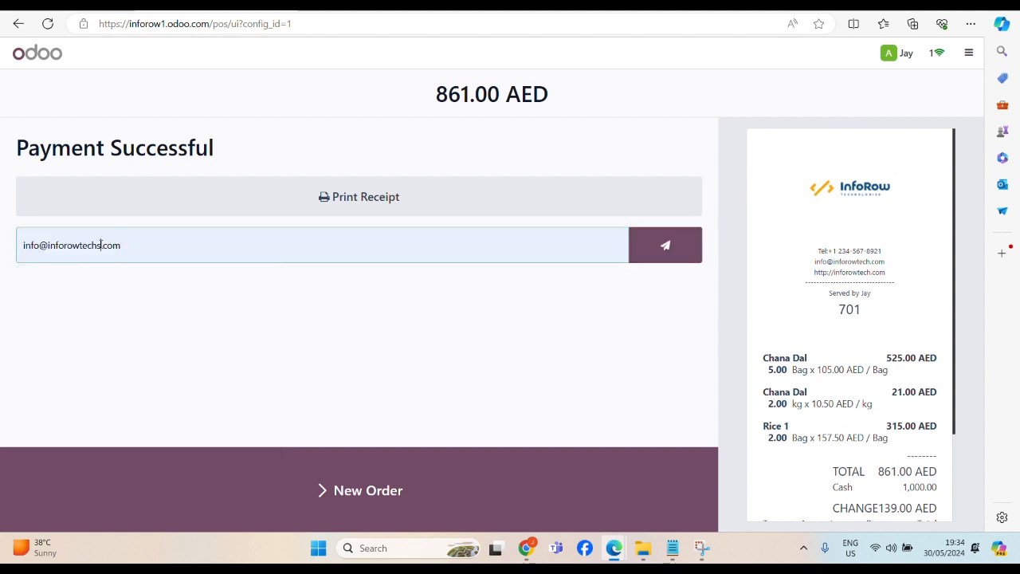
left_click(666, 245)
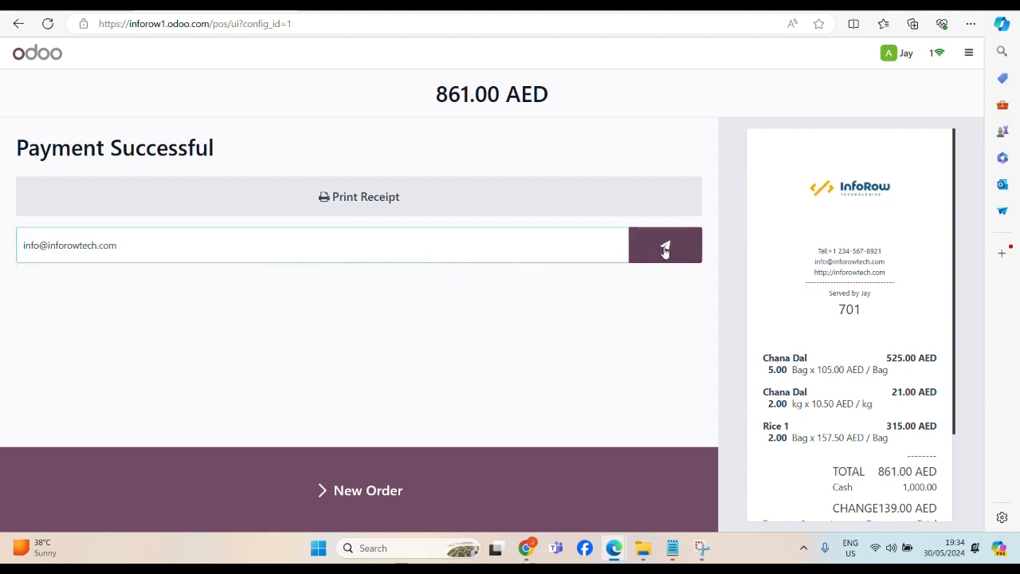
left_click(665, 245)
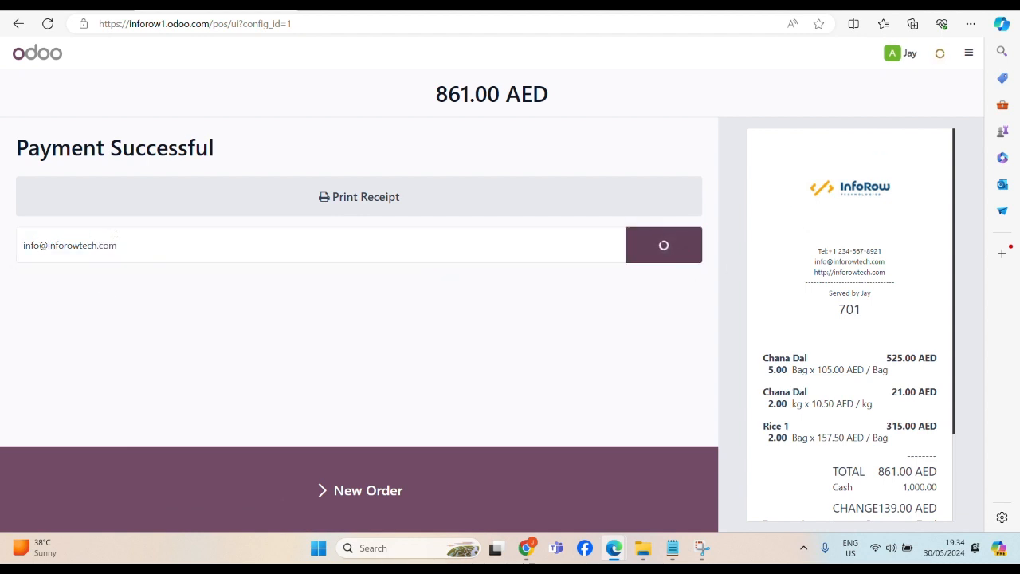
left_click(664, 245)
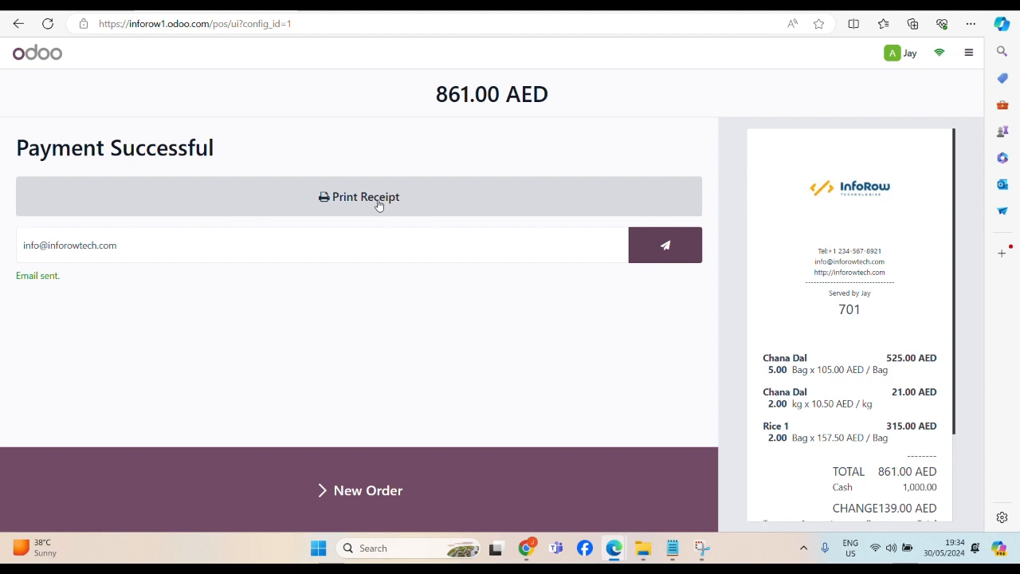
left_click(368, 491)
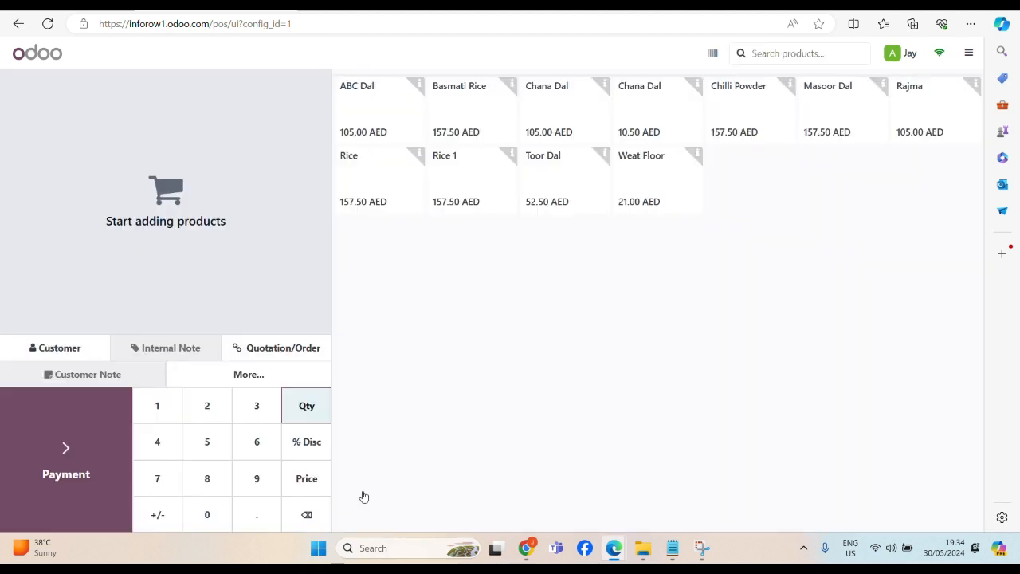
mouse_move(201, 312)
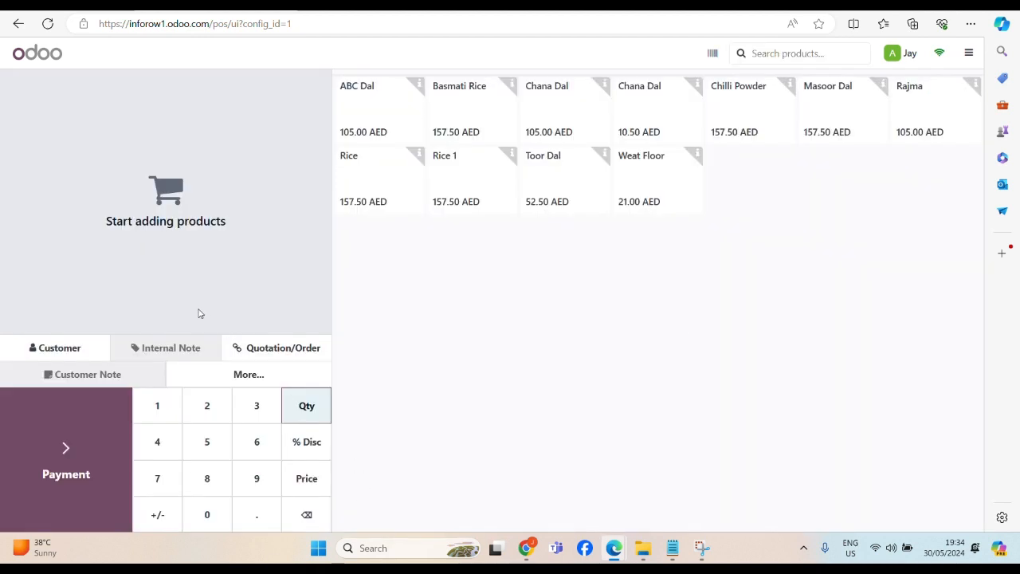
mouse_move(765, 443)
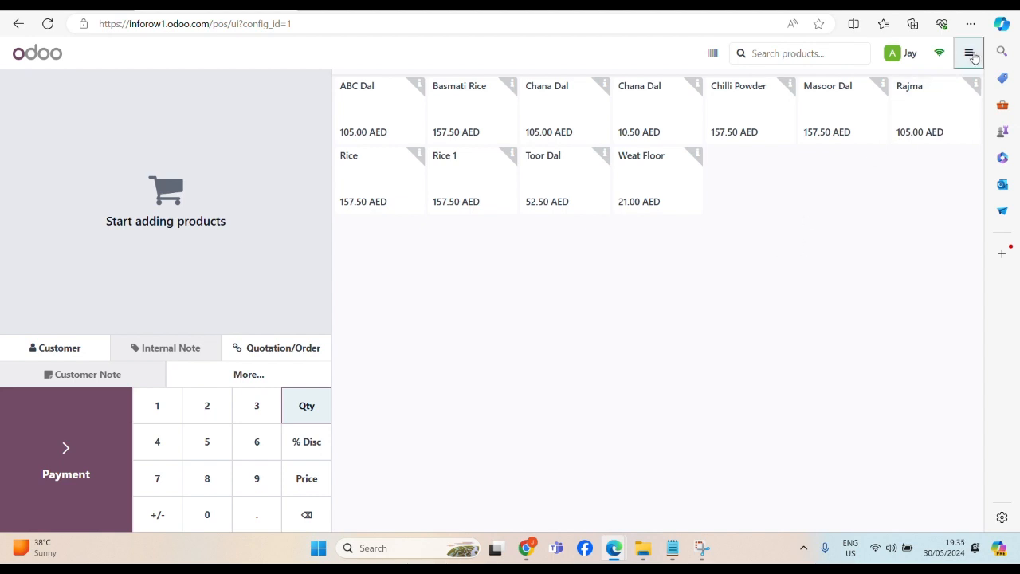
- Open the POS session menu showing Orders, Cash In/Out, Backend and Close Register
left_click(970, 52)
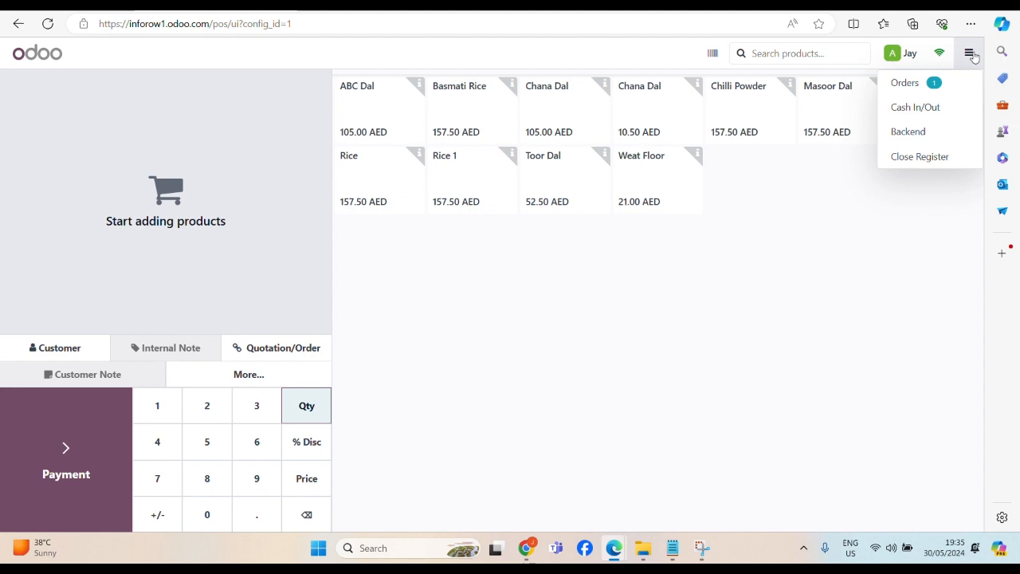
mouse_move(908, 131)
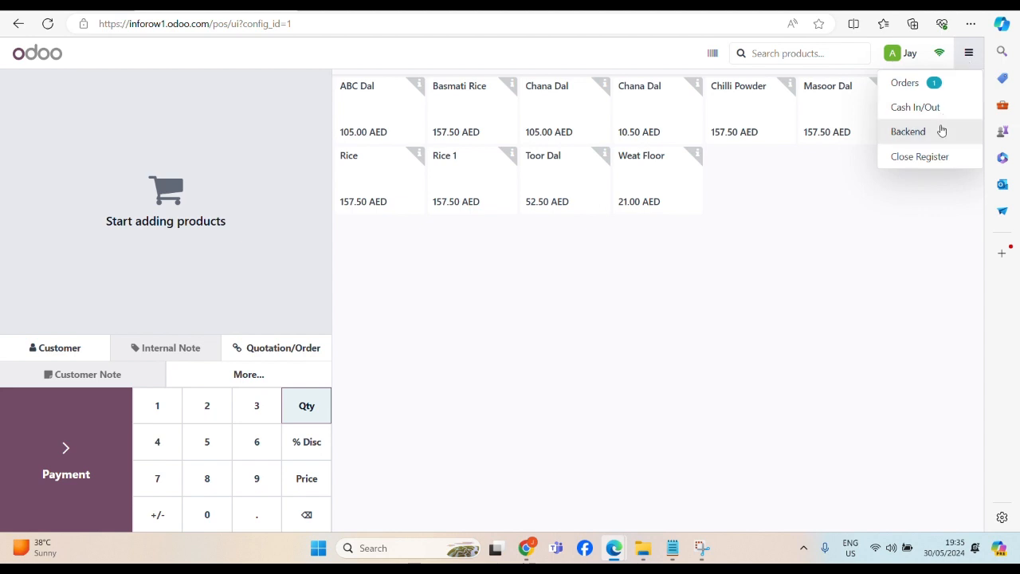
mouse_move(920, 157)
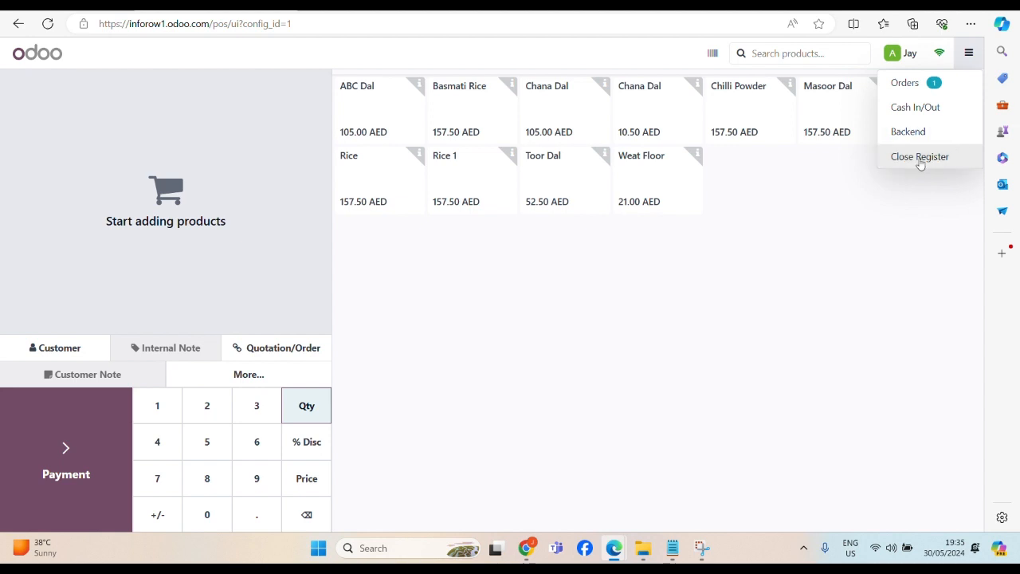
- Start closing the register and enter 861 AED as cash counted
left_click(920, 156)
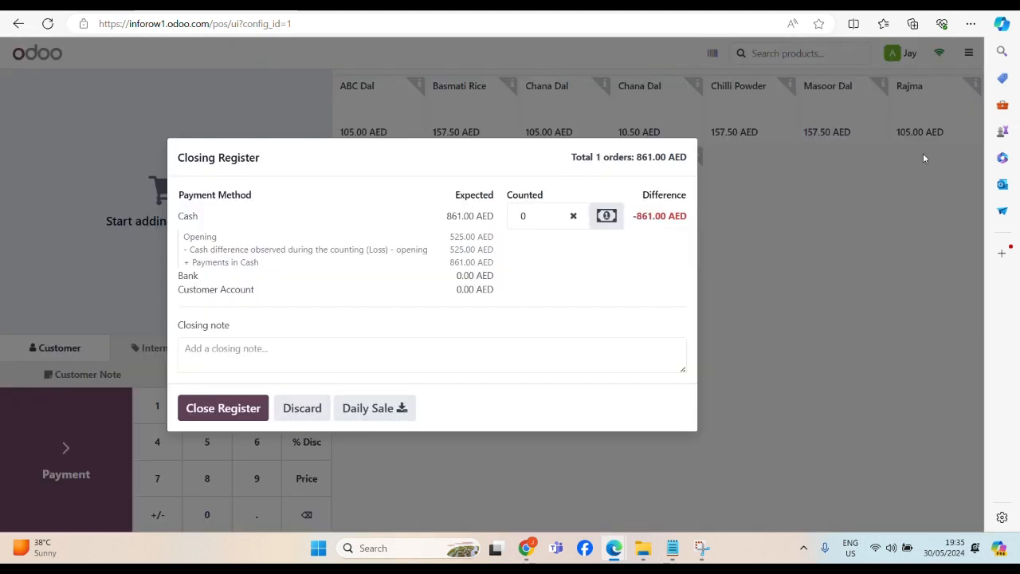
mouse_move(482, 207)
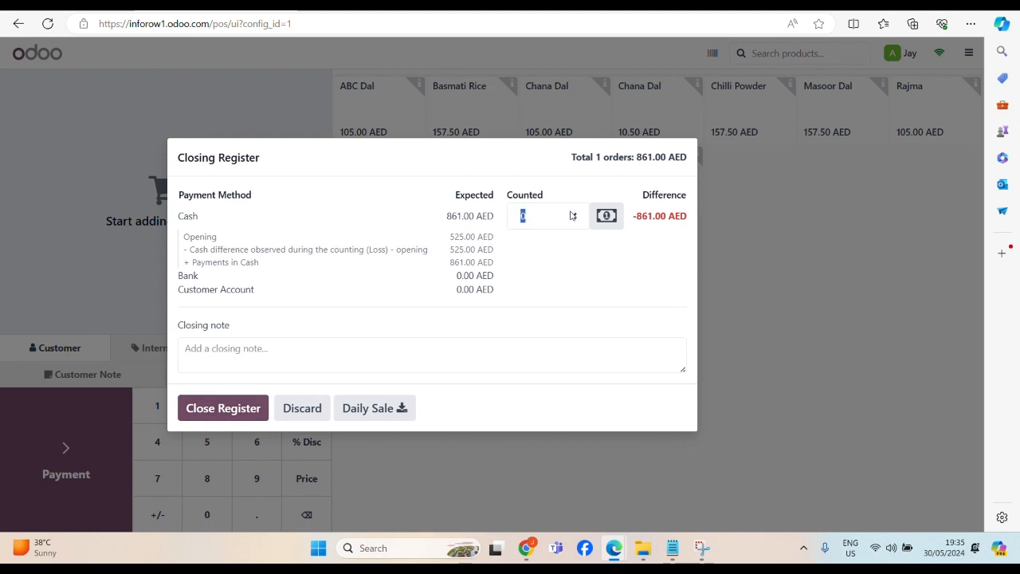
type("8")
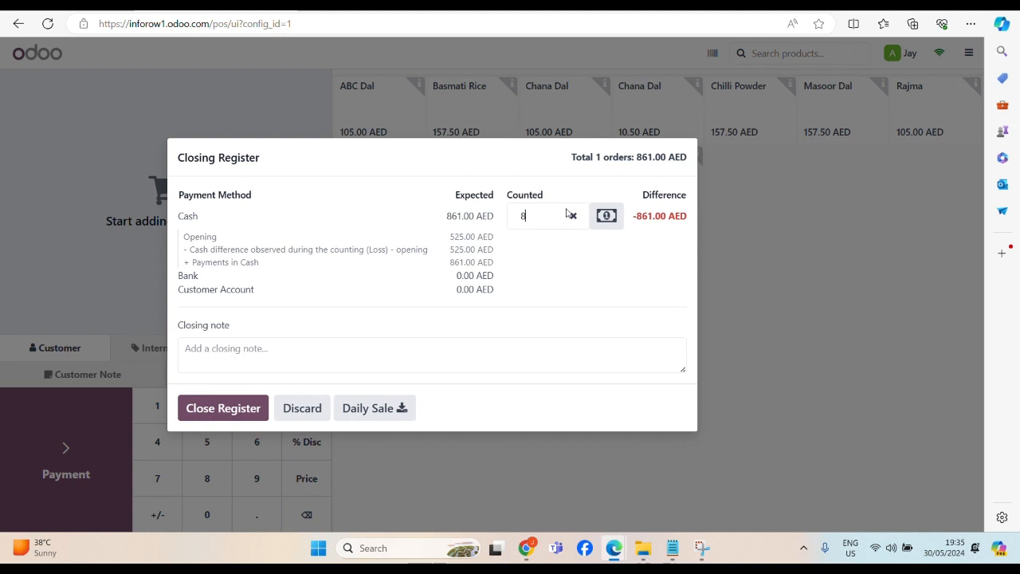
type("6")
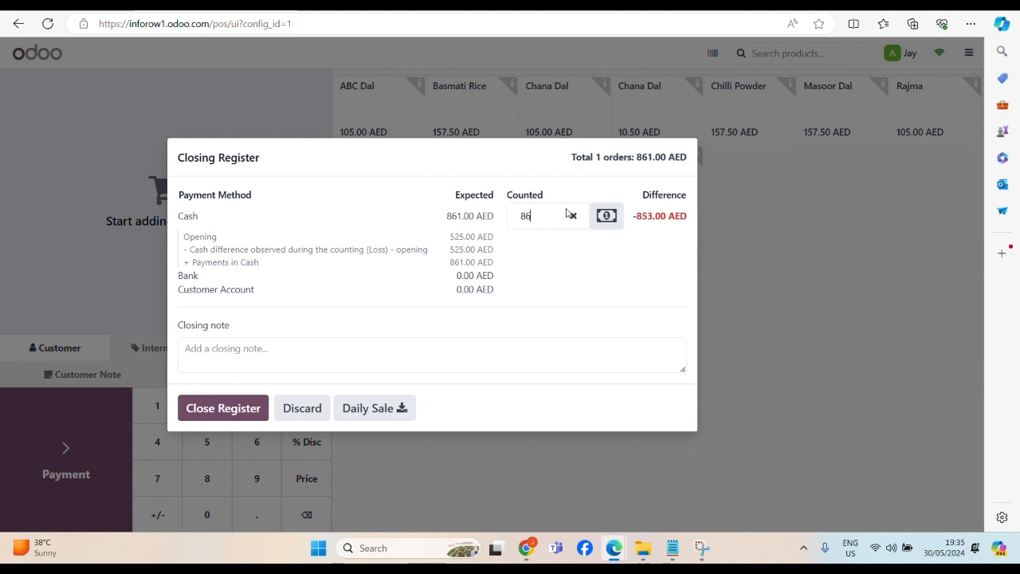
type("1")
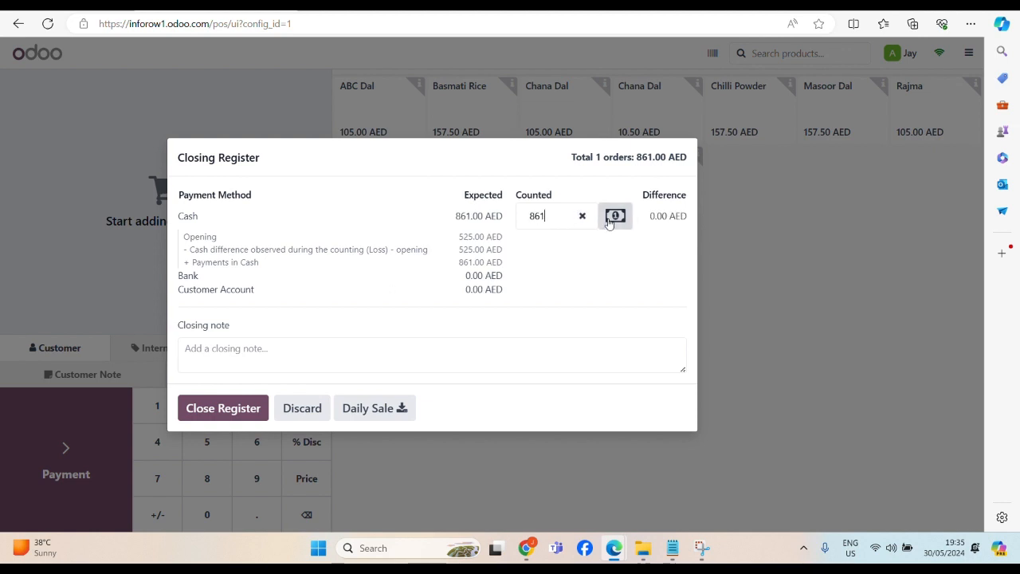
- Count 4×200, 1×50, 1×10 and 1×1 AED in Coins/Bills and confirm 861 AED
left_click(614, 216)
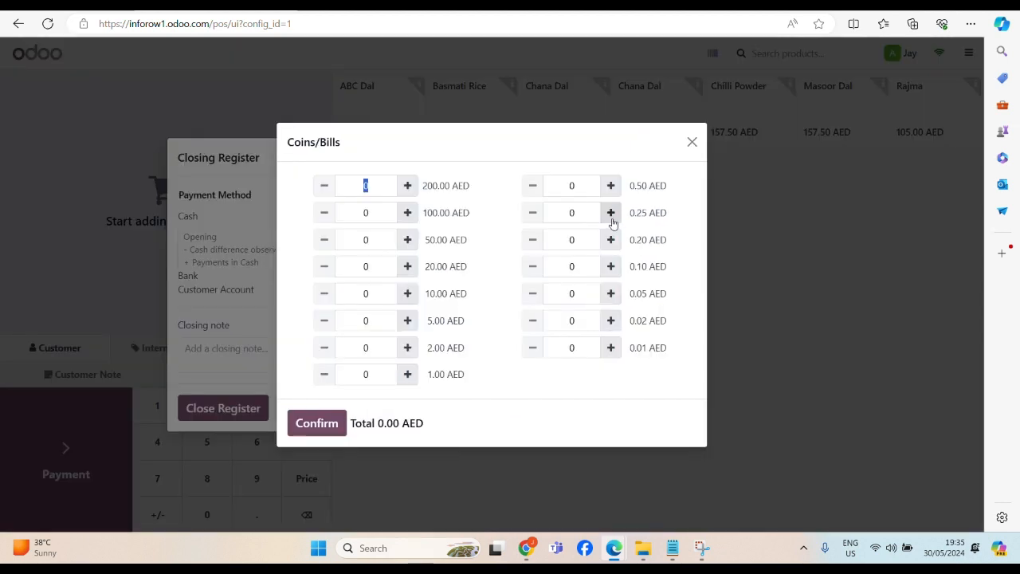
mouse_move(453, 190)
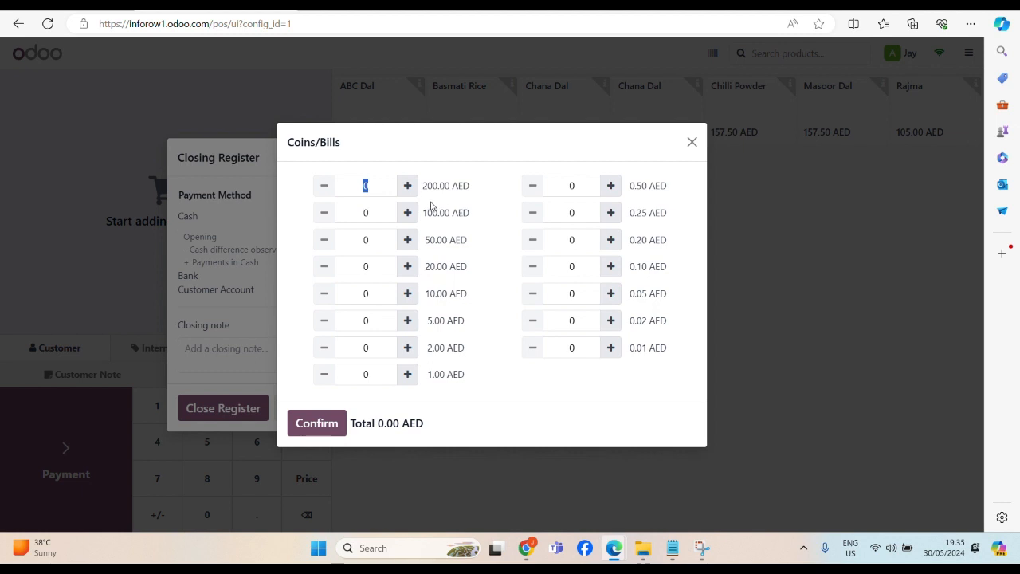
left_click(407, 186)
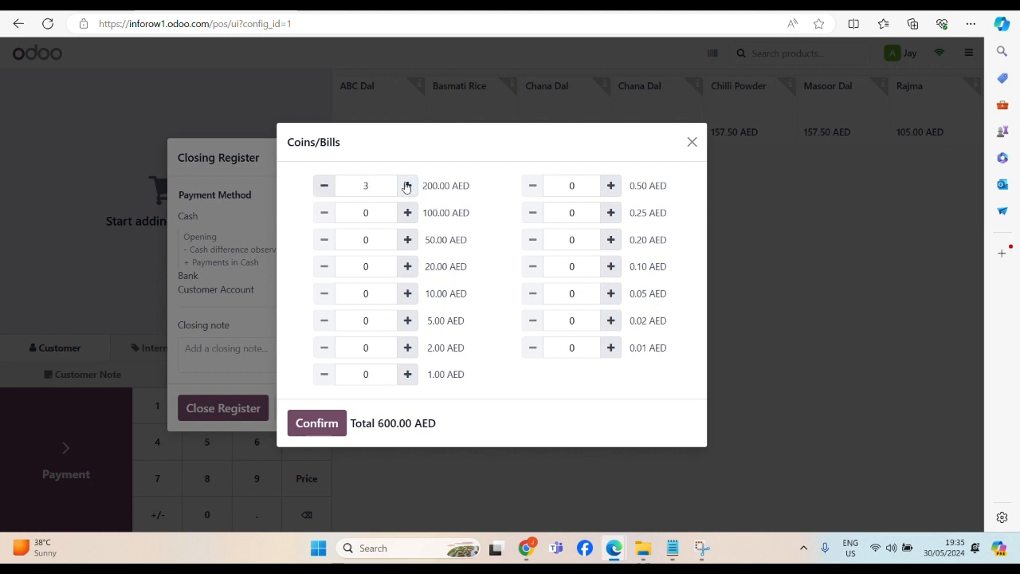
left_click(408, 186)
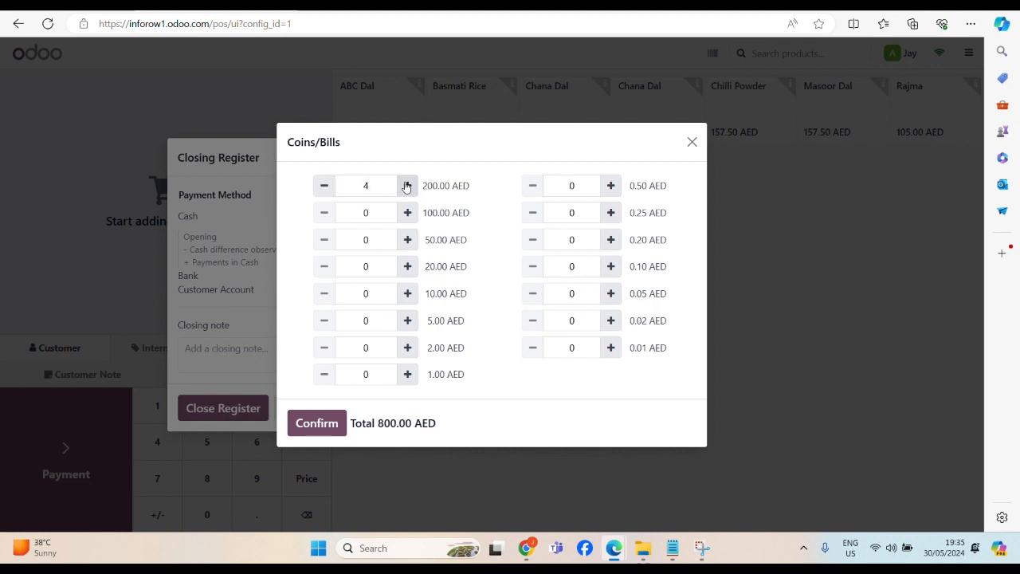
left_click(407, 240)
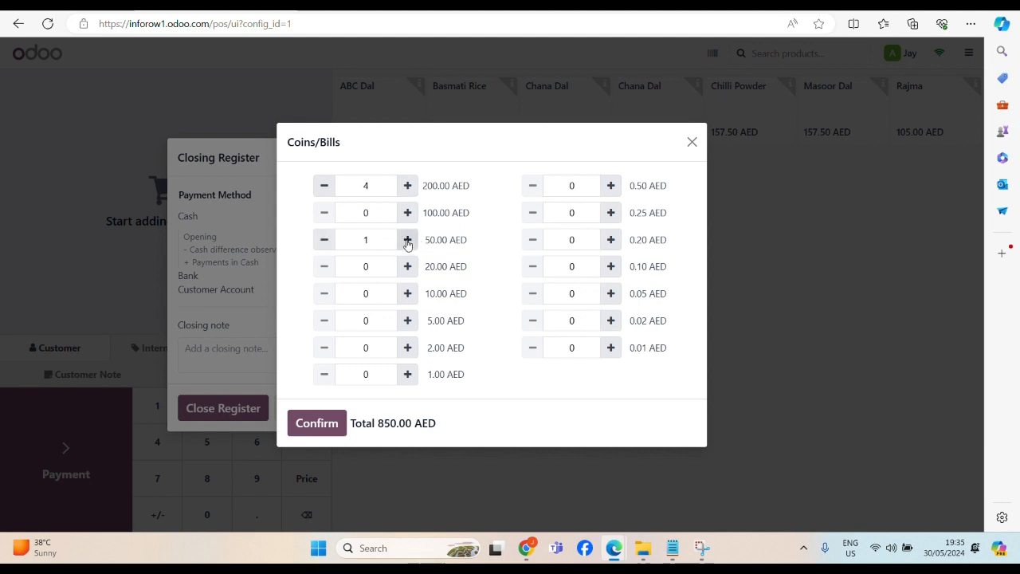
mouse_move(408, 294)
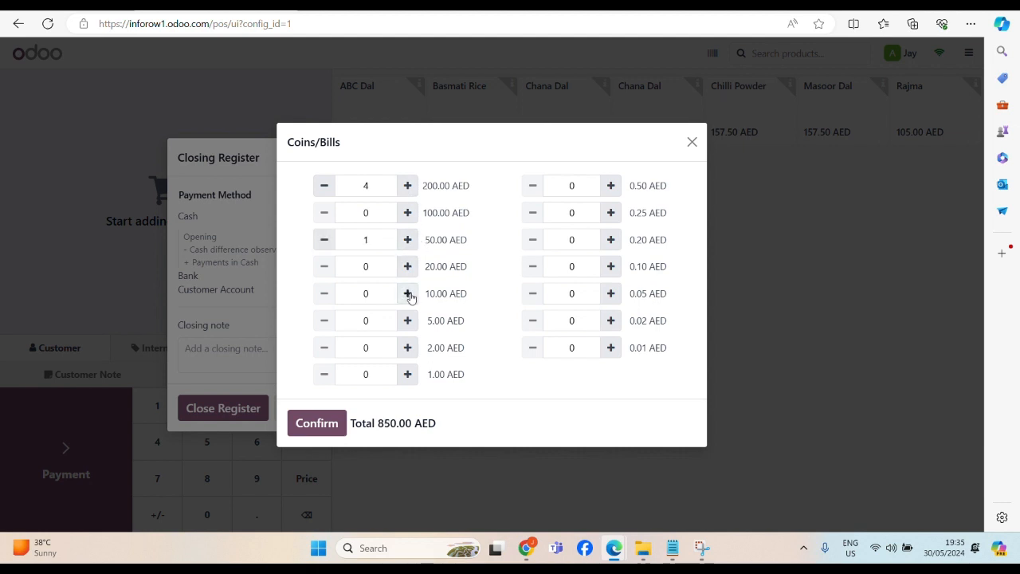
left_click(407, 374)
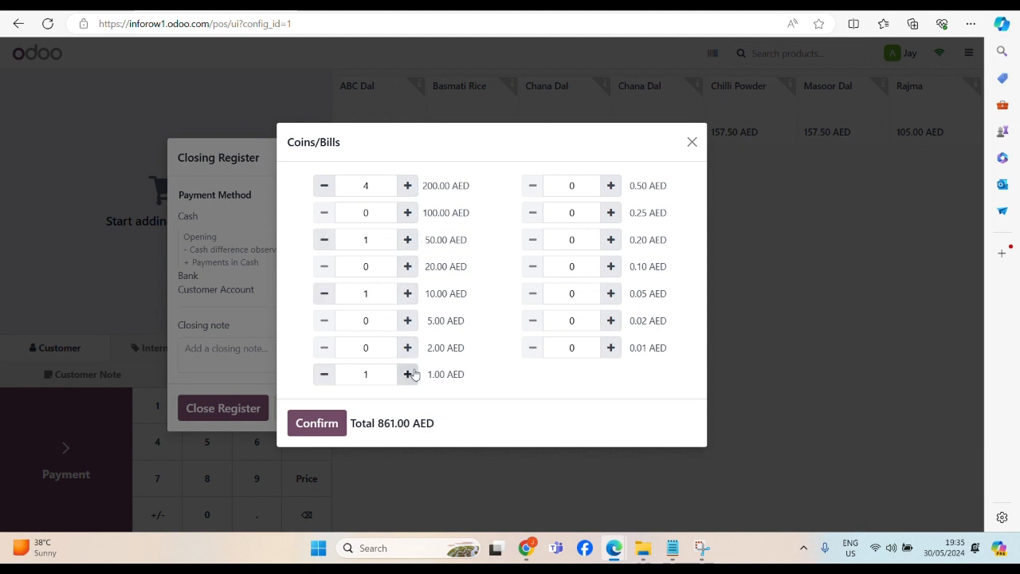
mouse_move(316, 422)
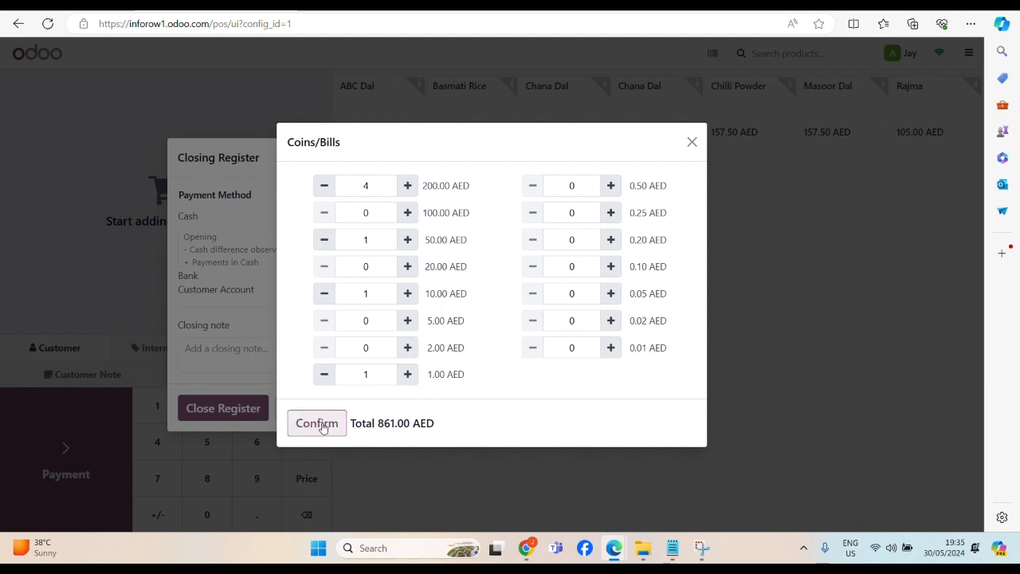
left_click(316, 424)
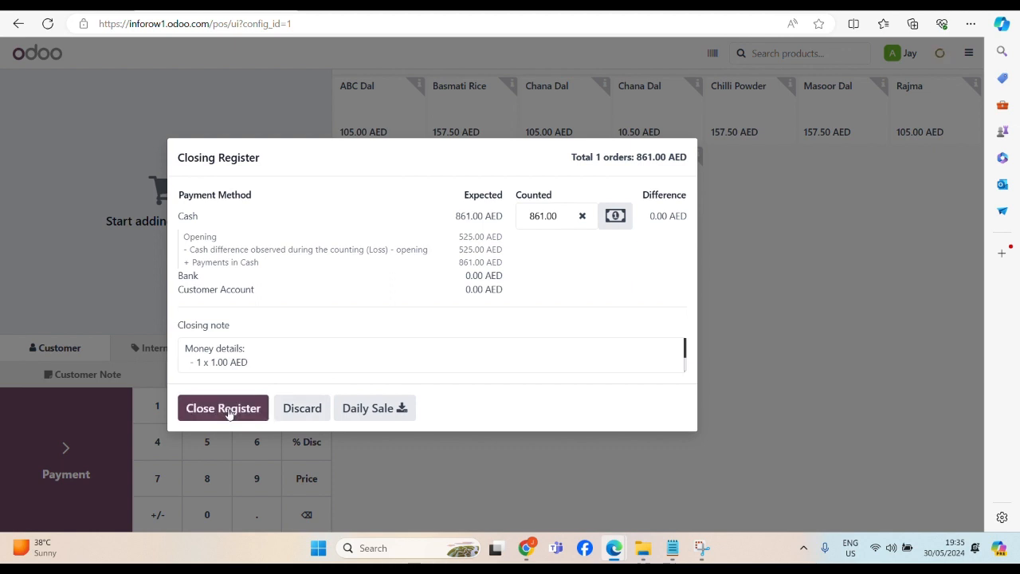
- Close the Shop register with the 861 AED counted cash
left_click(224, 407)
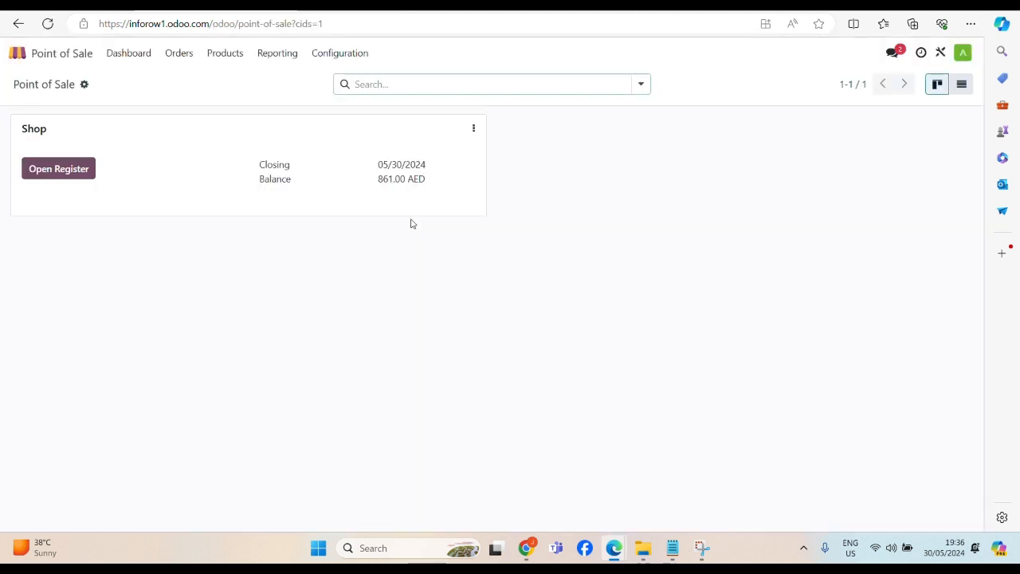
mouse_move(571, 223)
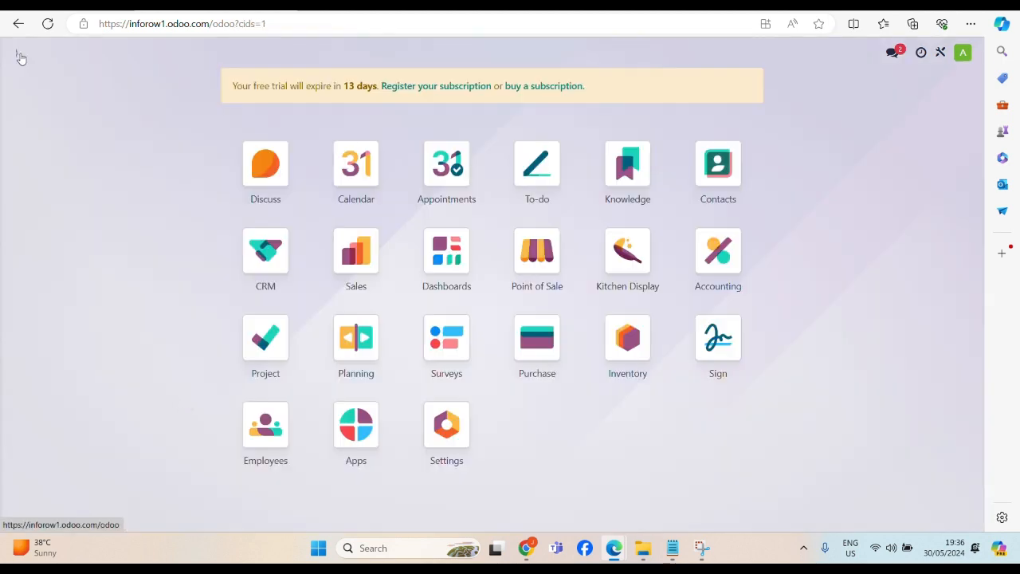
- Open Inventory's Reporting > Stock report and select the Chana Dal (Bag) row
left_click(627, 337)
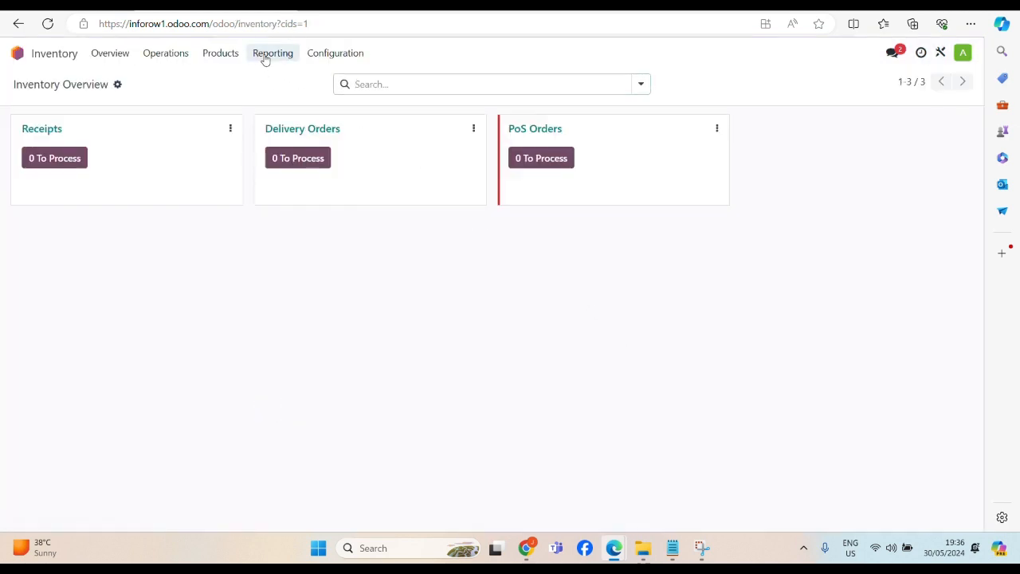
left_click(272, 52)
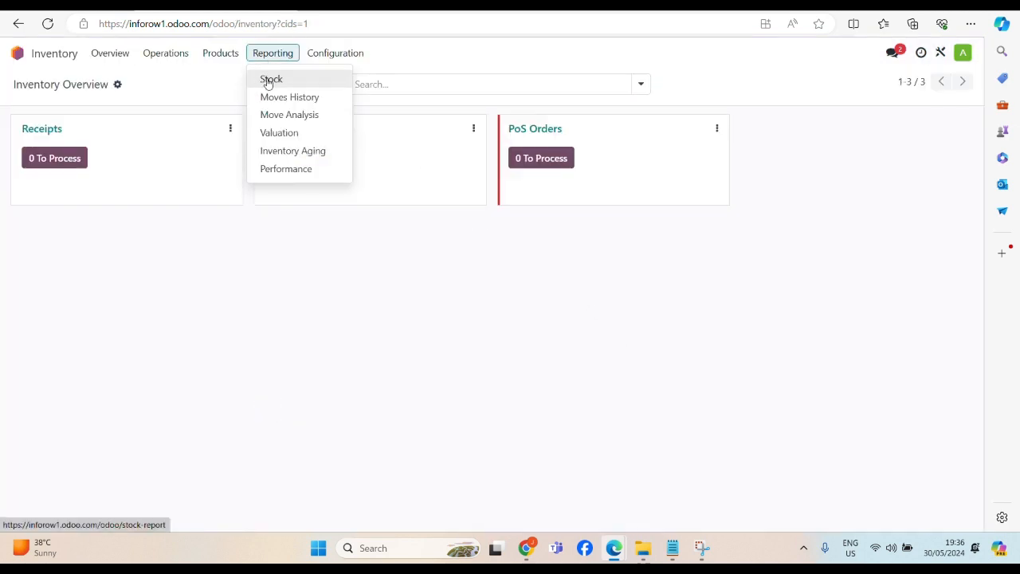
left_click(272, 79)
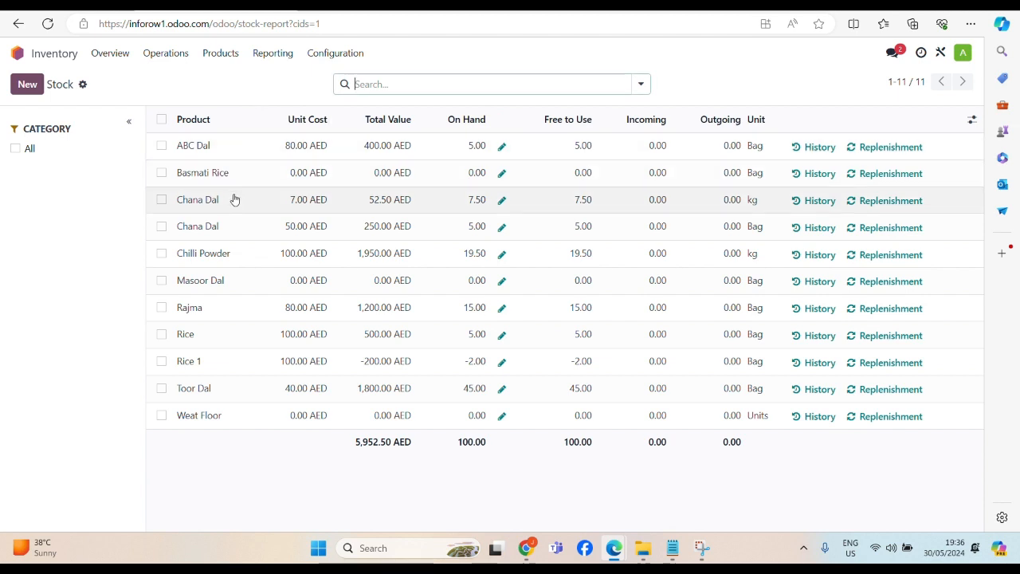
left_click(161, 226)
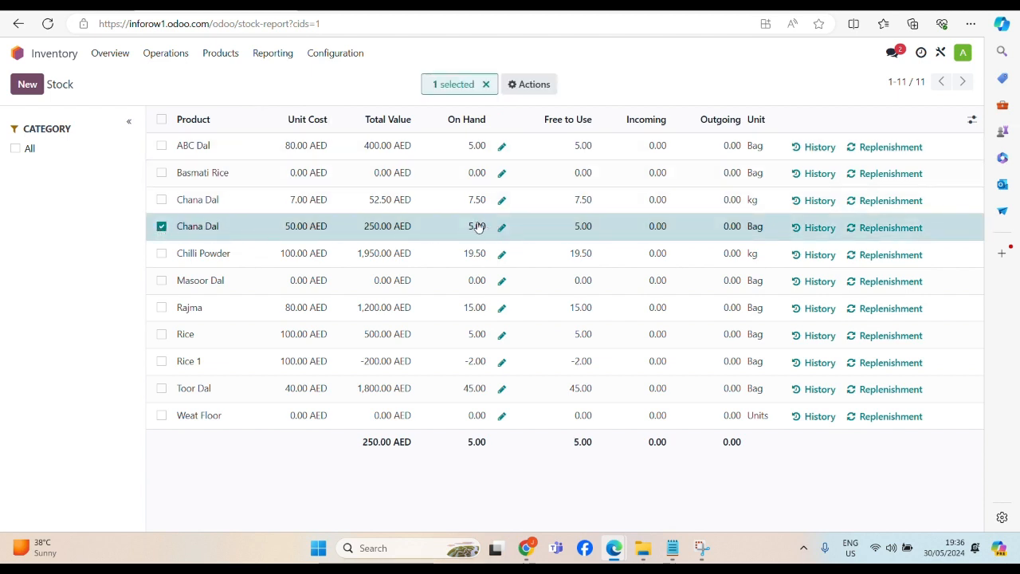
mouse_move(611, 232)
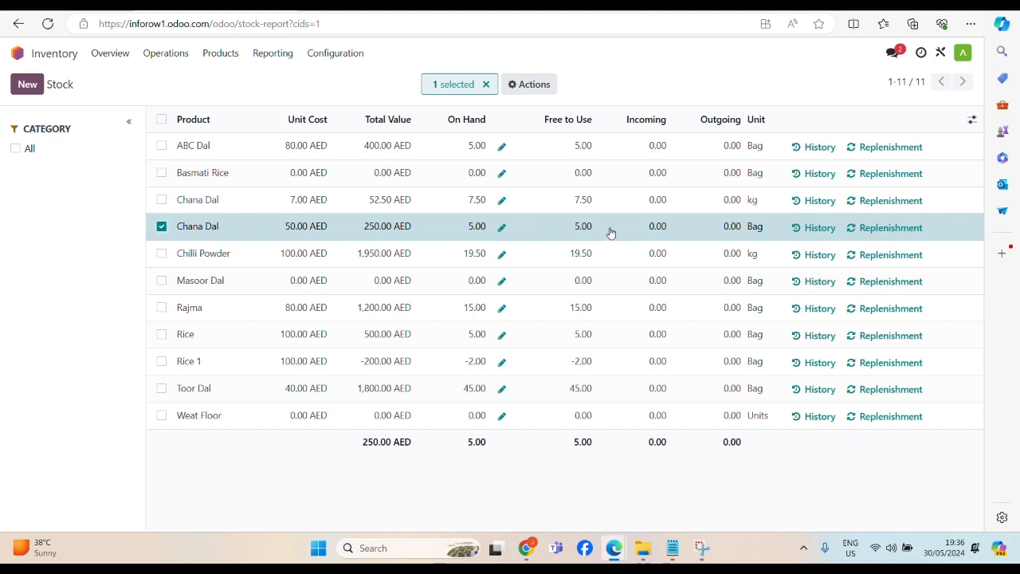
mouse_move(819, 231)
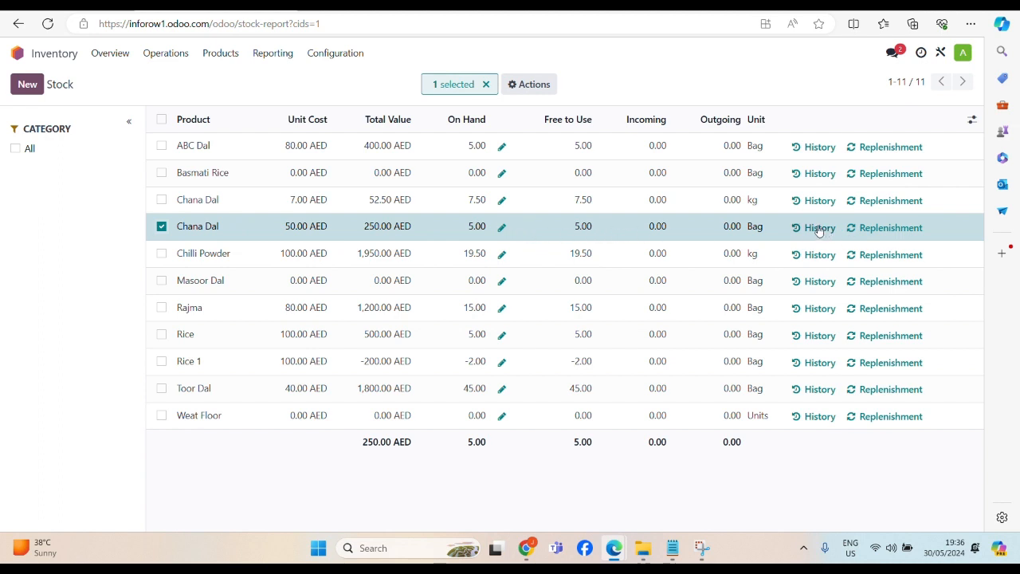
- Show Chana Dal (Bag) done moves history: POS sale, vendor receipt, inventory adjustment
left_click(819, 228)
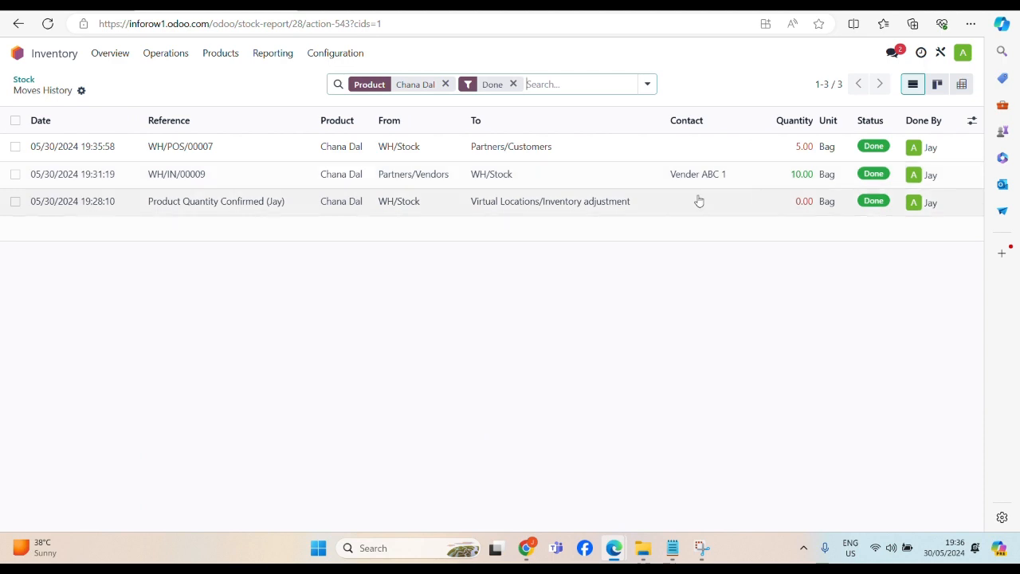
mouse_move(489, 213)
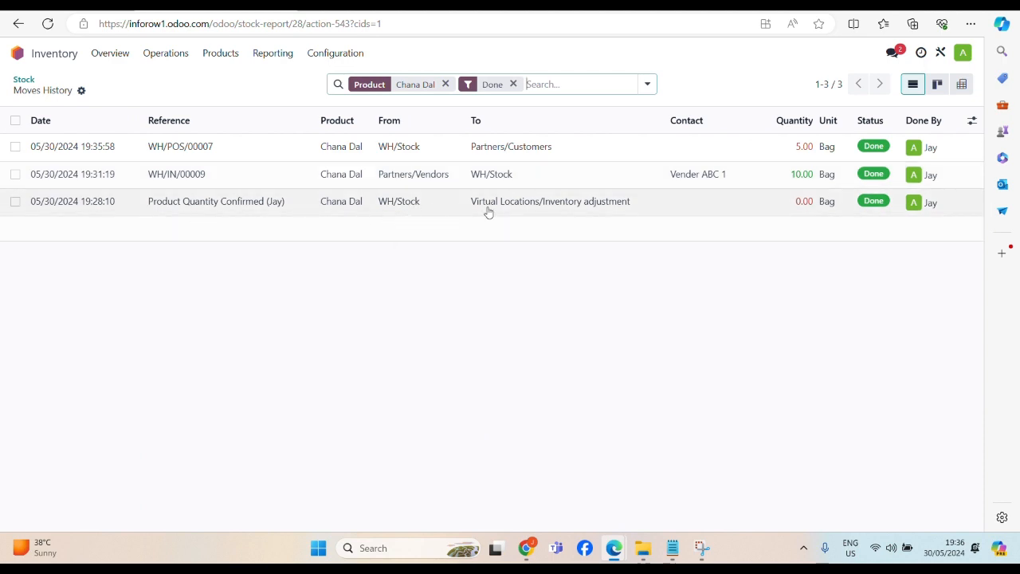
mouse_move(127, 207)
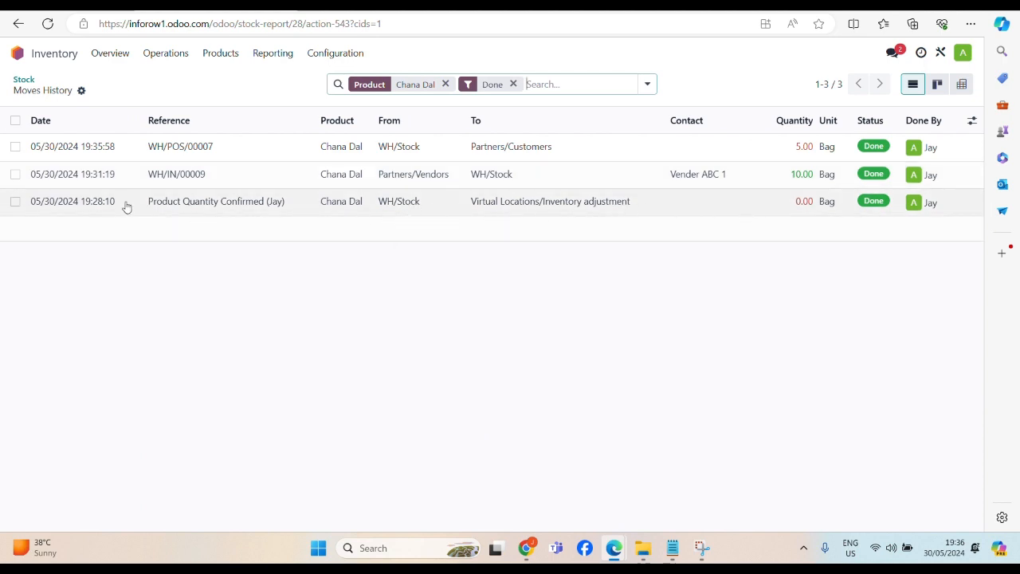
mouse_move(708, 188)
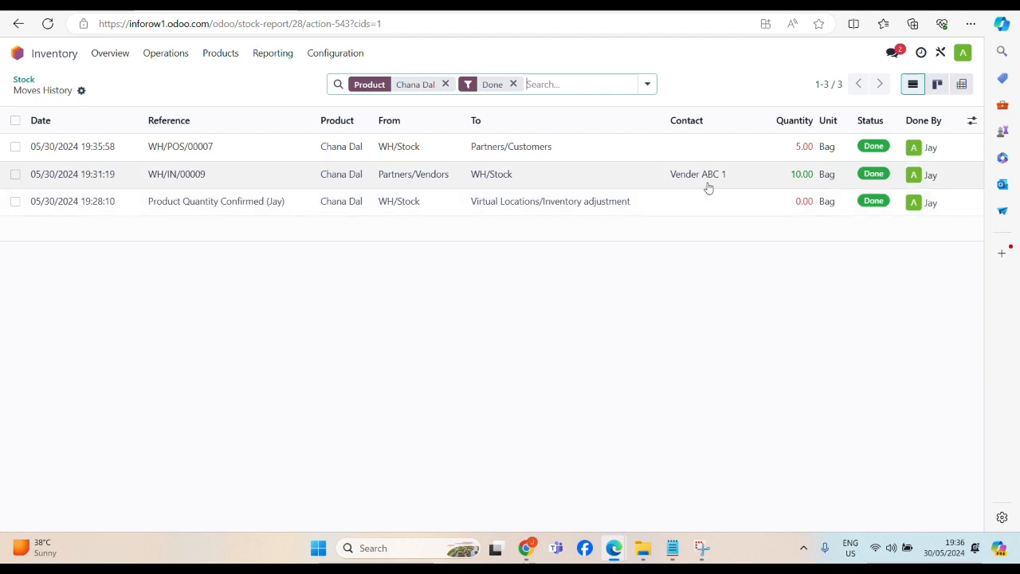
mouse_move(816, 182)
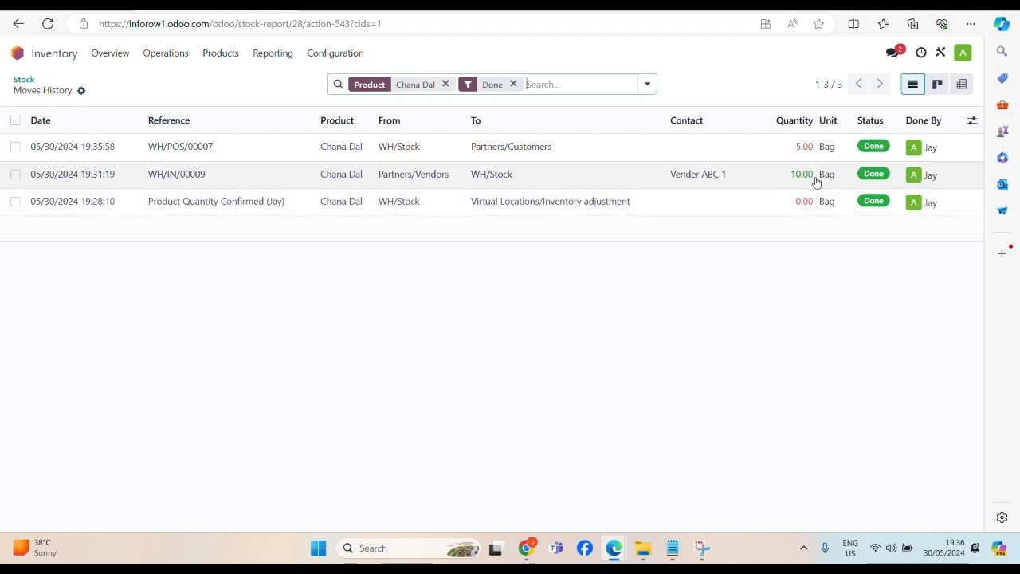
mouse_move(584, 152)
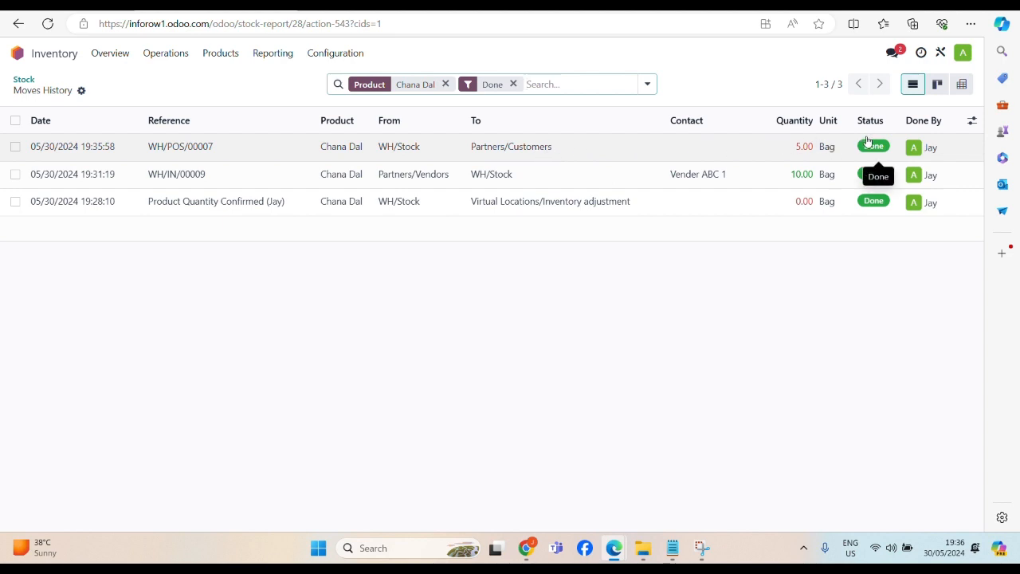
mouse_move(40, 121)
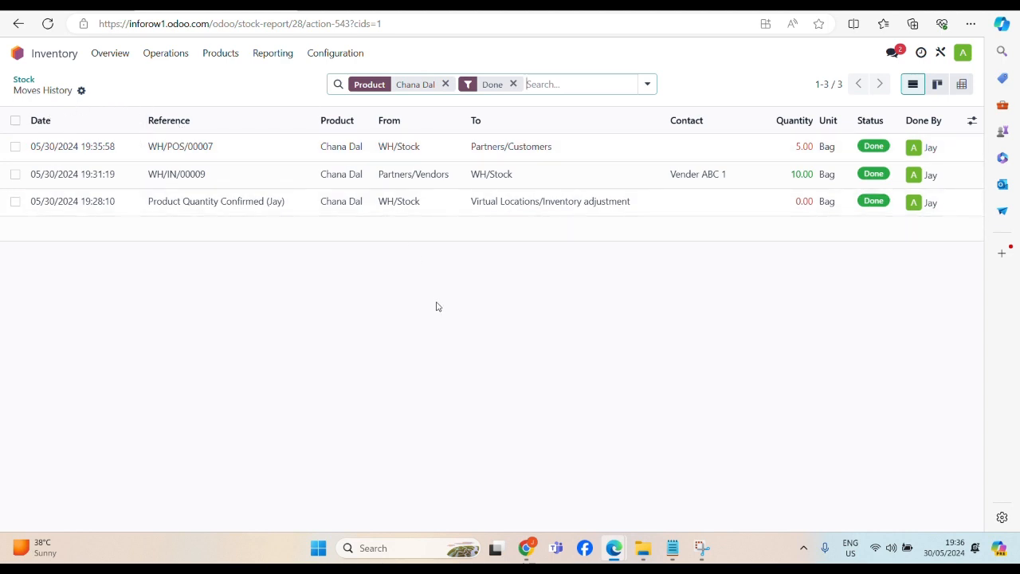
mouse_move(233, 312)
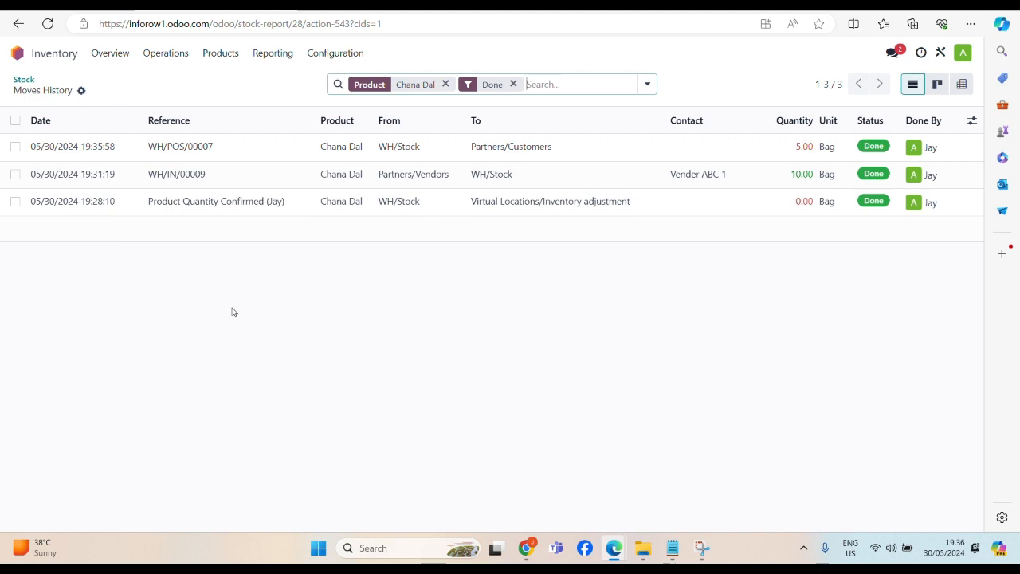
mouse_move(239, 302)
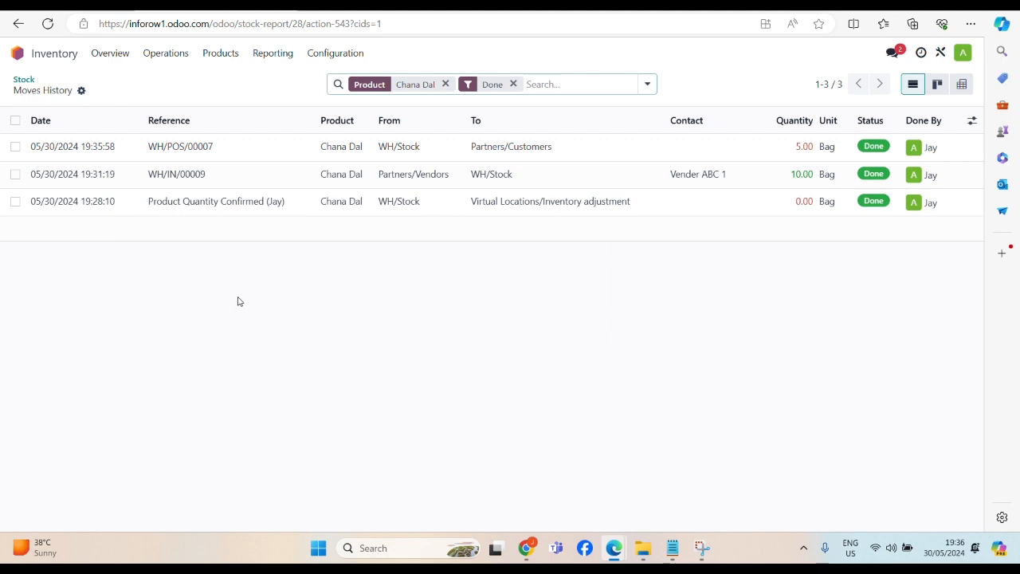
mouse_move(165, 53)
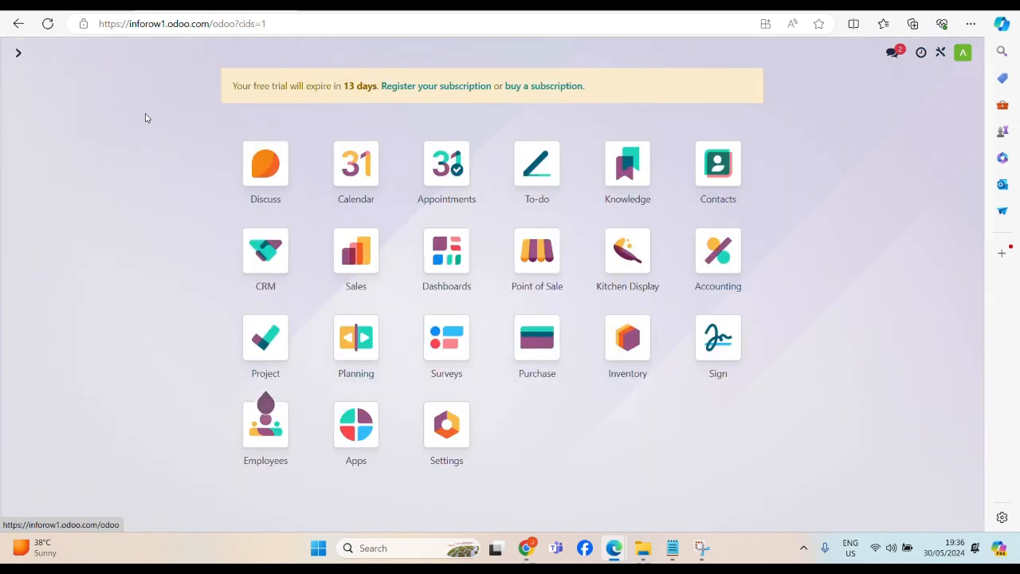
mouse_move(887, 243)
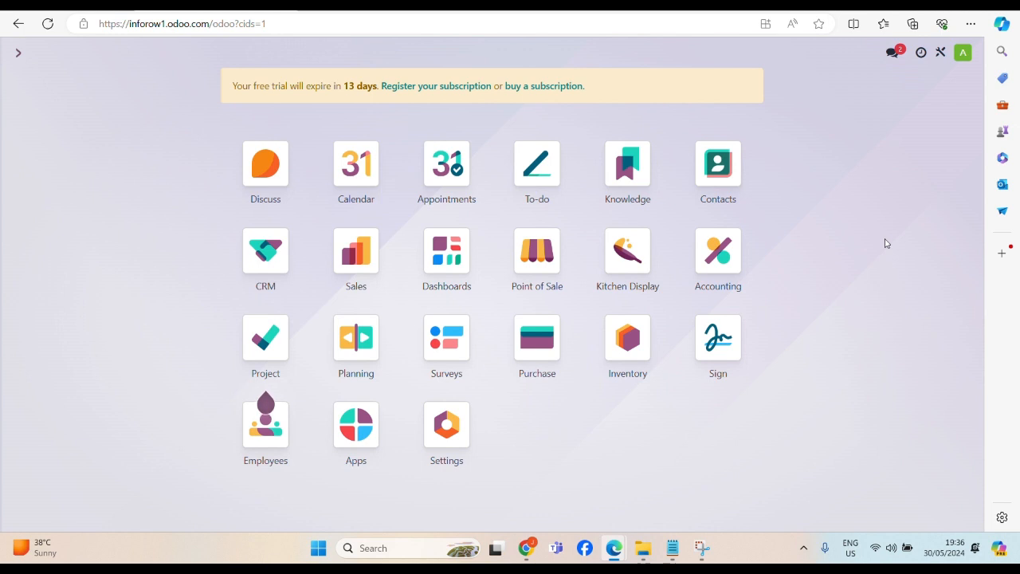
mouse_move(642, 401)
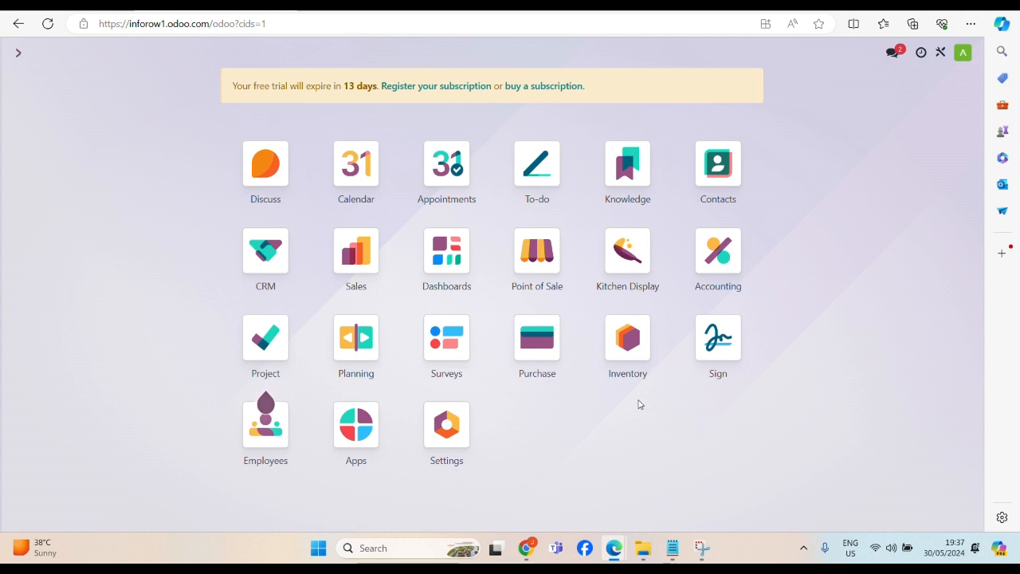
mouse_move(424, 56)
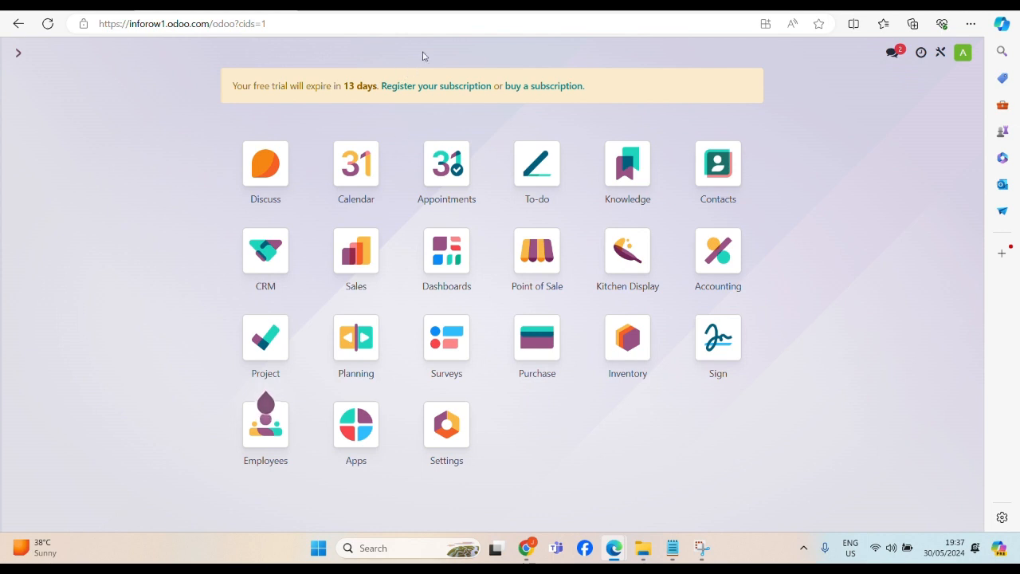